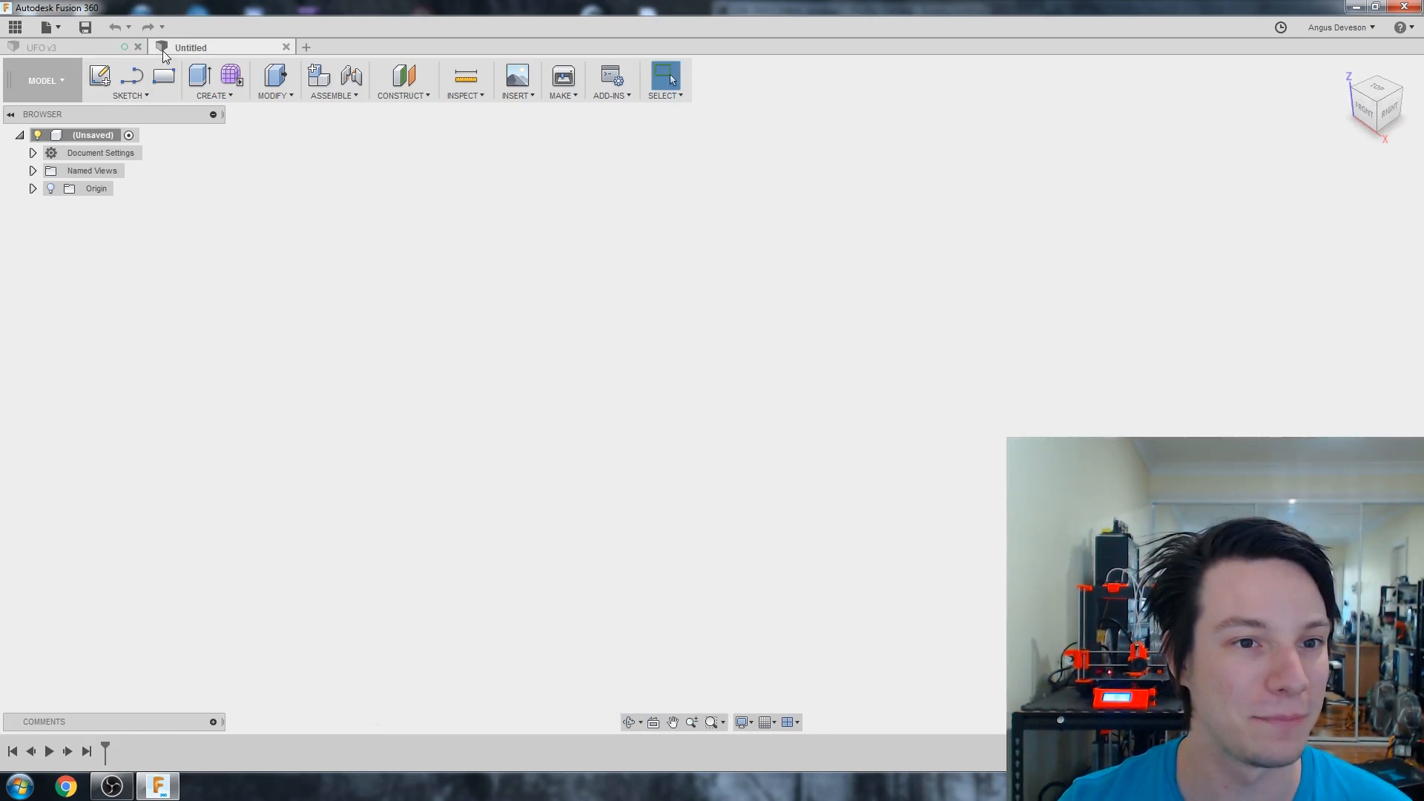
mouse_move(557, 319)
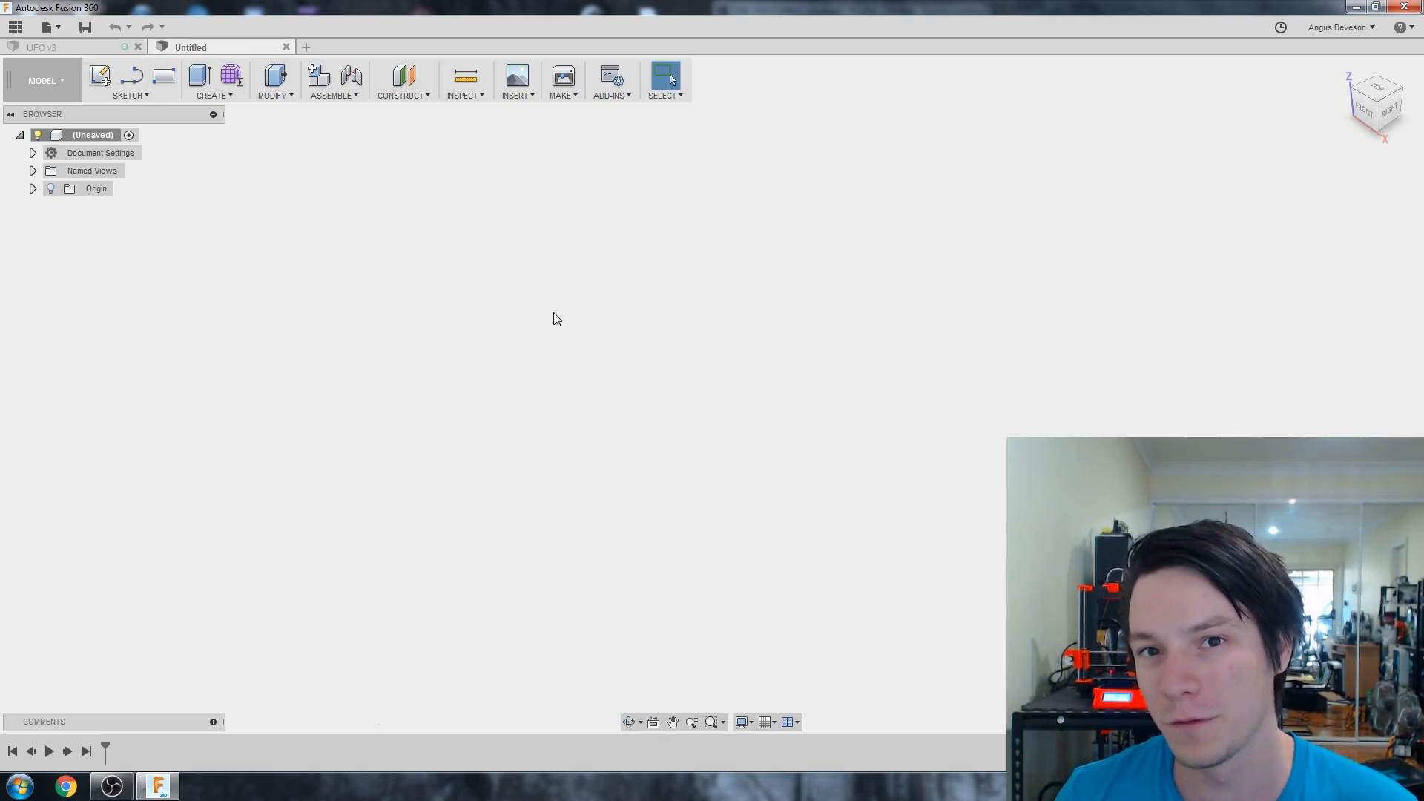
mouse_move(283, 215)
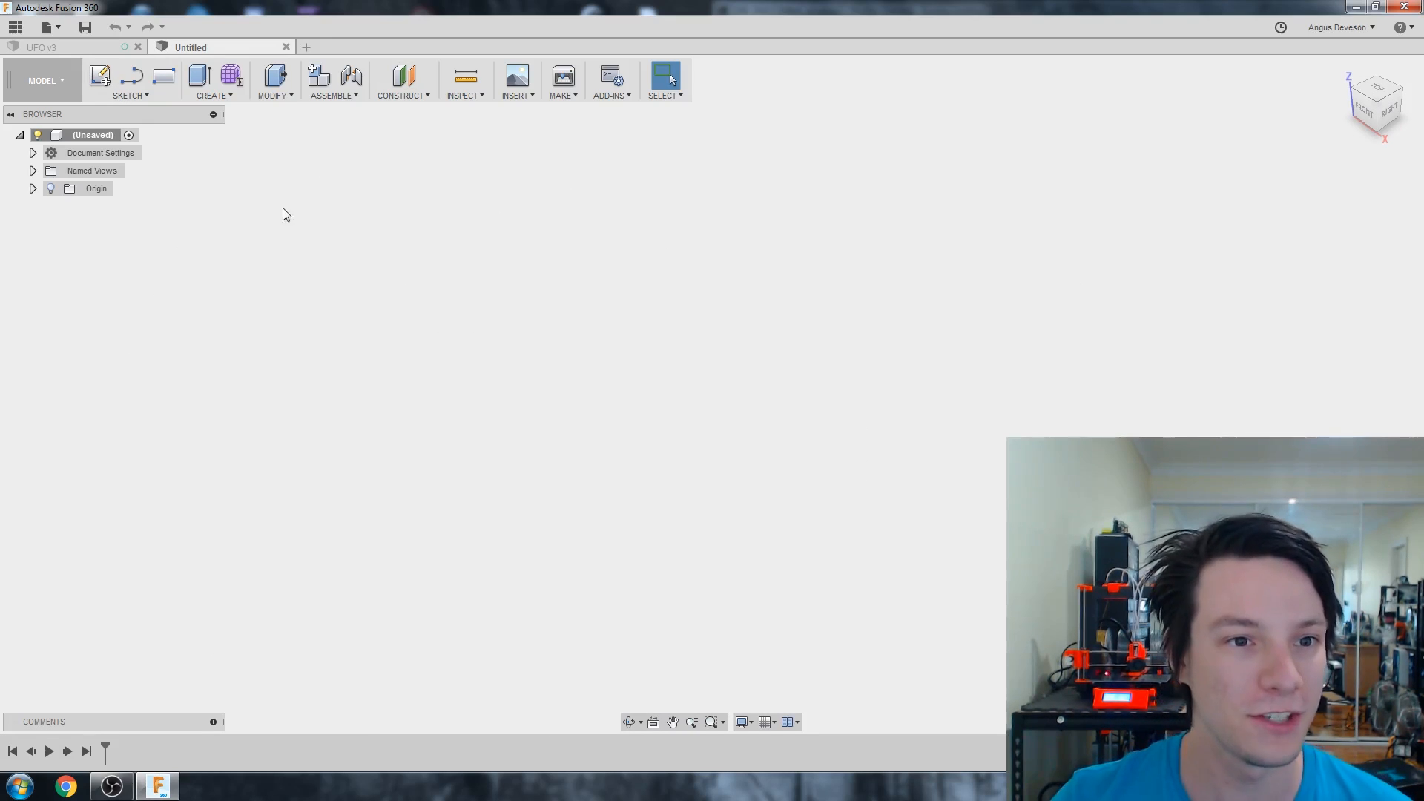
- Start a front-plane sketch and draw a vertical line rising from the origin
click(100, 77)
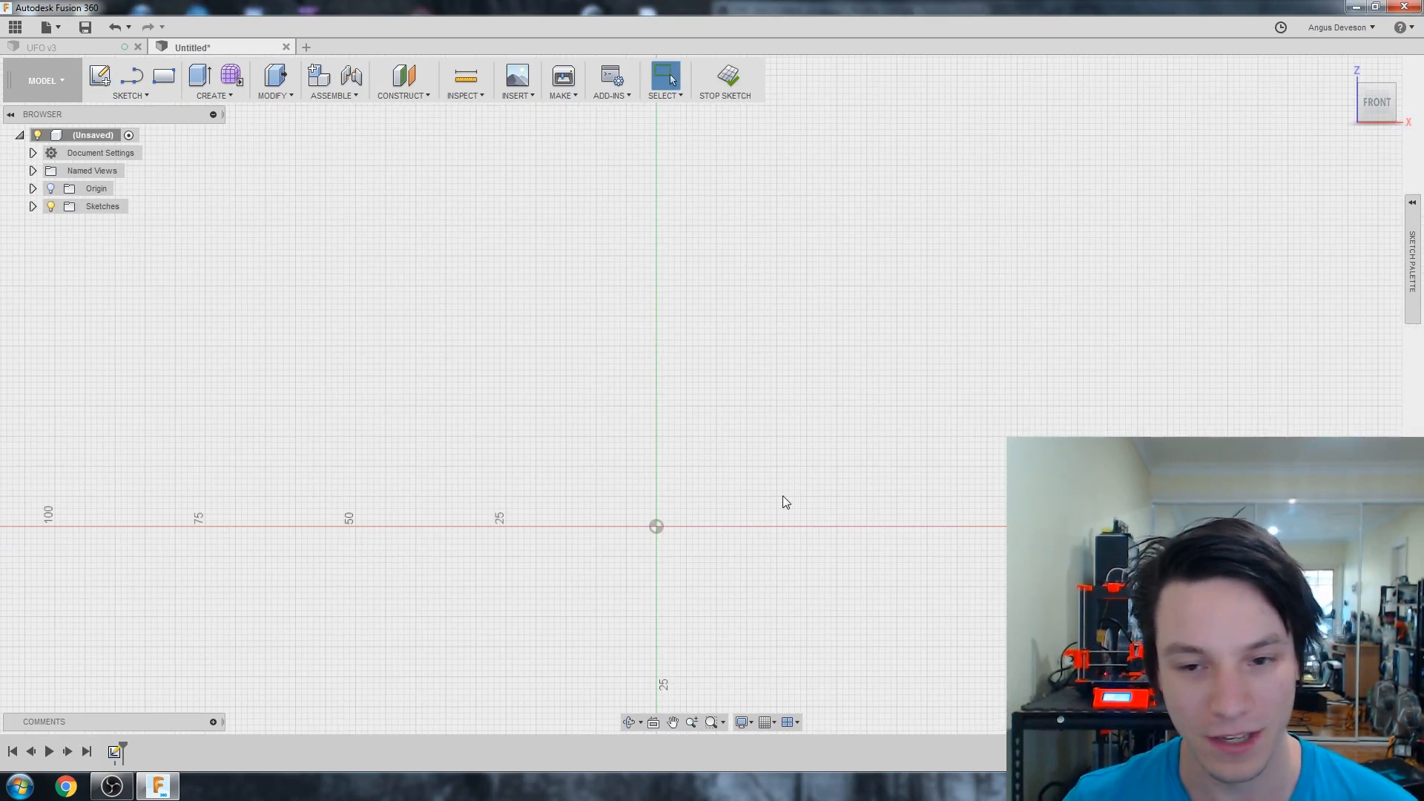
mouse_move(123, 98)
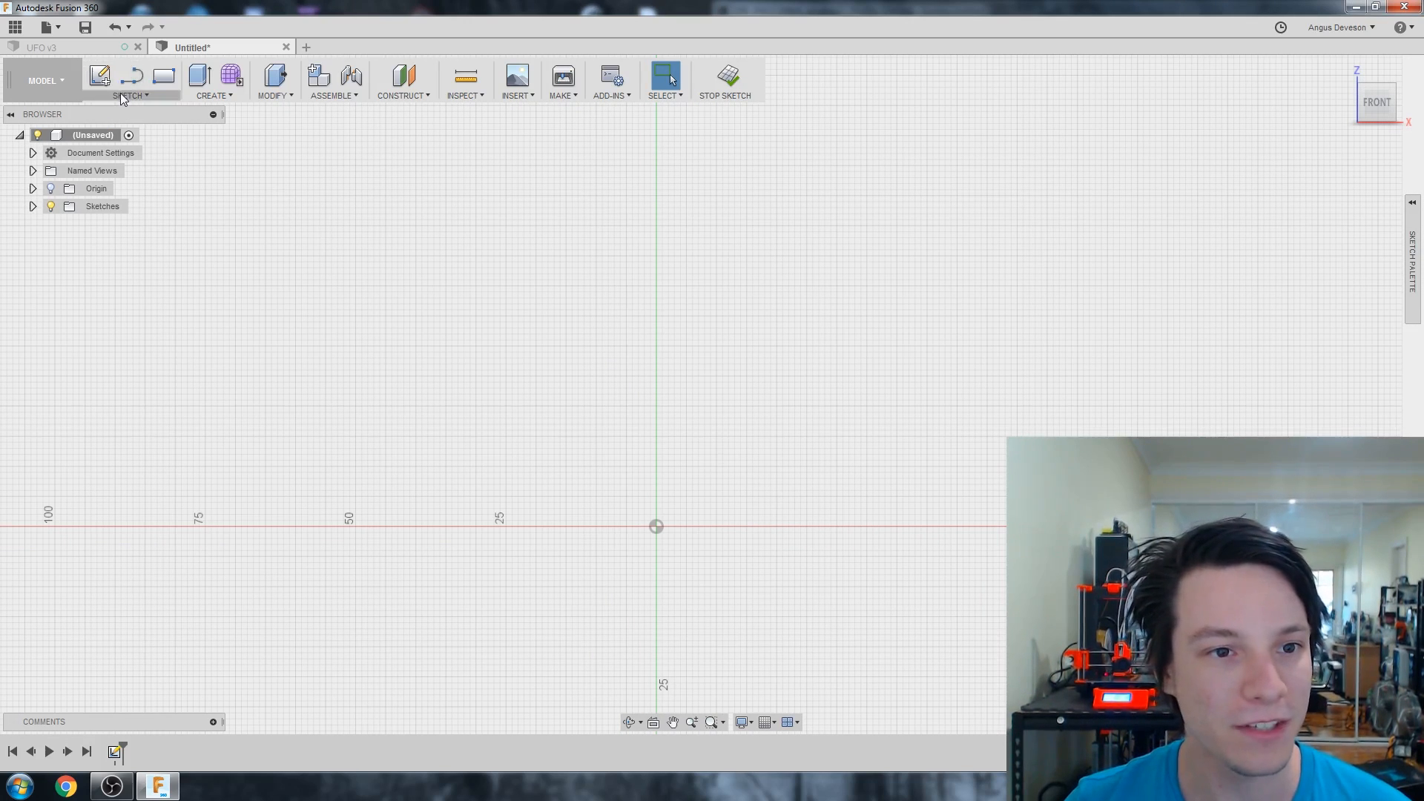
click(131, 95)
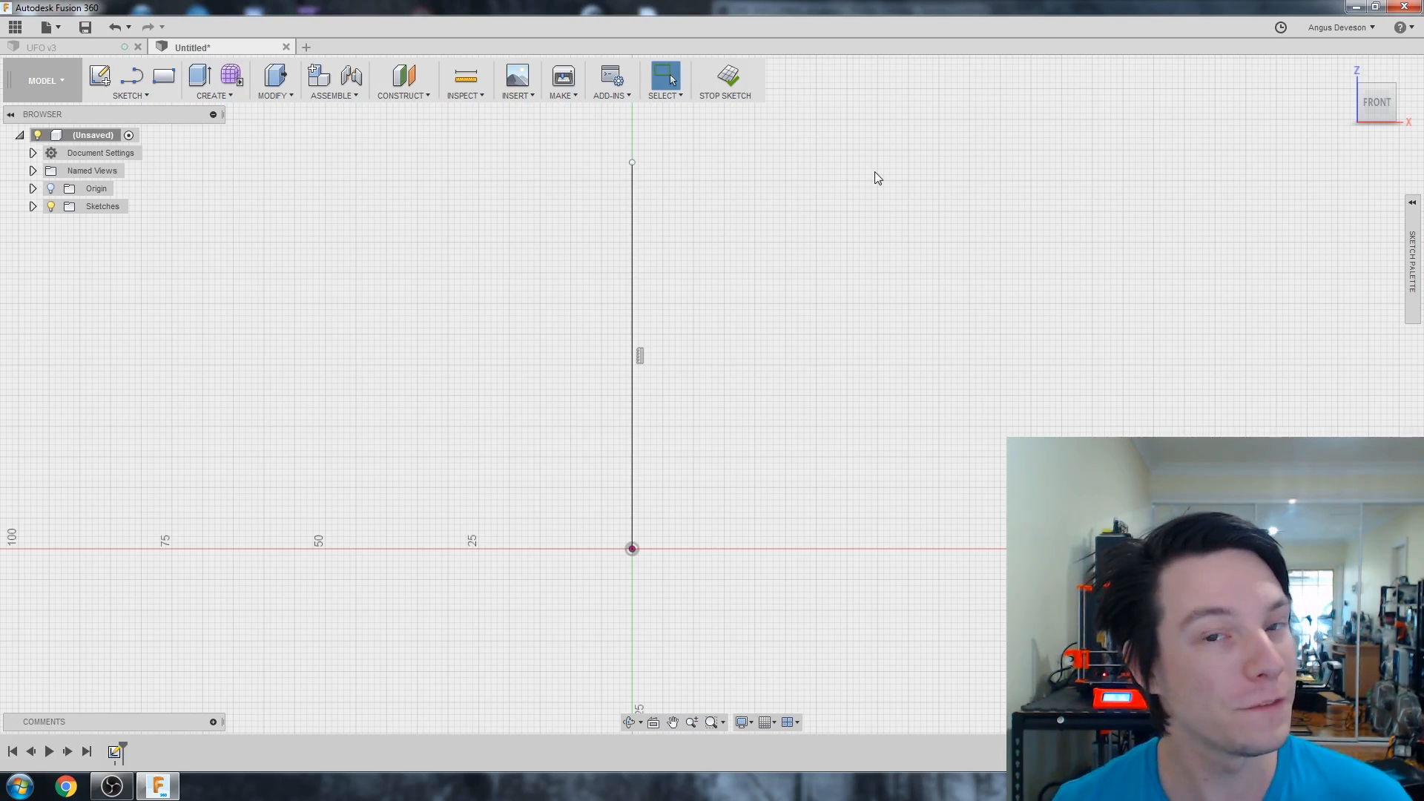
mouse_move(186, 290)
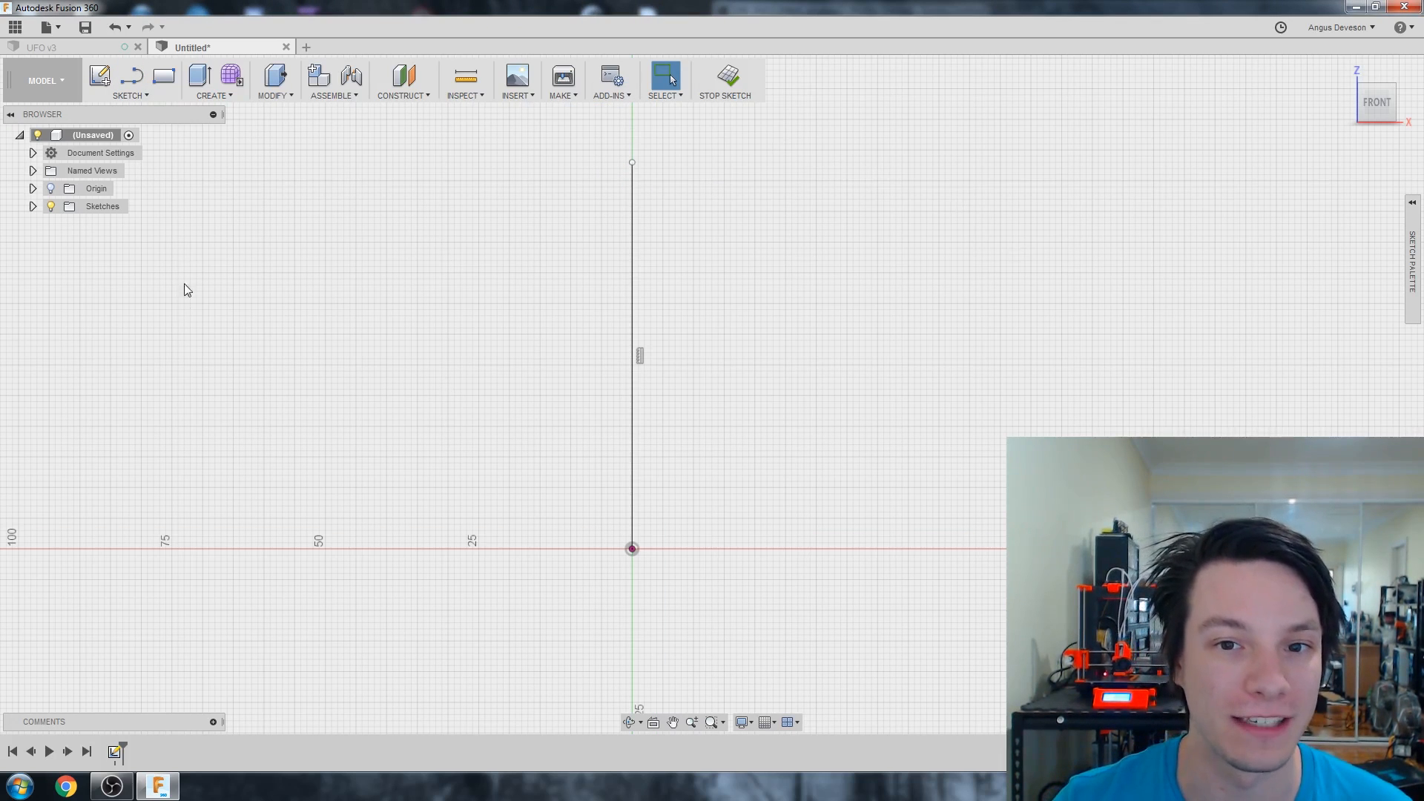
mouse_move(743, 227)
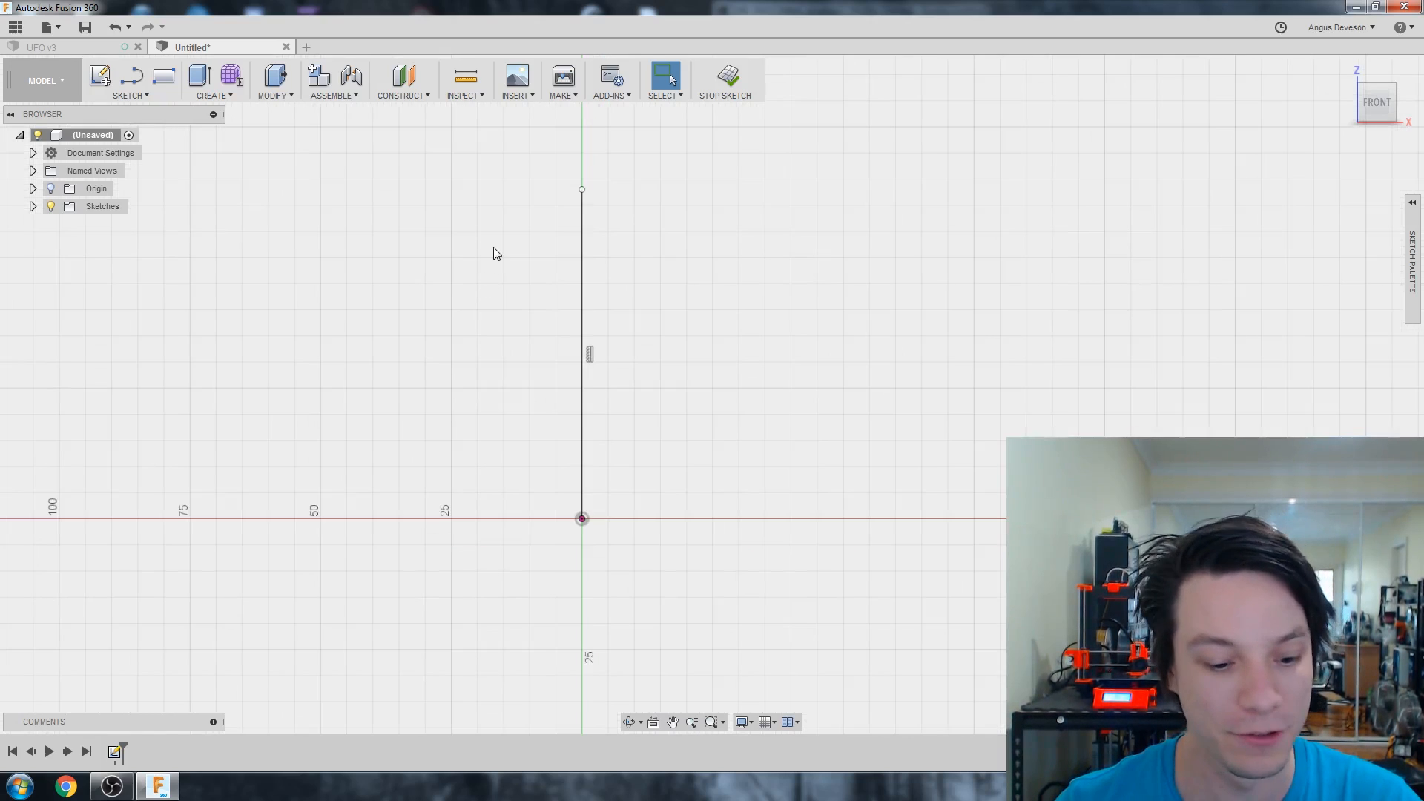
- Close the line with a 180° center-point arc and dimension the line 60 mm
click(130, 81)
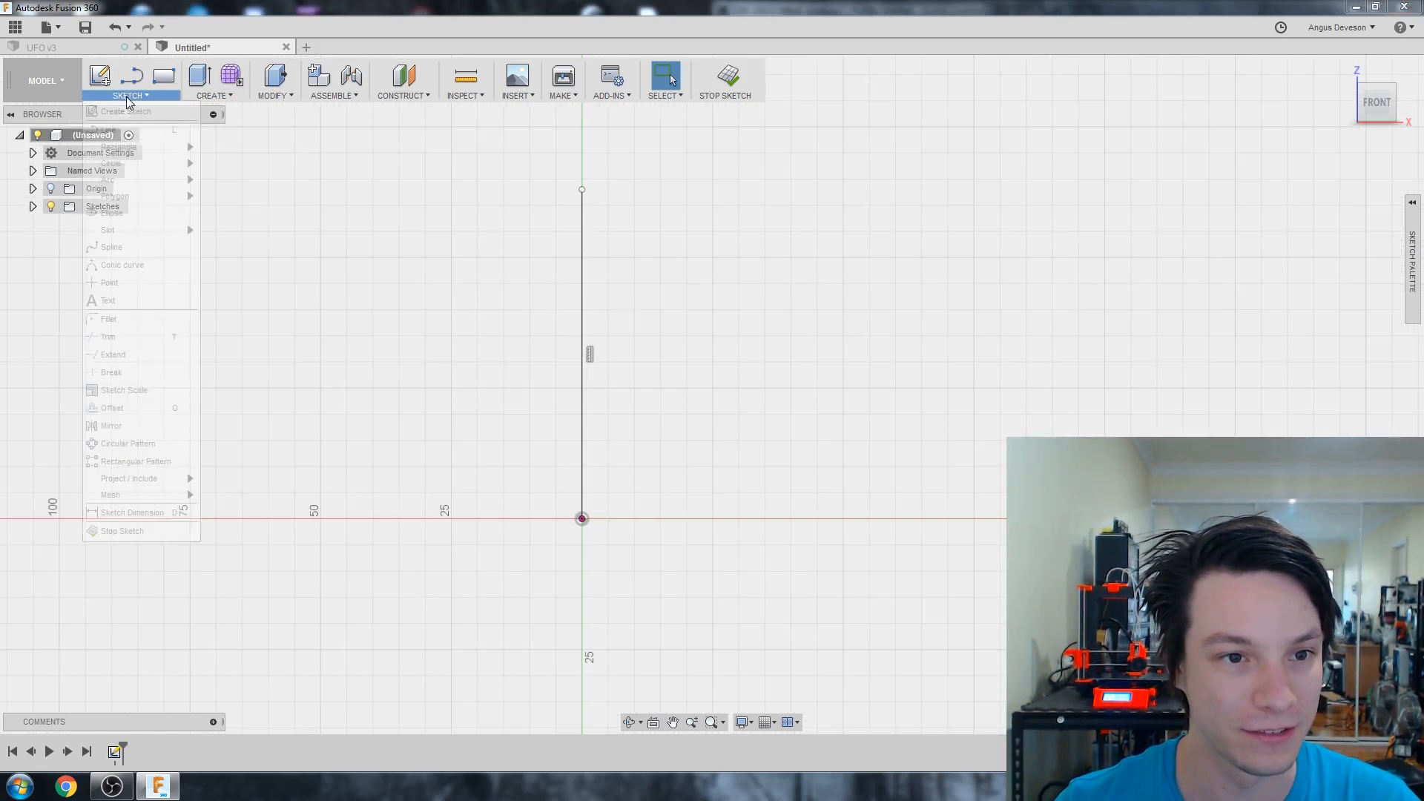
mouse_move(112, 247)
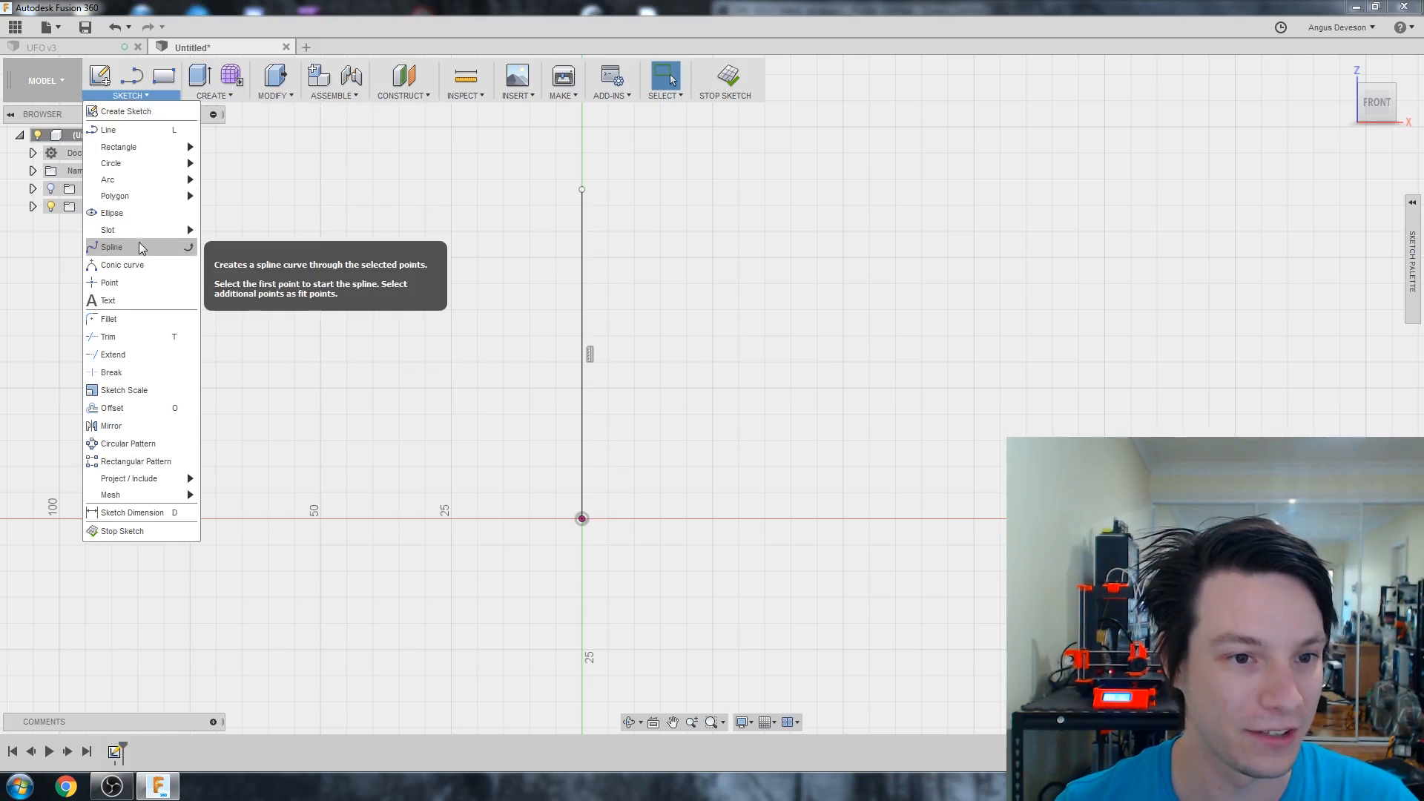
mouse_move(107, 179)
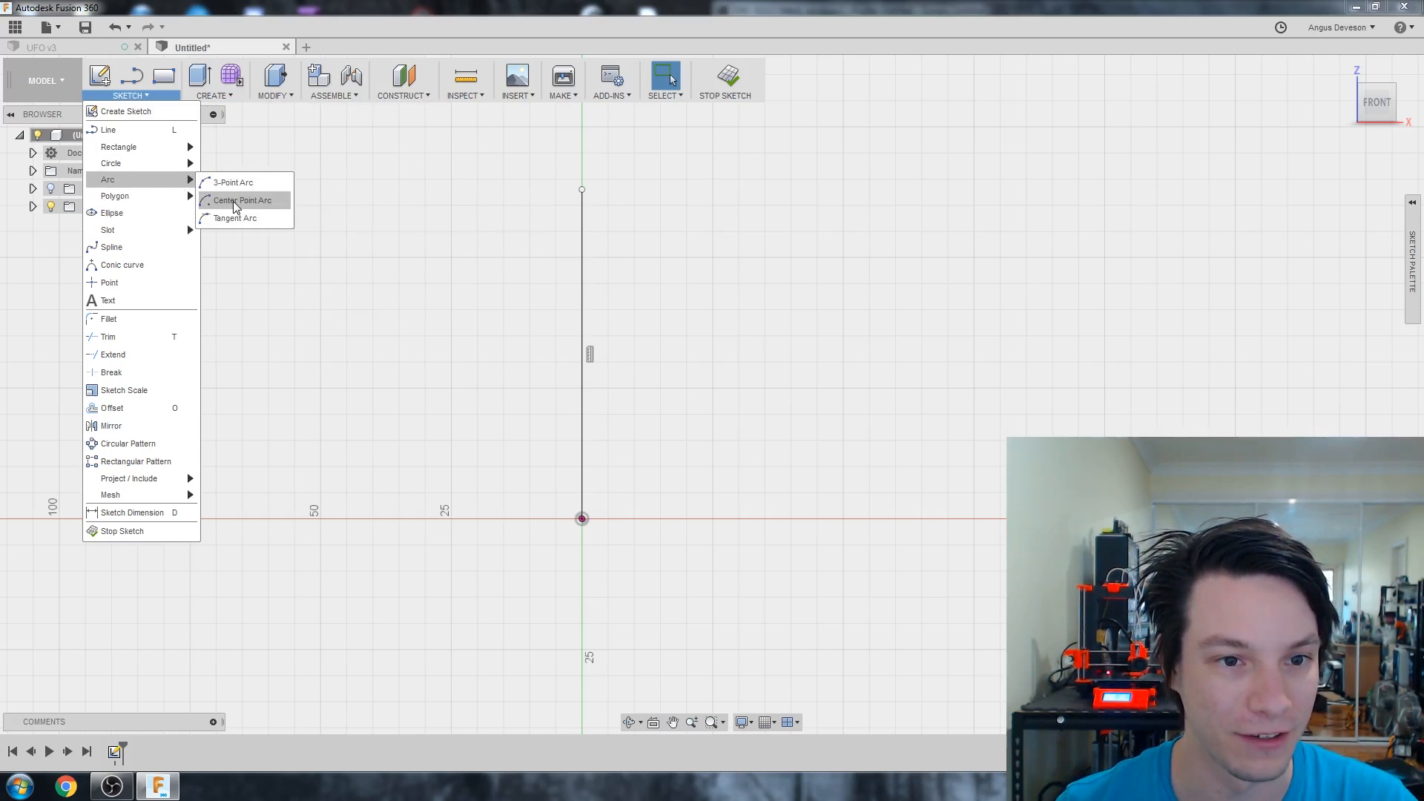
click(242, 200)
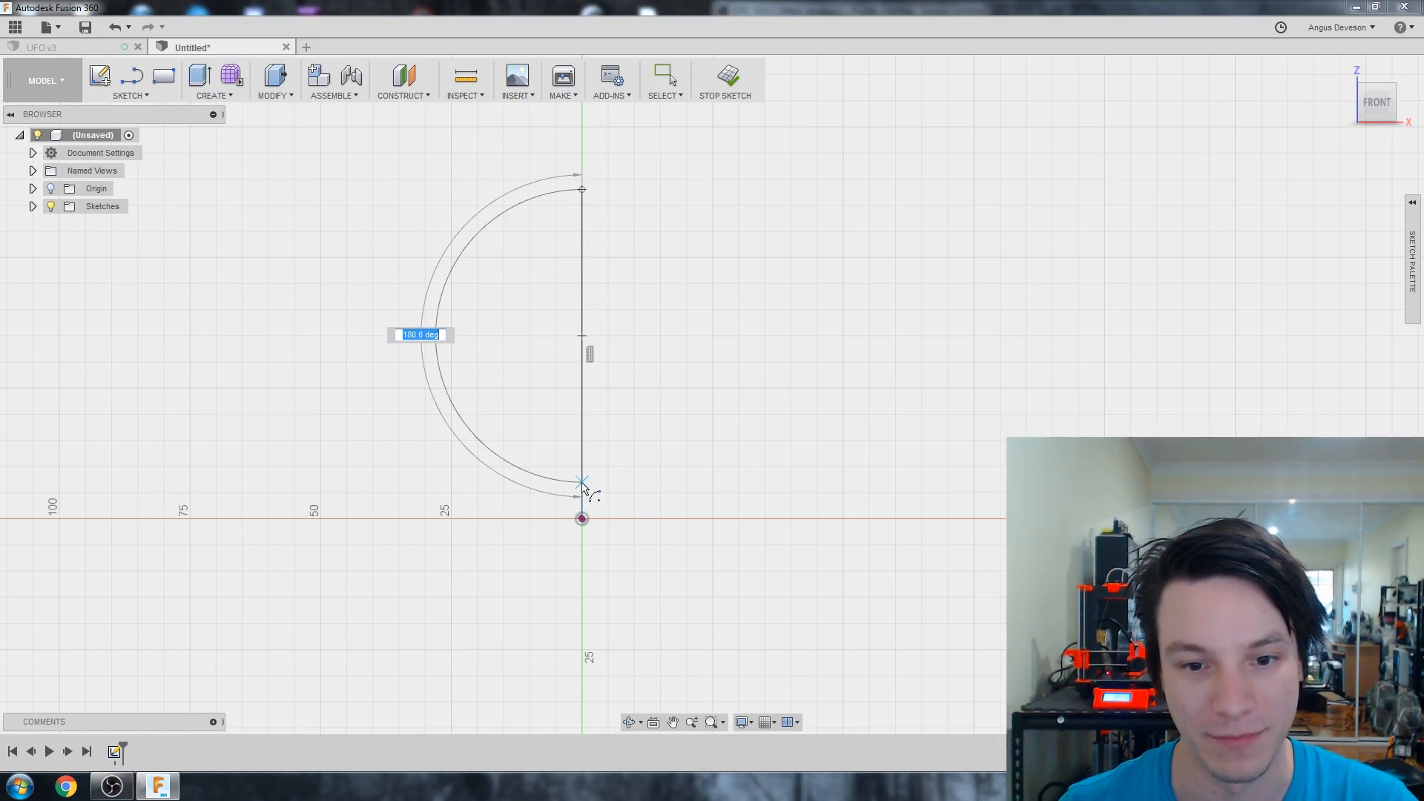
click(582, 518)
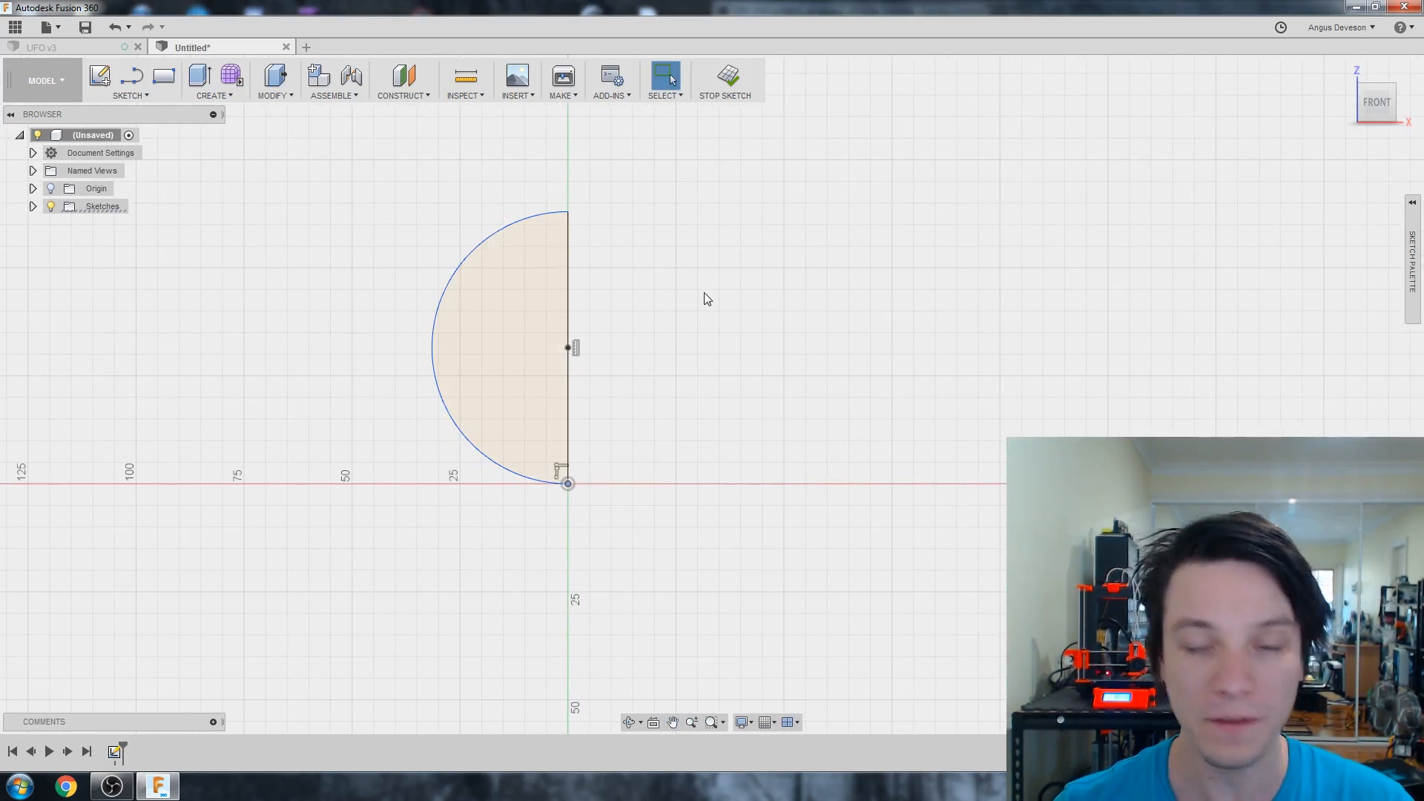
mouse_move(581, 280)
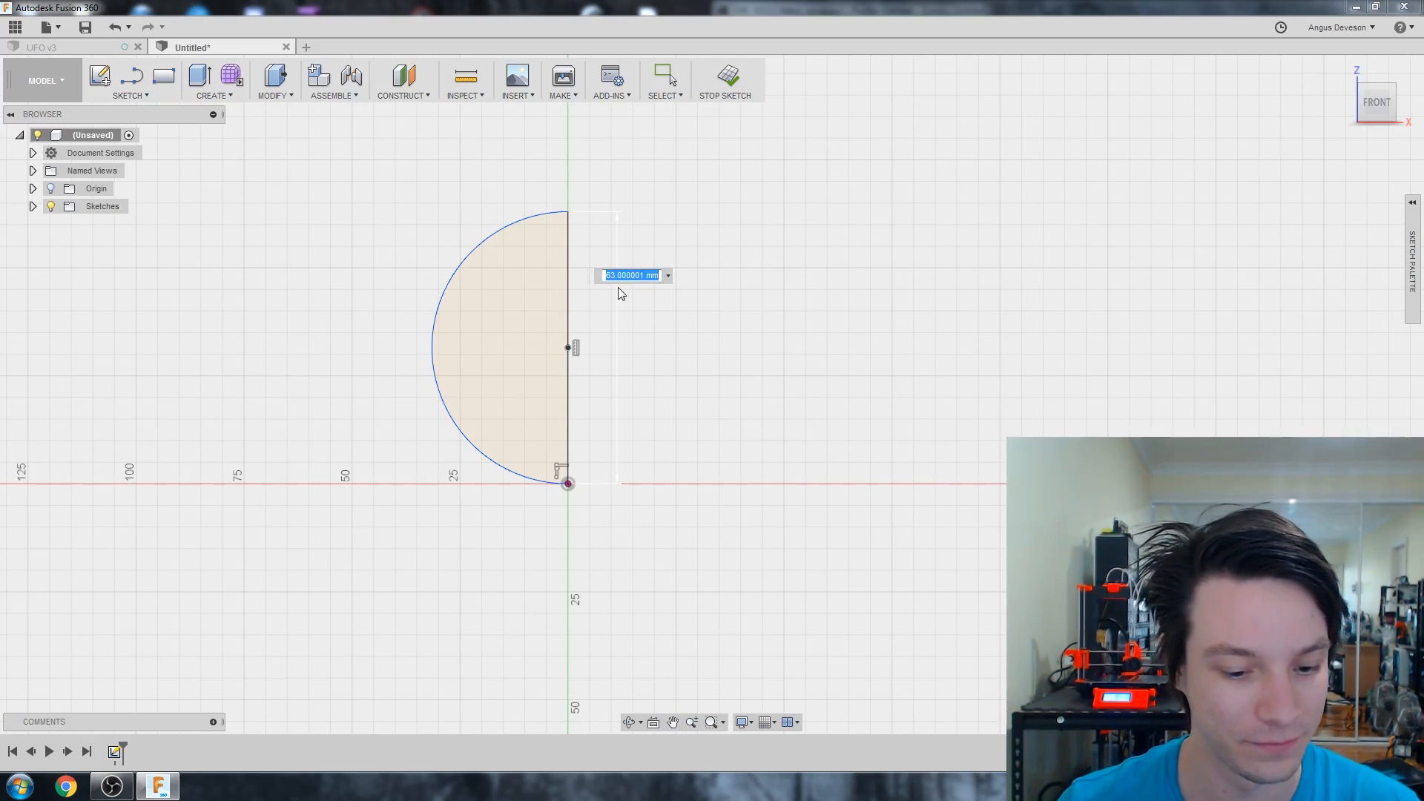
text(60)
key(Return)
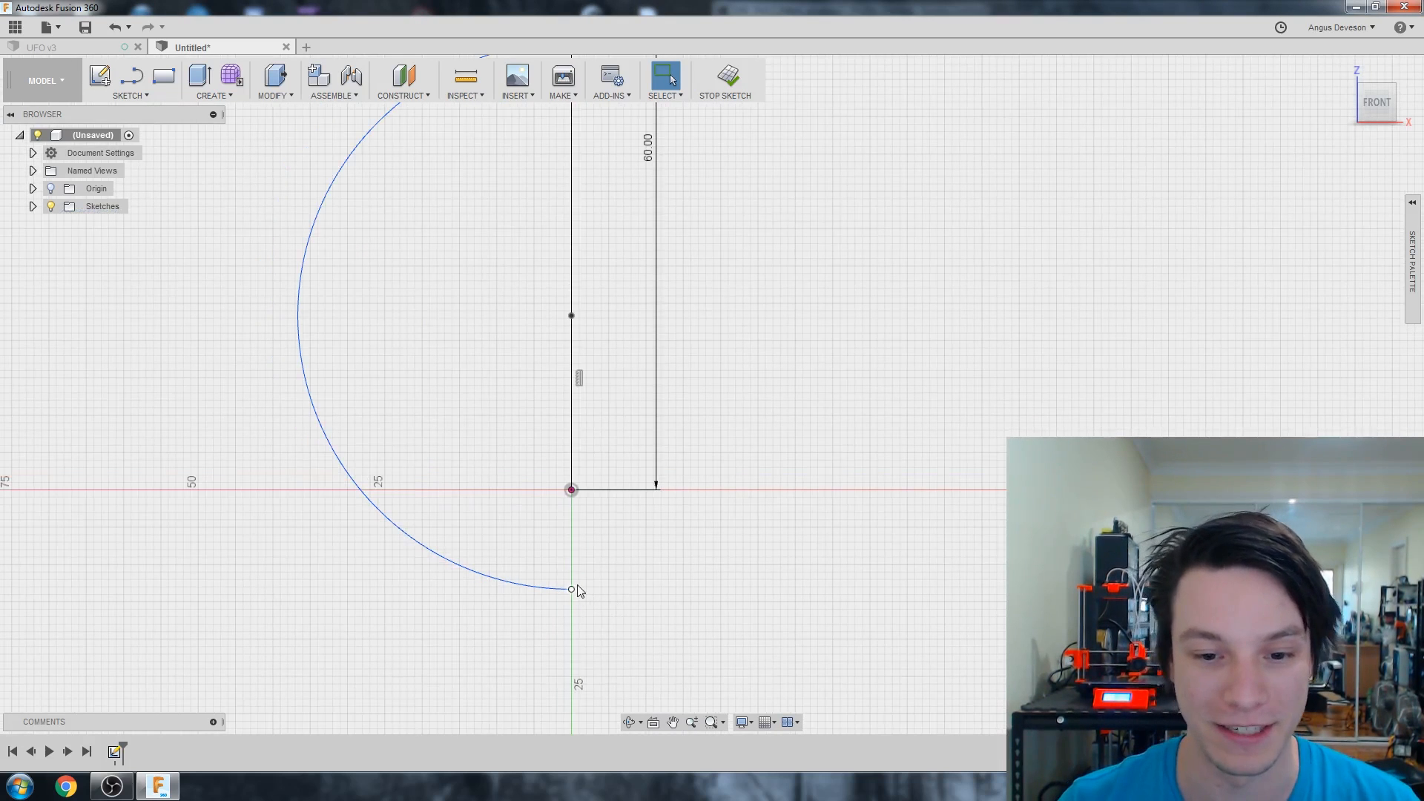
right_click(571, 488)
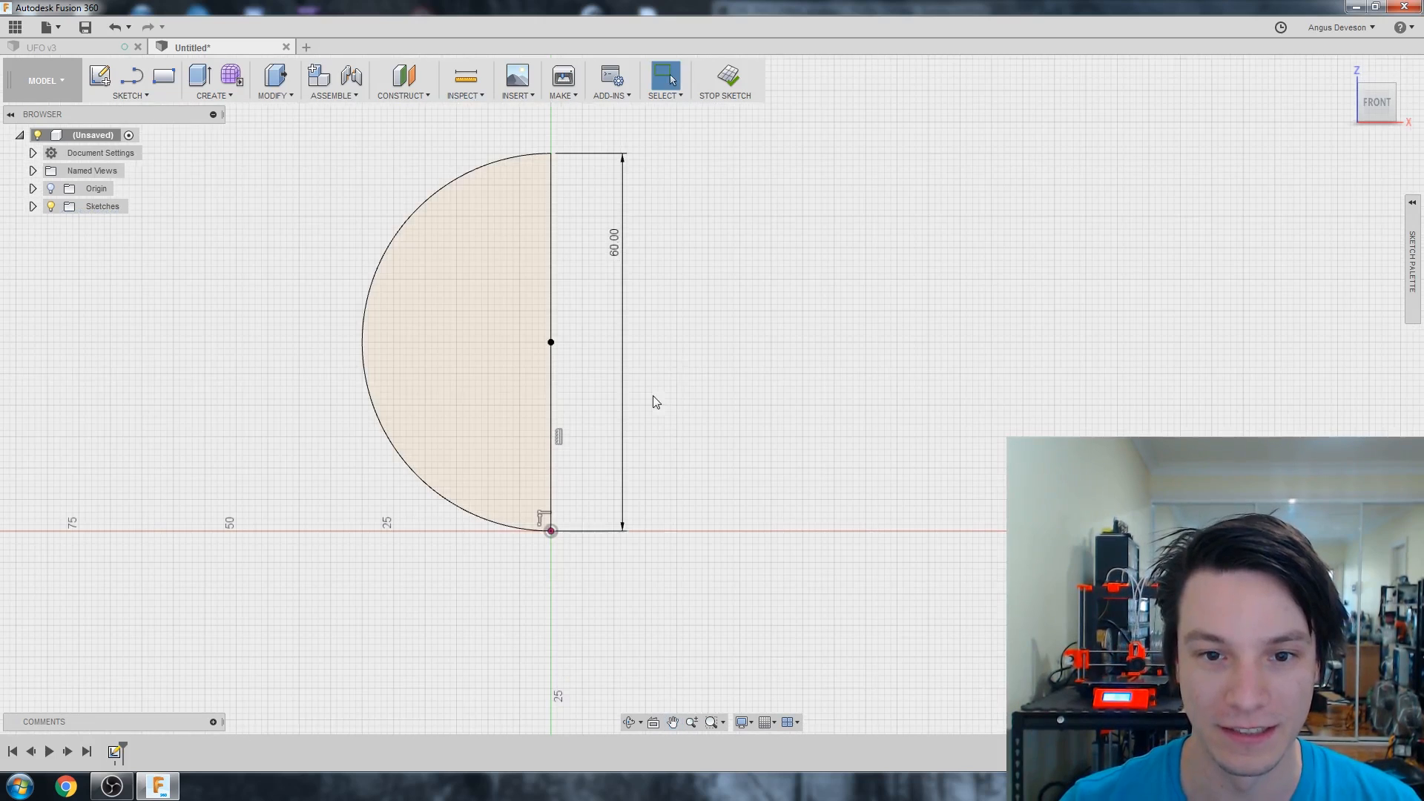
mouse_move(687, 368)
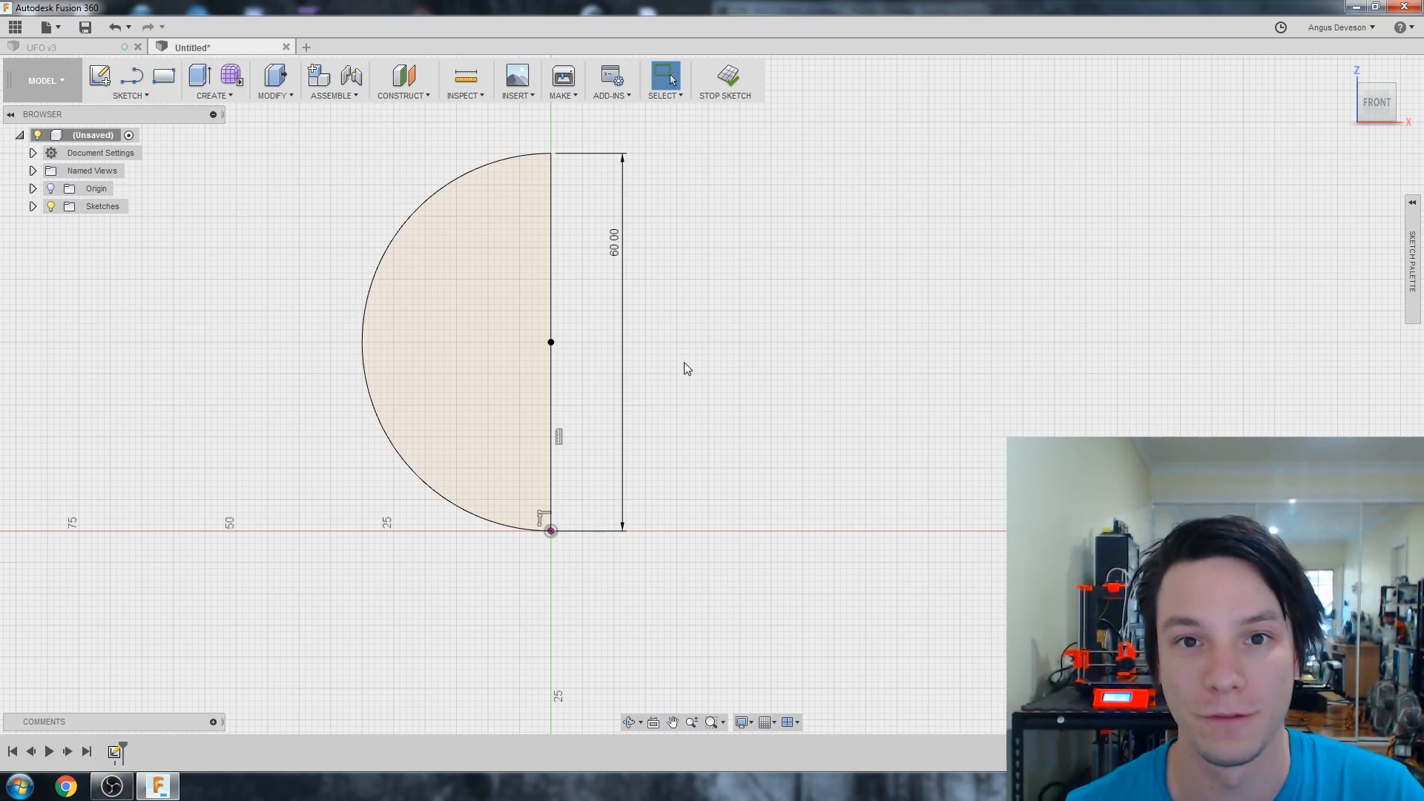
mouse_move(724, 74)
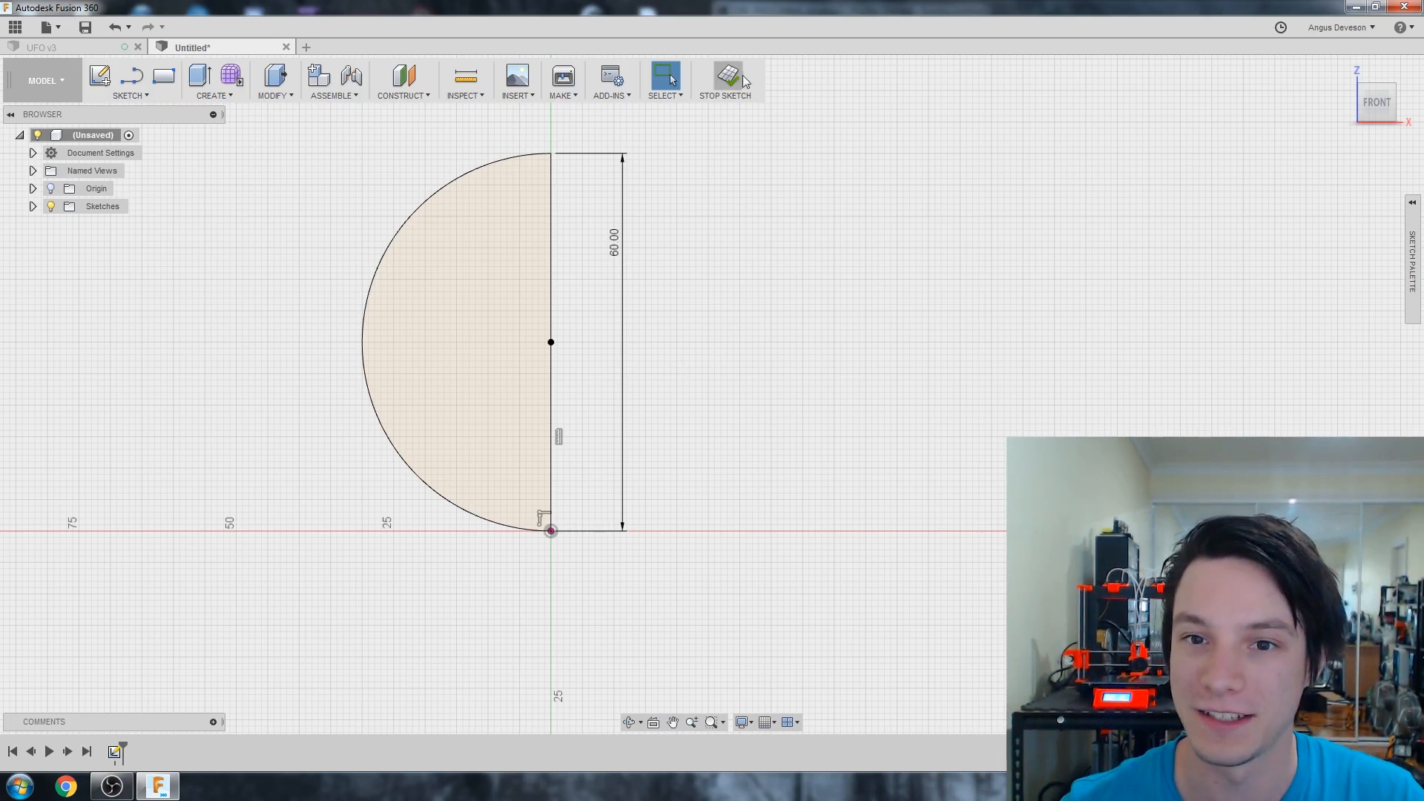
- Finish the sketch and preview revolving the half-circle about its vertical edge
click(724, 77)
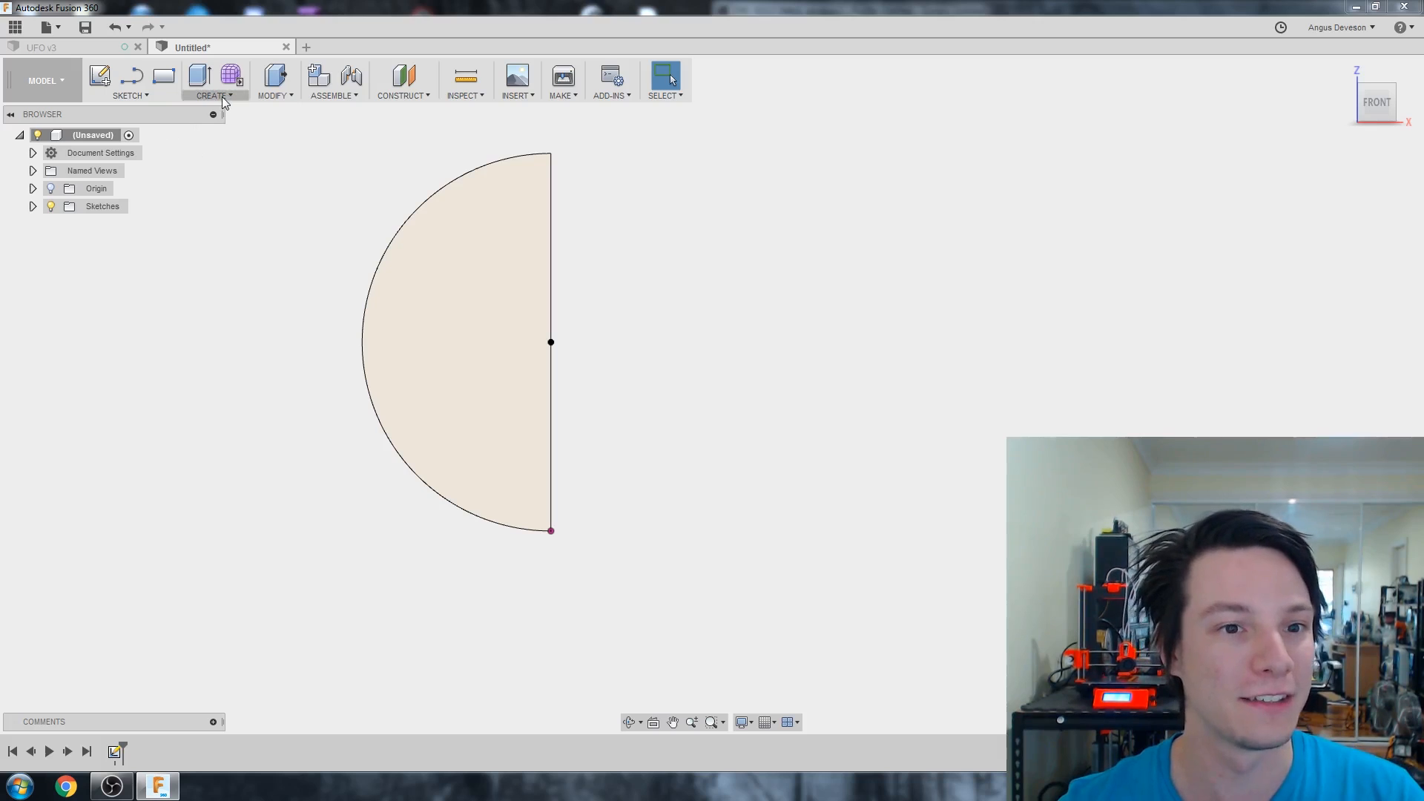
click(215, 80)
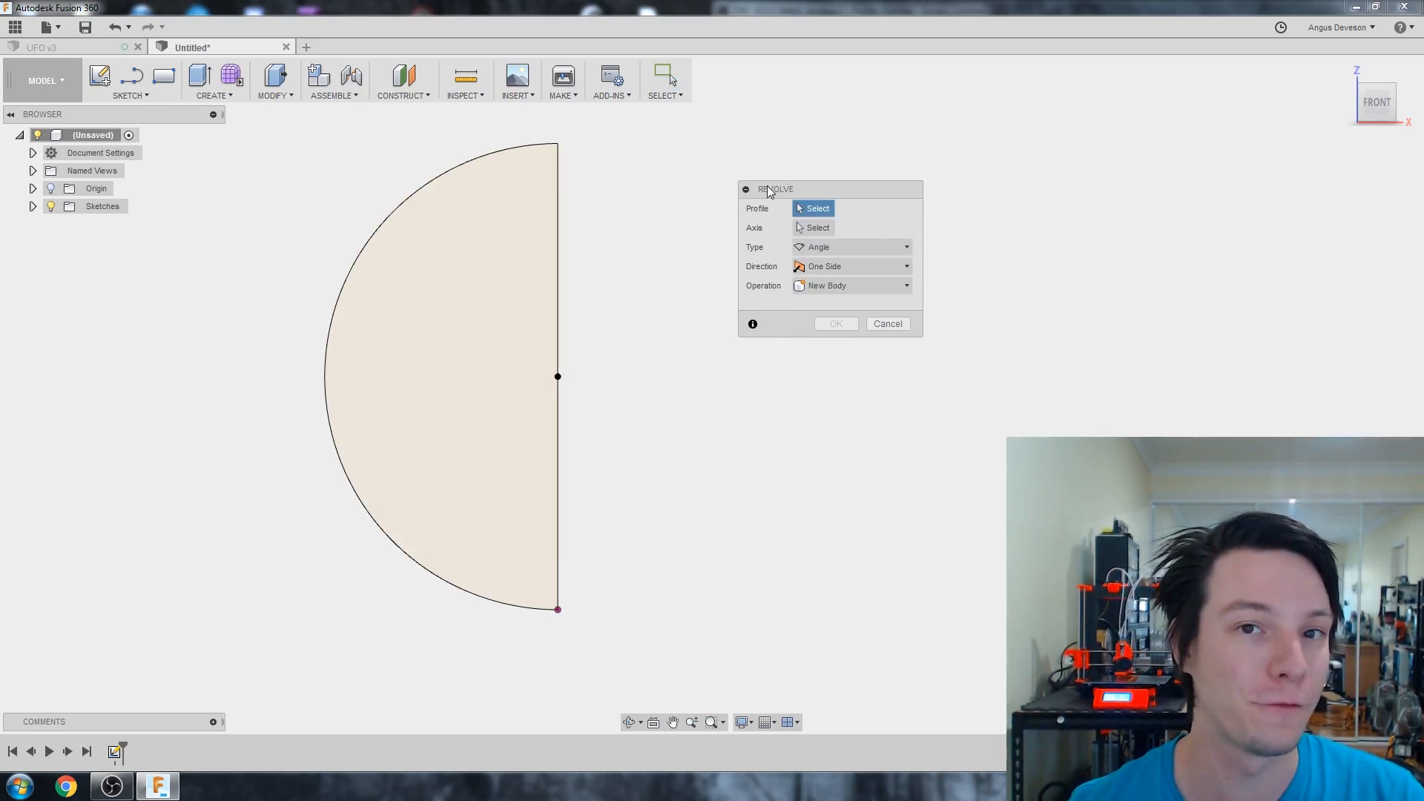
mouse_move(662, 186)
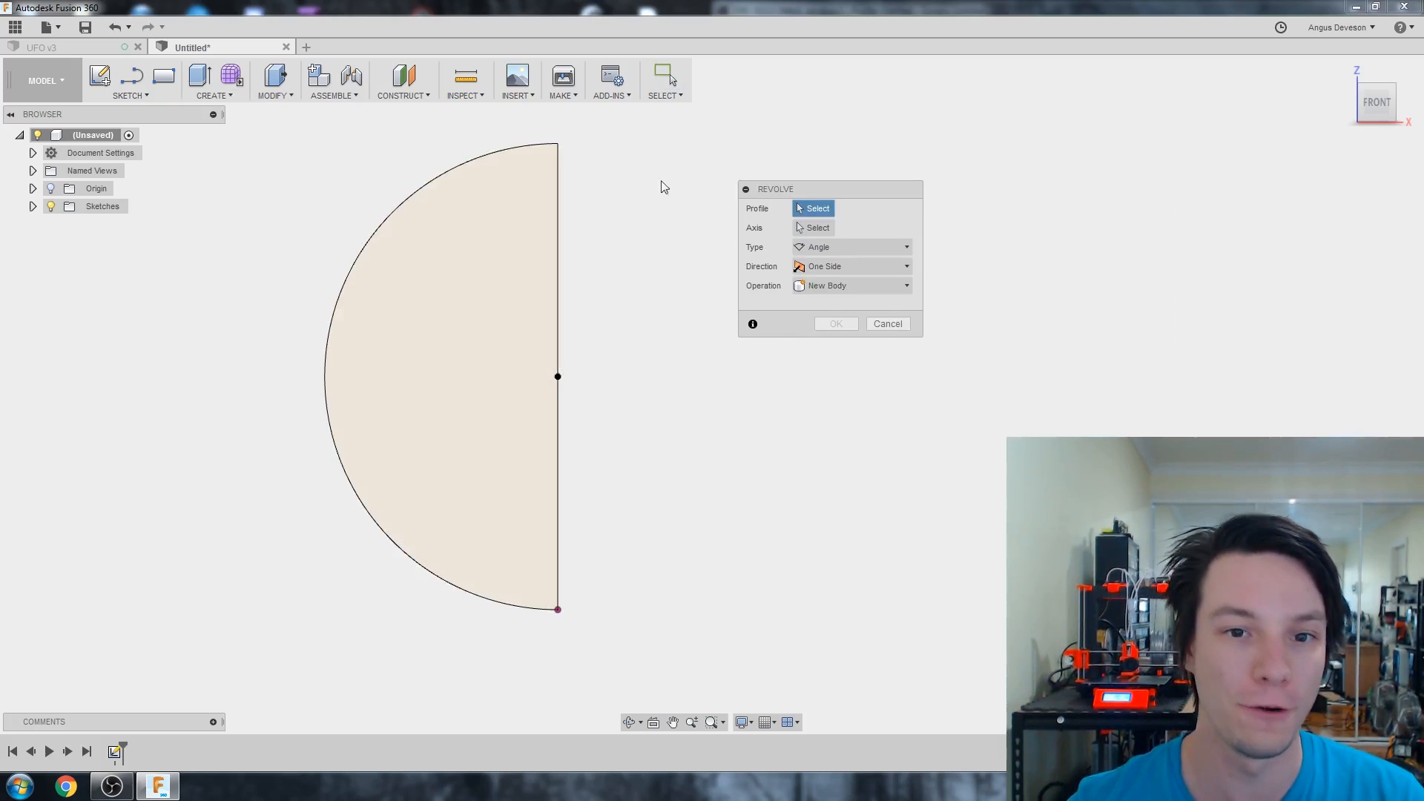
click(436, 377)
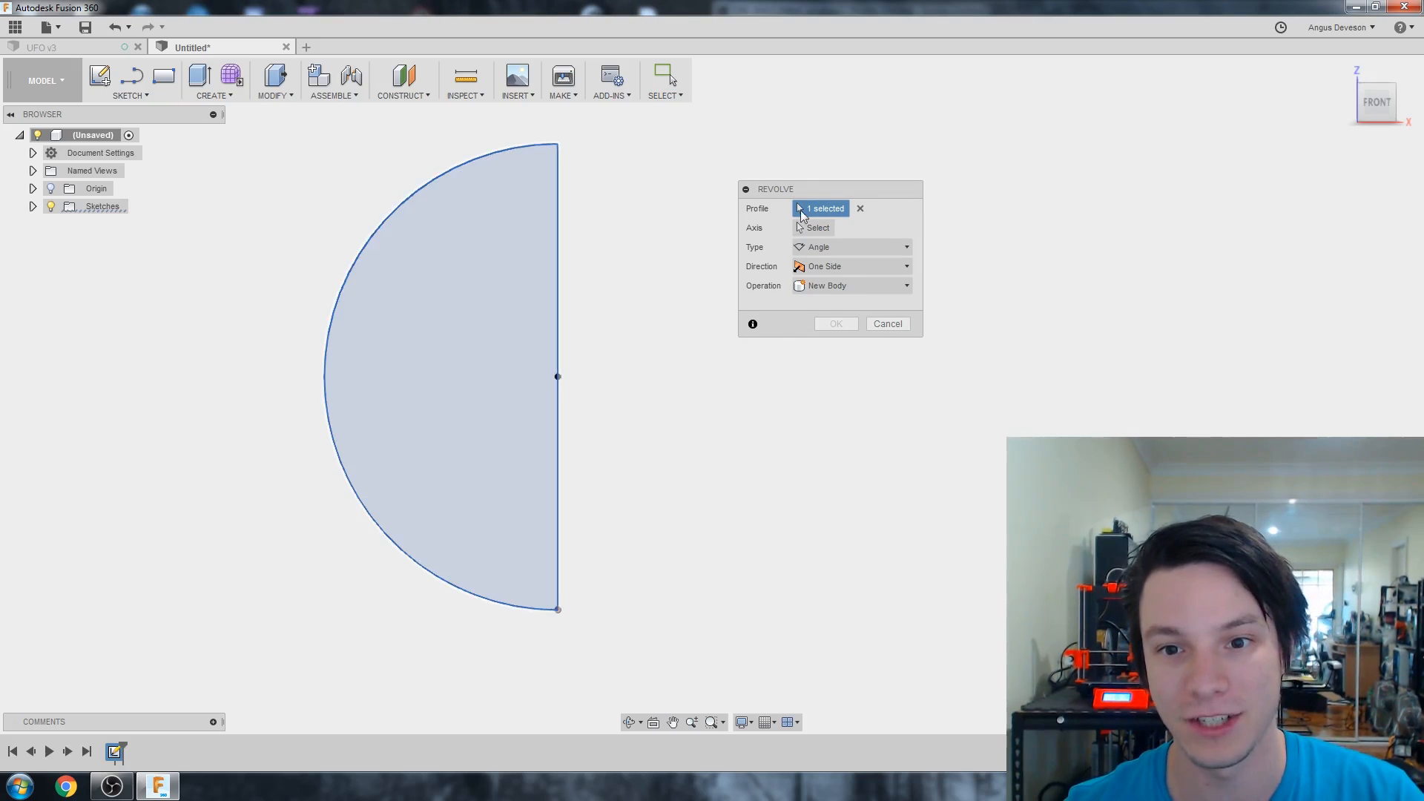
click(817, 227)
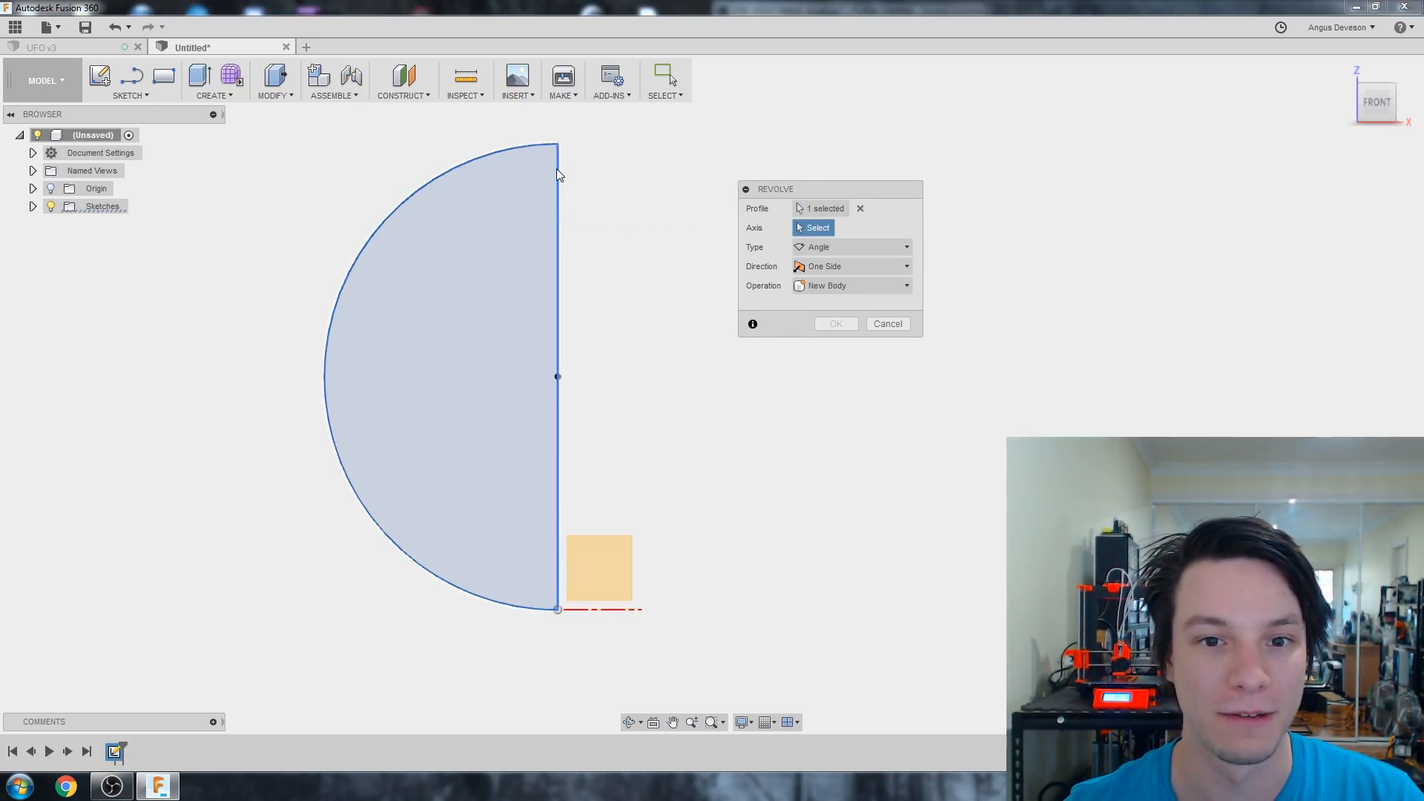
click(557, 376)
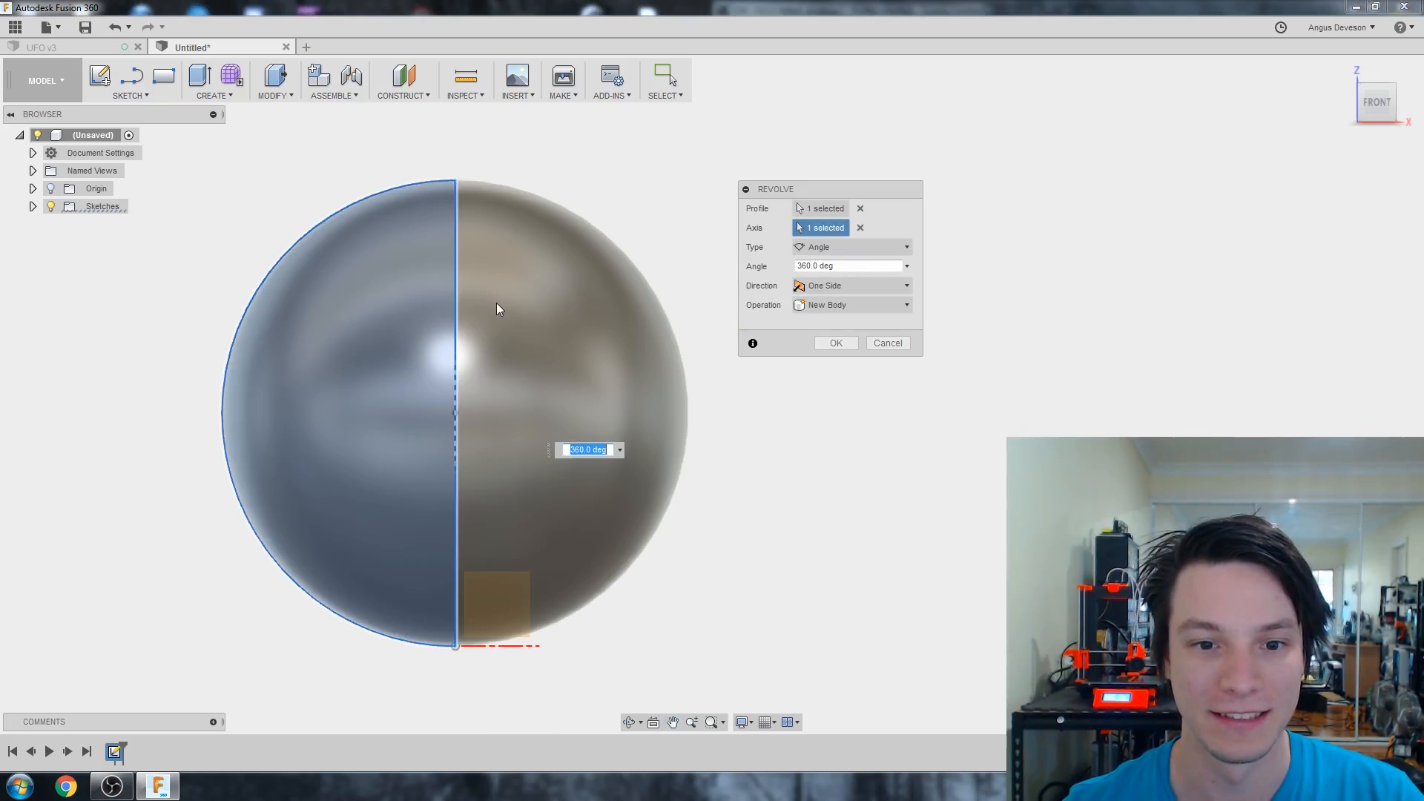
mouse_move(497, 308)
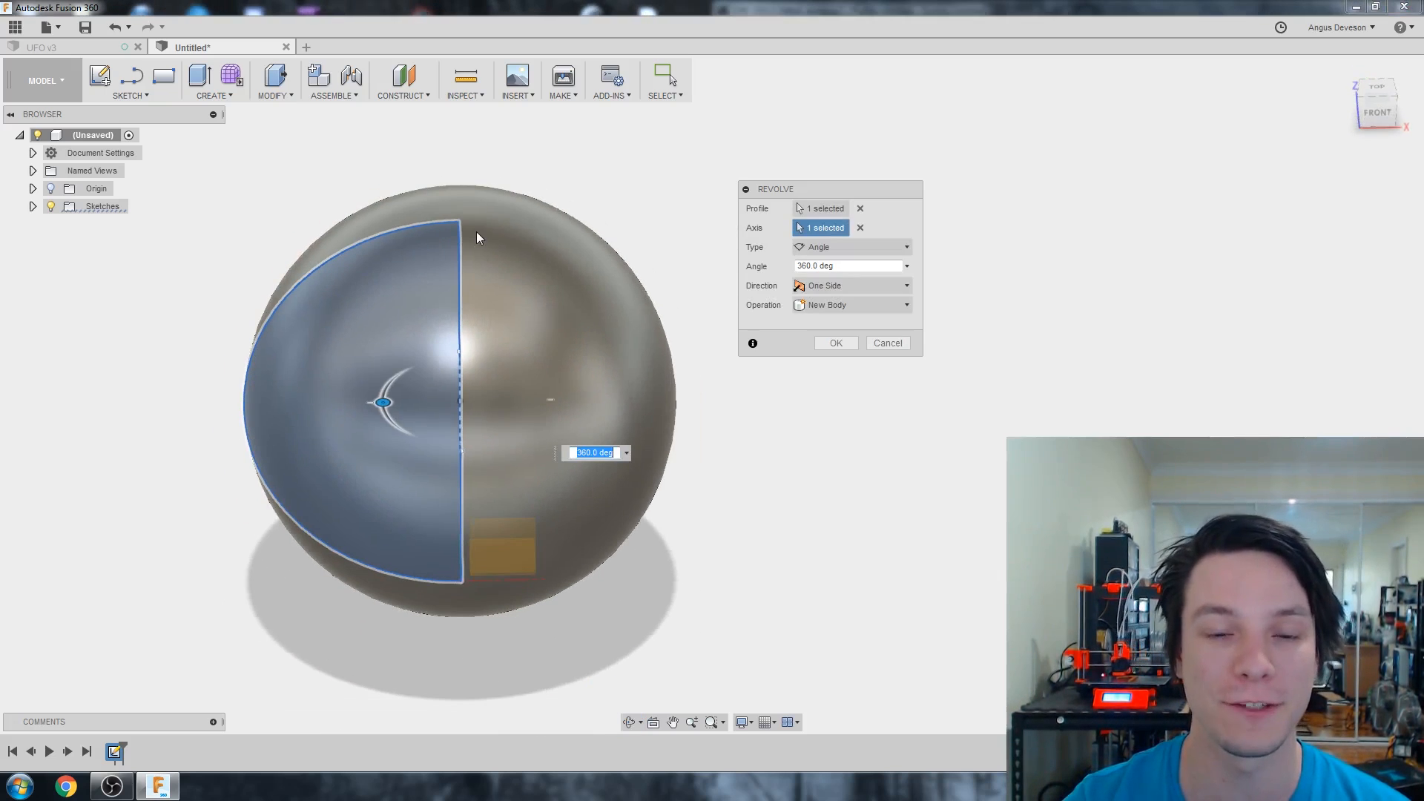
mouse_move(721, 159)
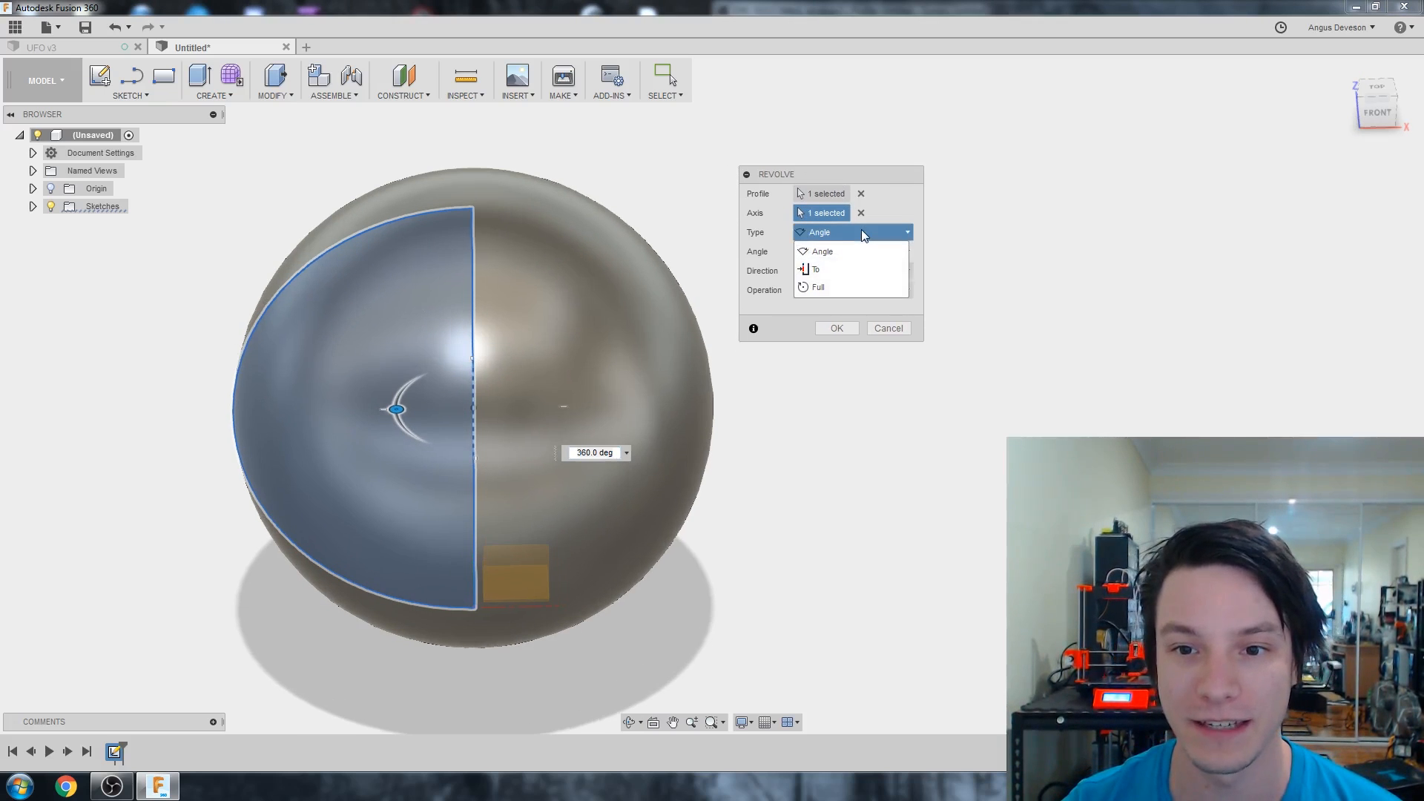
- Change the revolve angle to 60 degrees, previewing a wedge slice
click(817, 287)
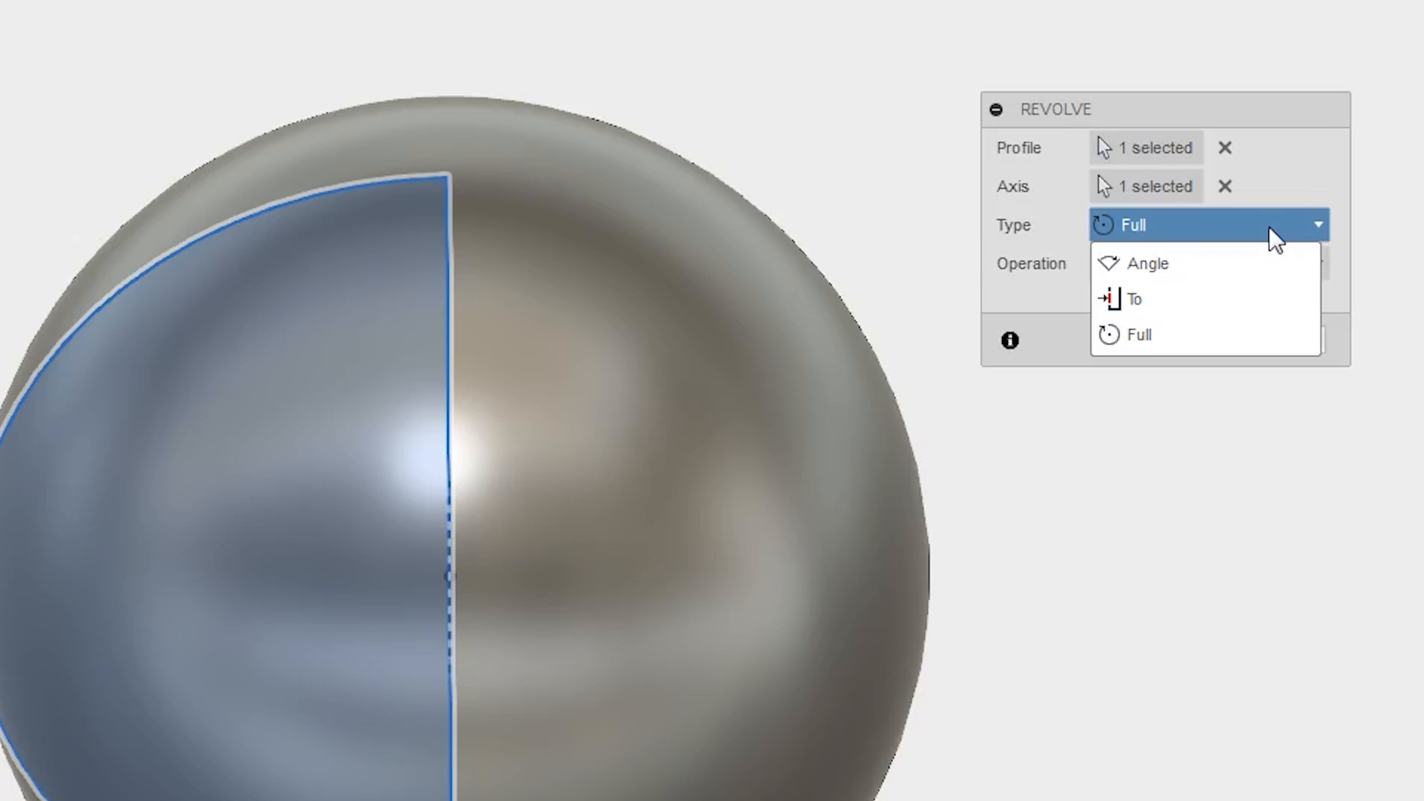
click(1147, 263)
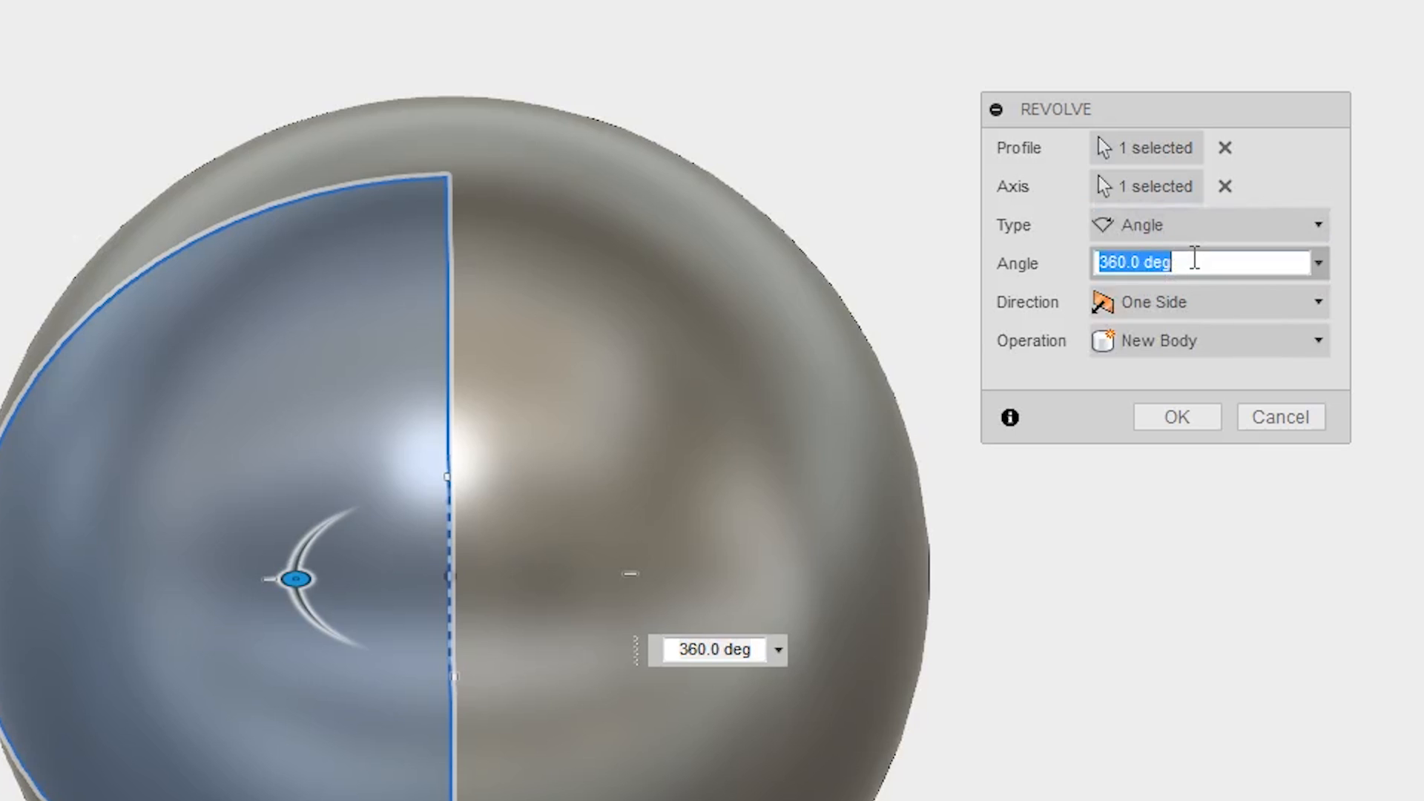
text(6)
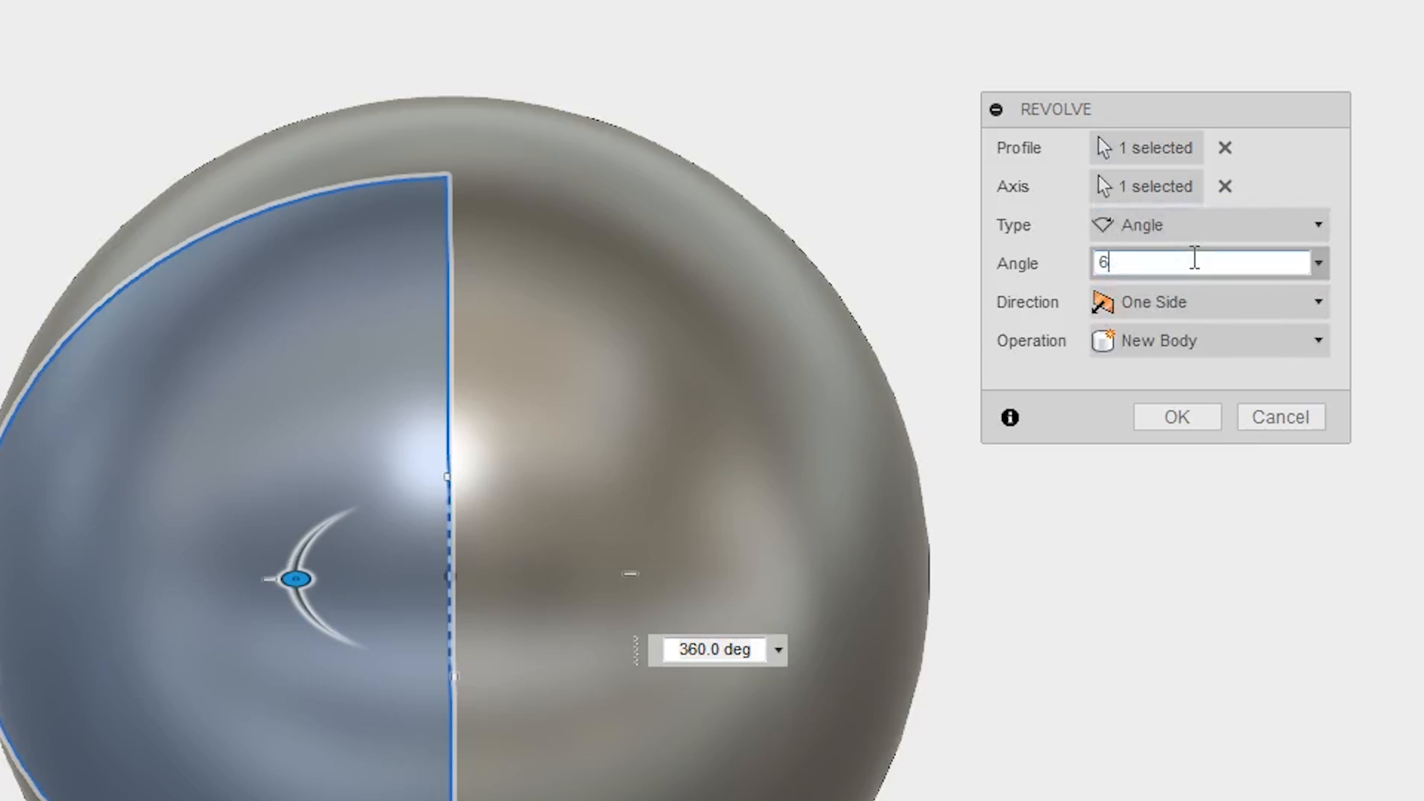
text(0 deg)
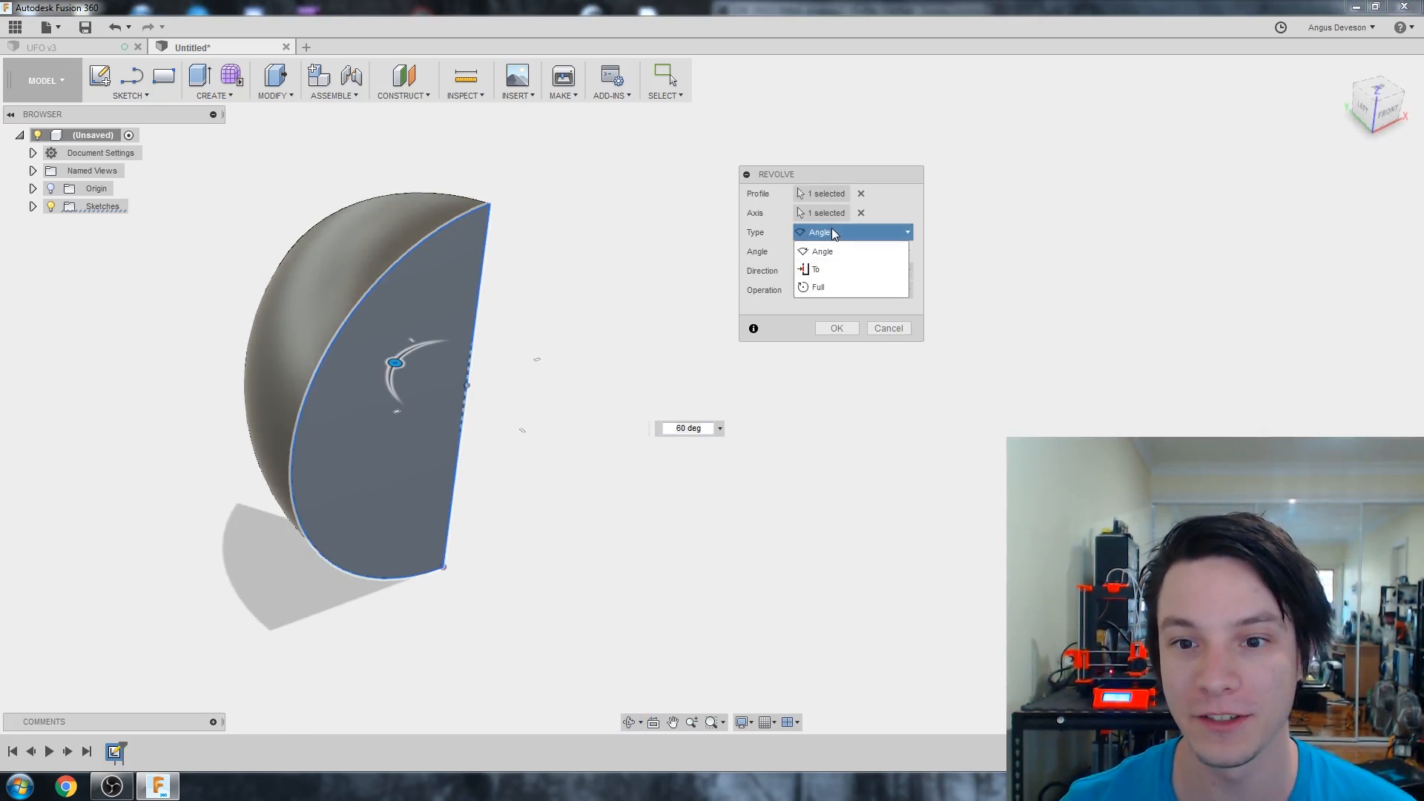
mouse_move(840, 269)
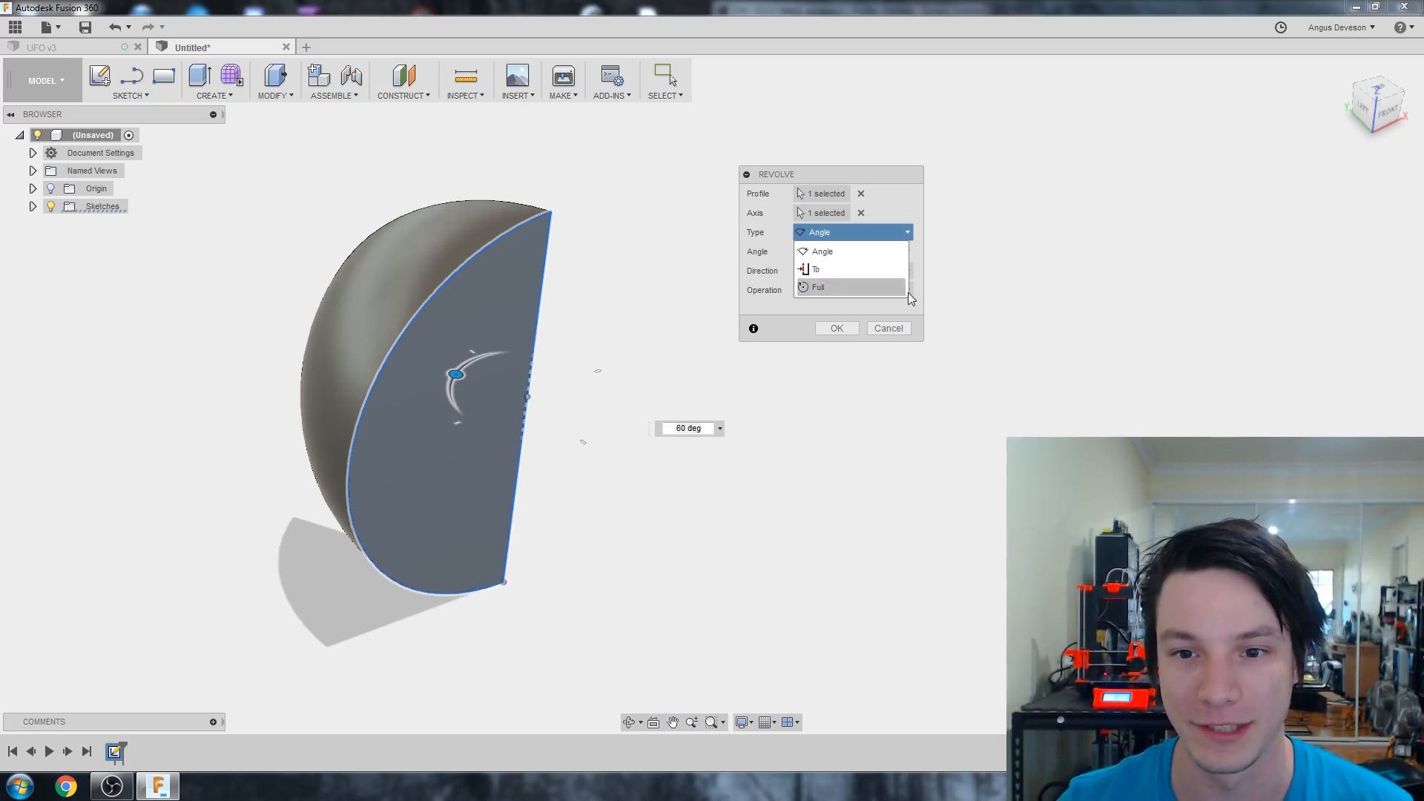
- Cancel the revolve and reopen the half-circle sketch for editing
click(887, 327)
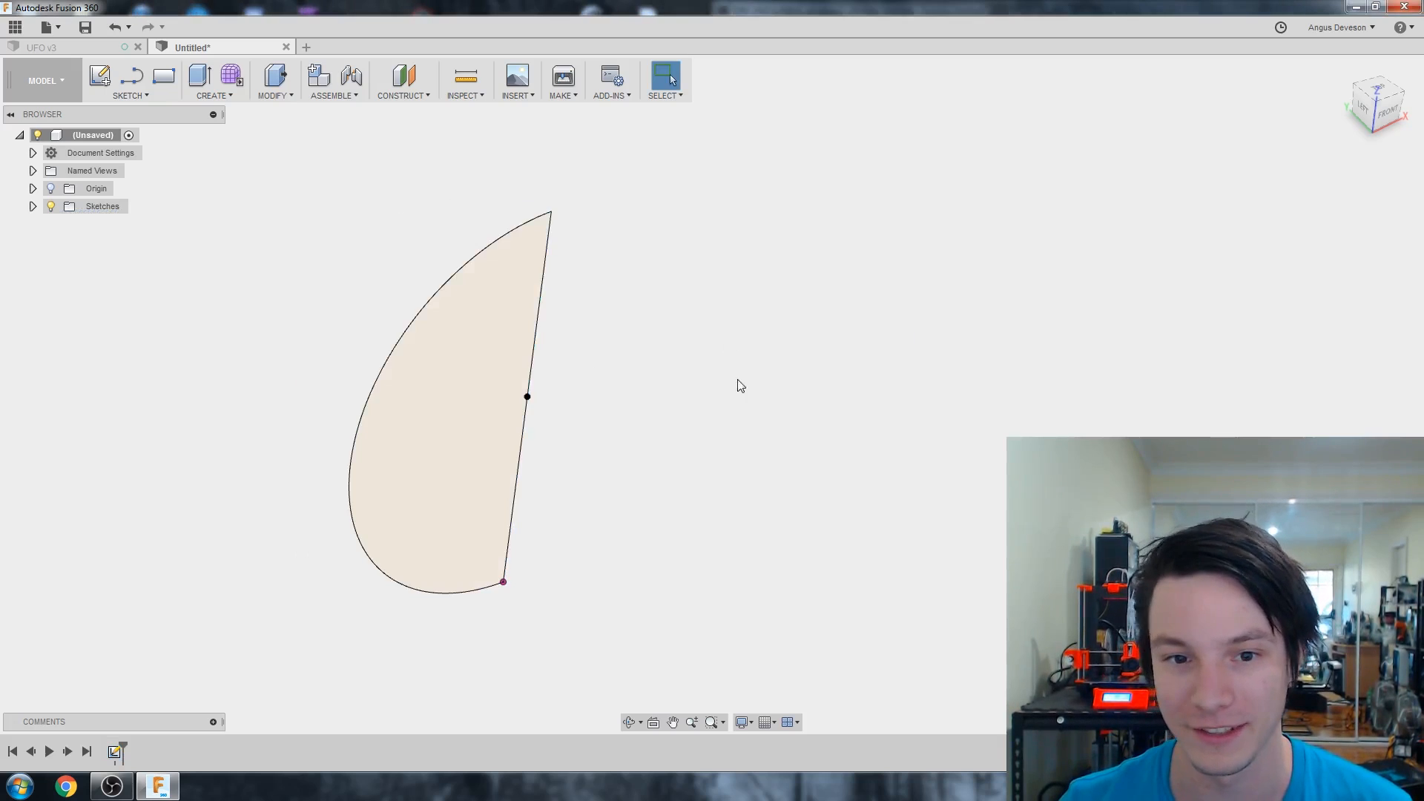
right_click(446, 408)
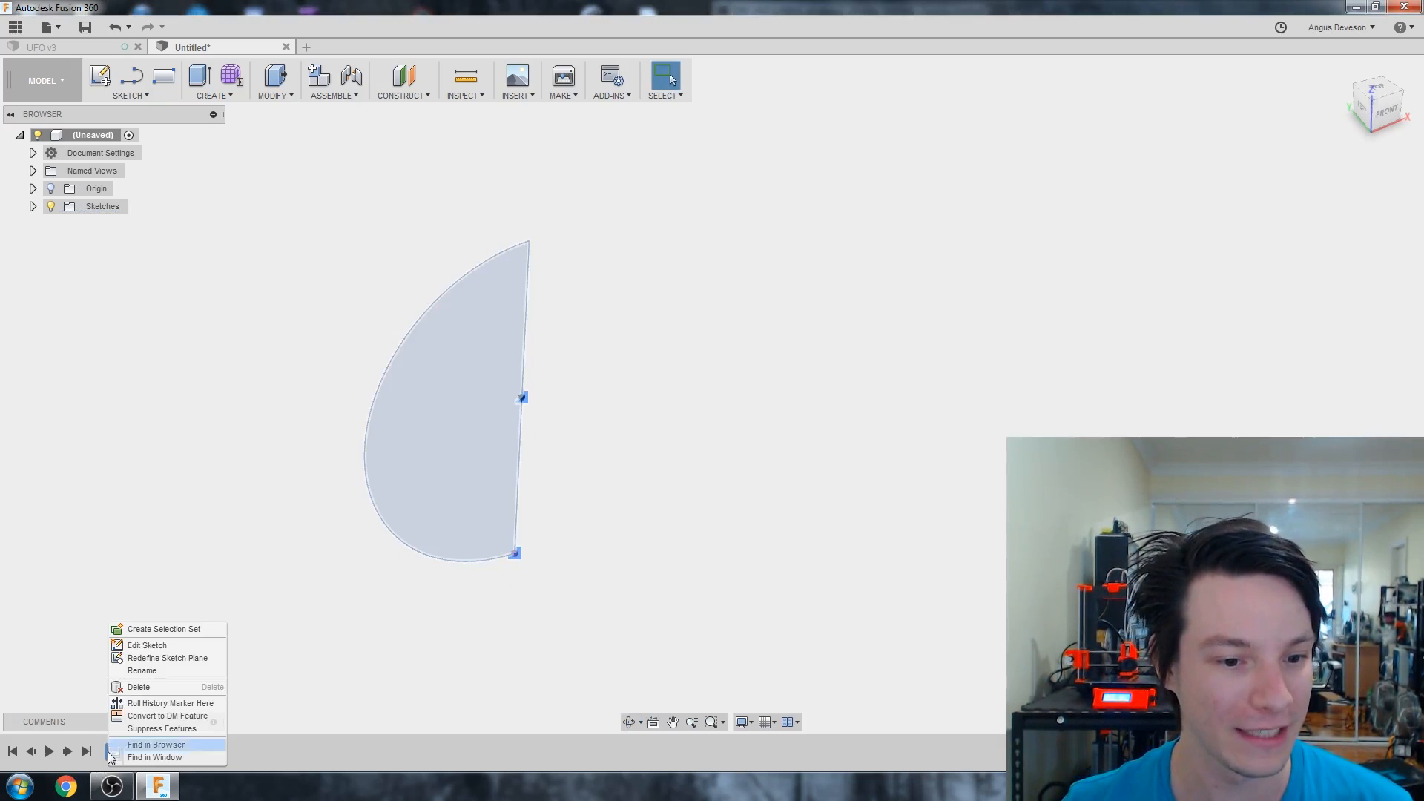
click(147, 645)
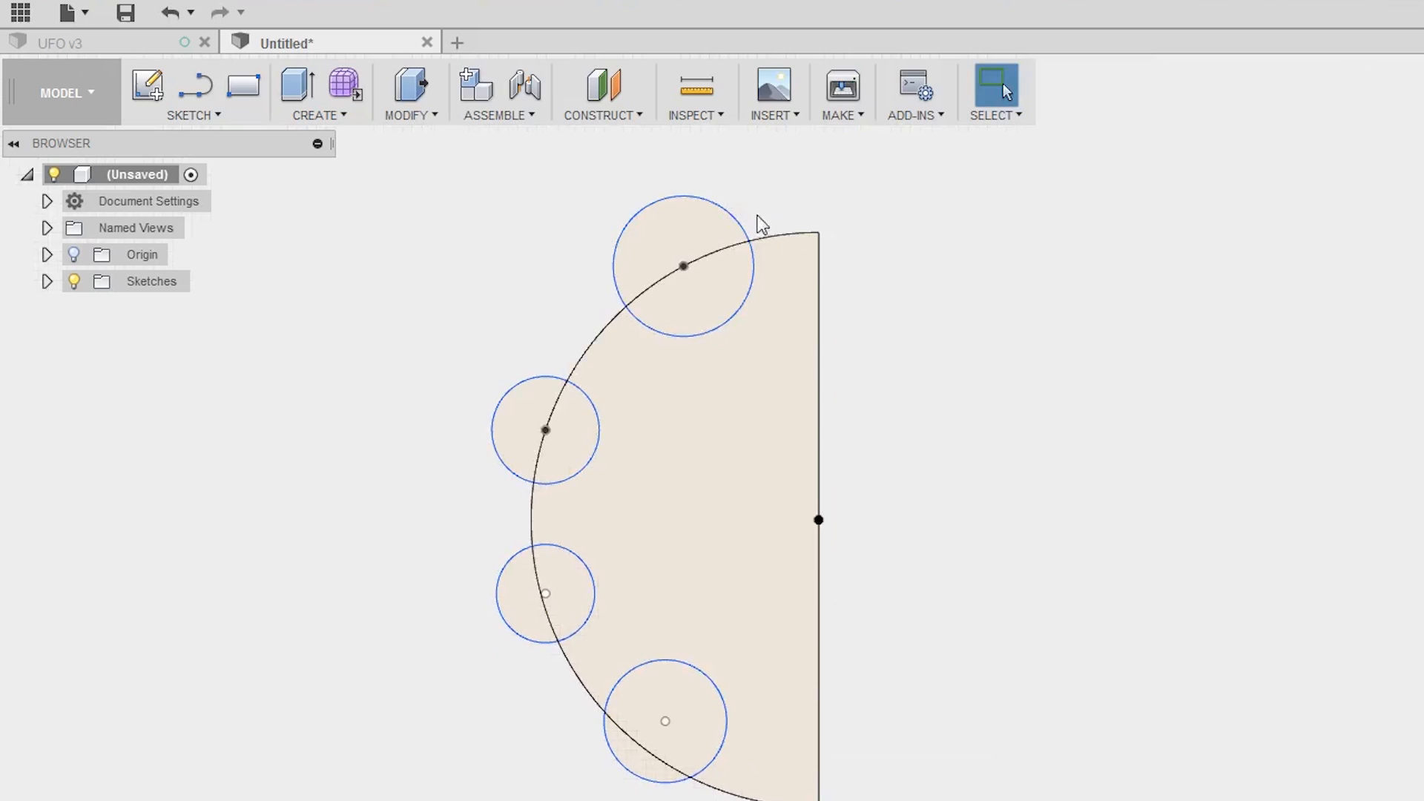
- Revolve the scalloped profile a full 360 degrees into a ribbed solid
click(319, 90)
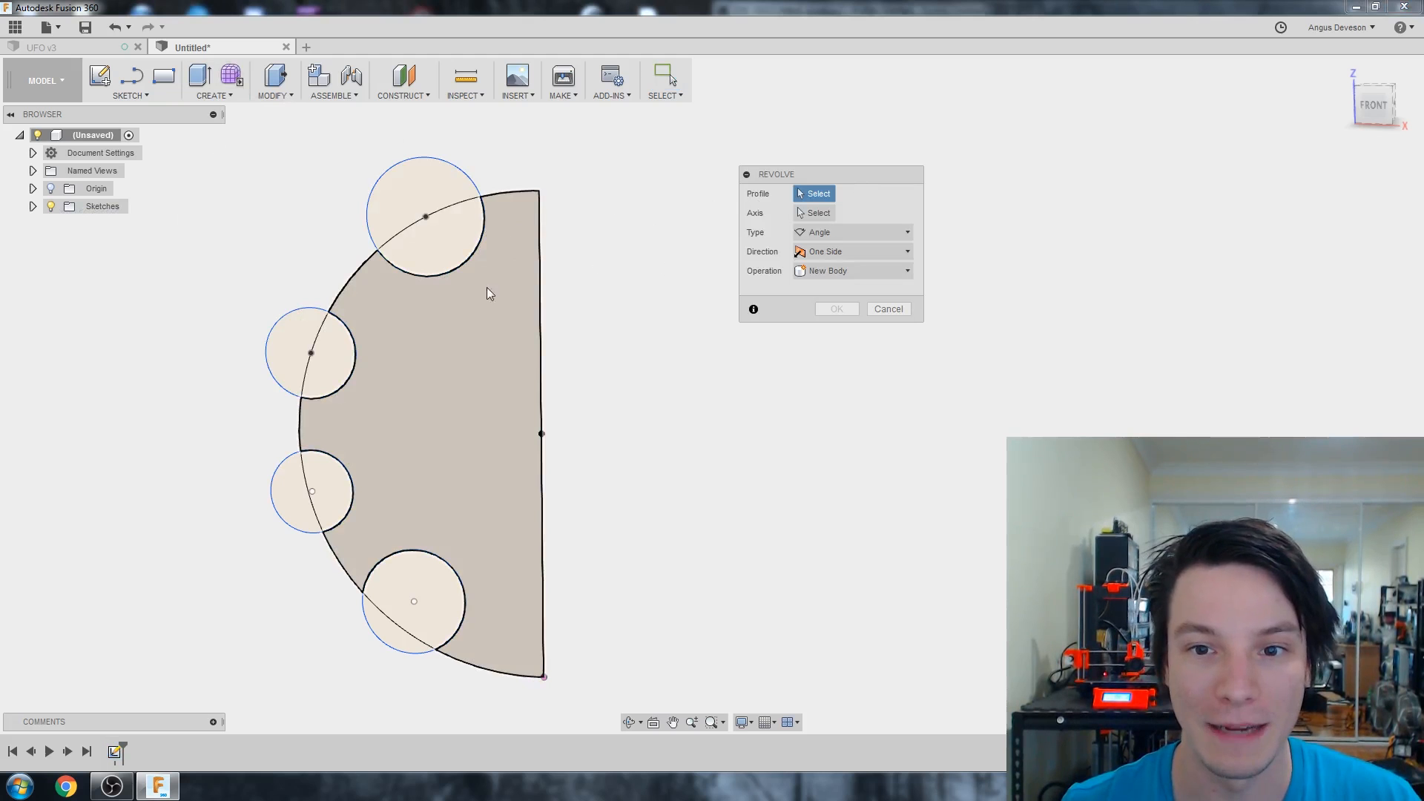
click(413, 407)
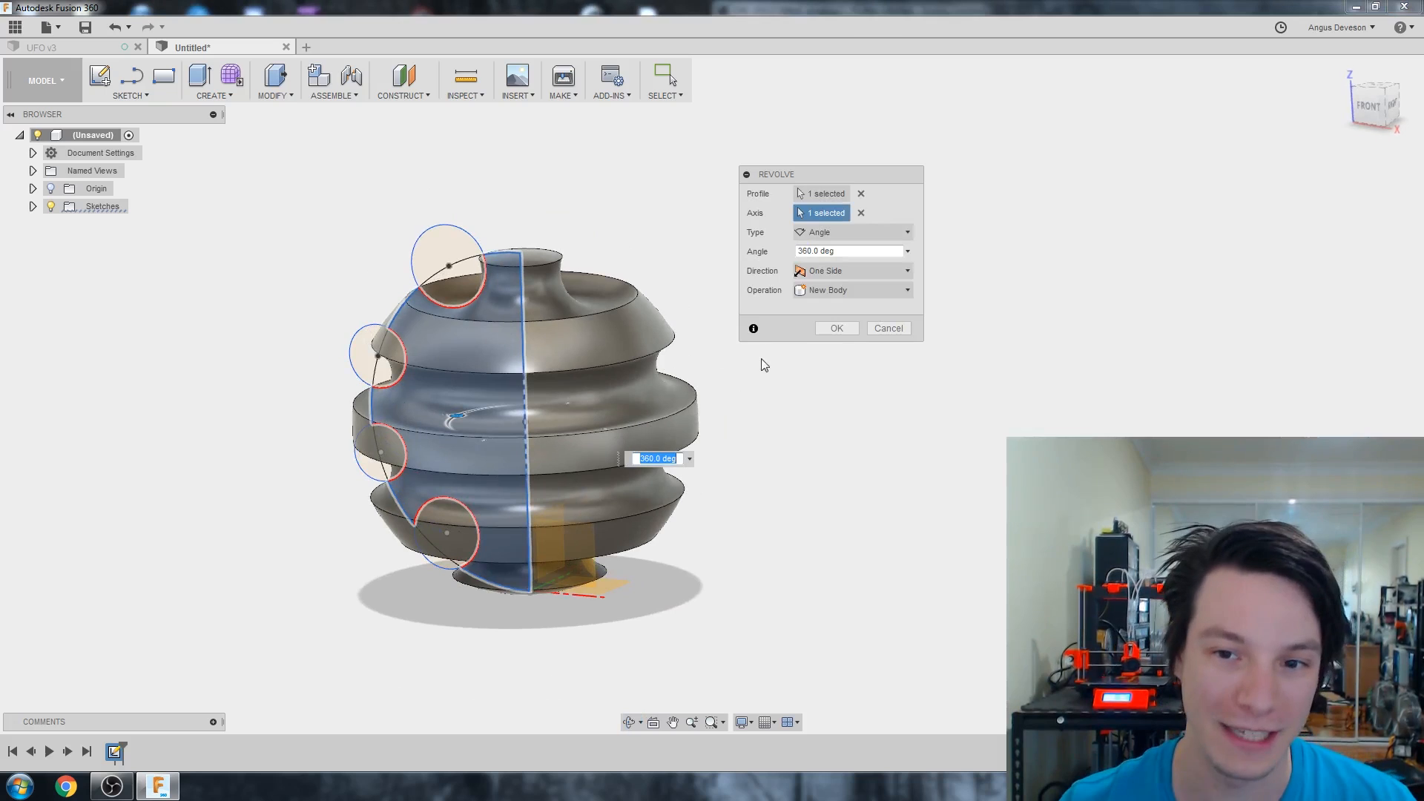
click(834, 328)
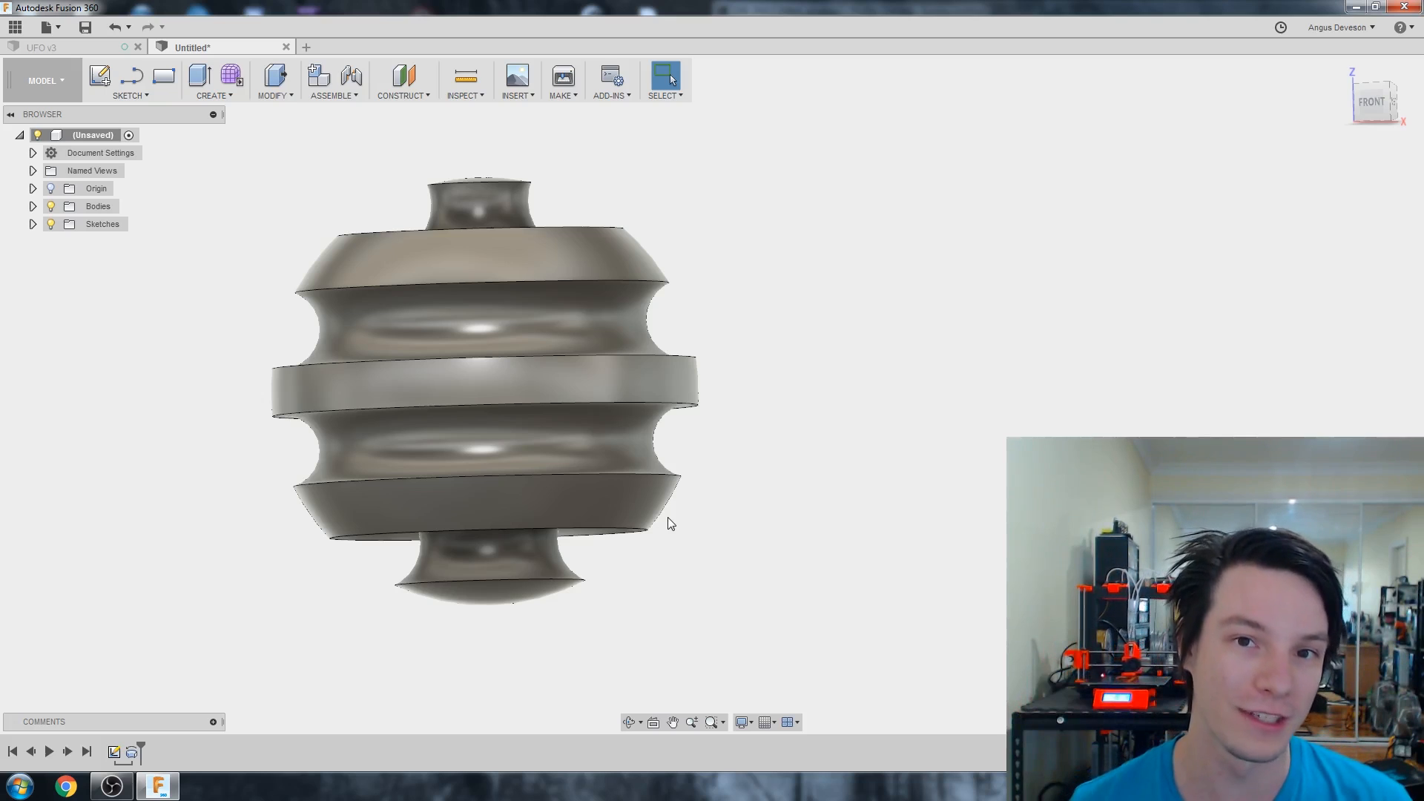
mouse_move(292, 282)
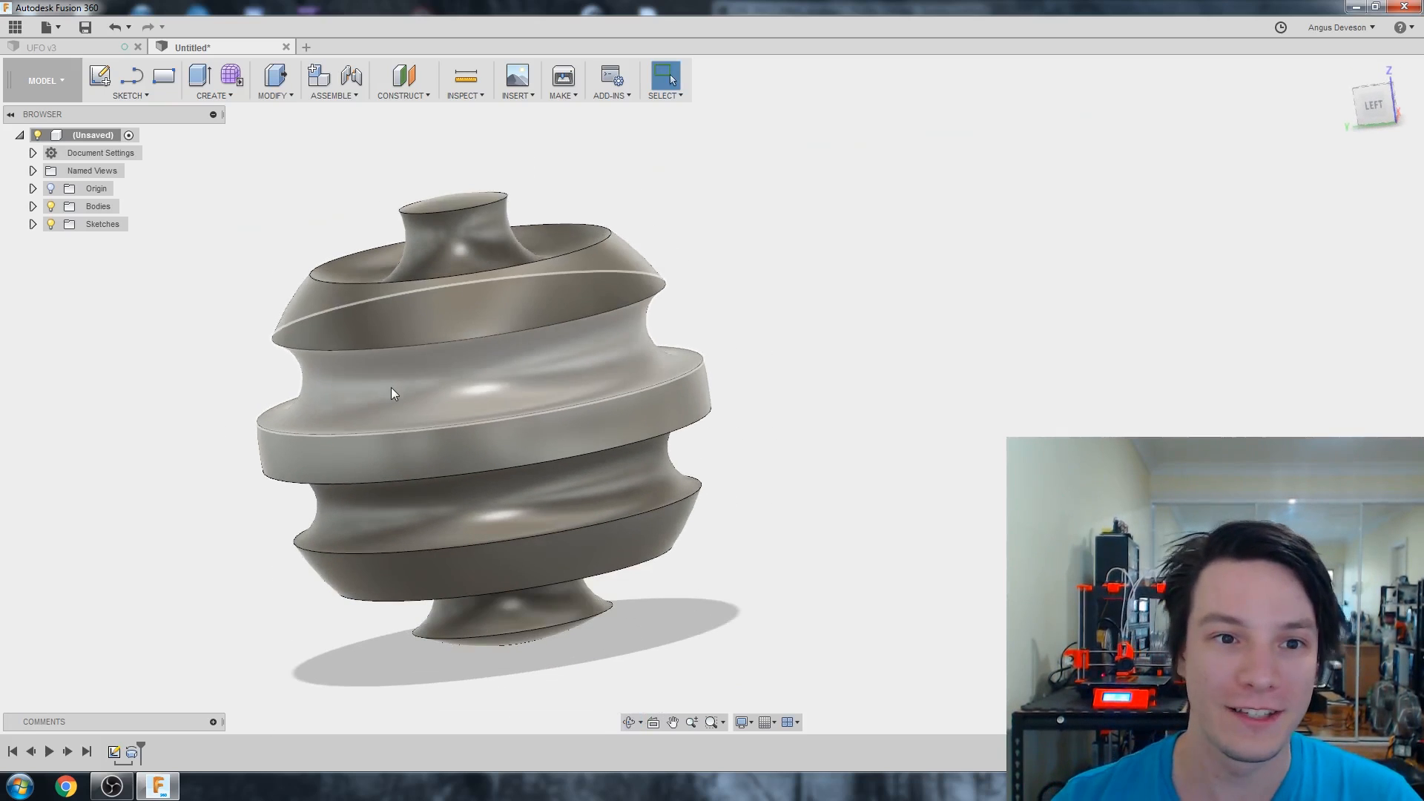
- Start a front-plane sketch for circles beside the body's upper and lower sections
click(101, 76)
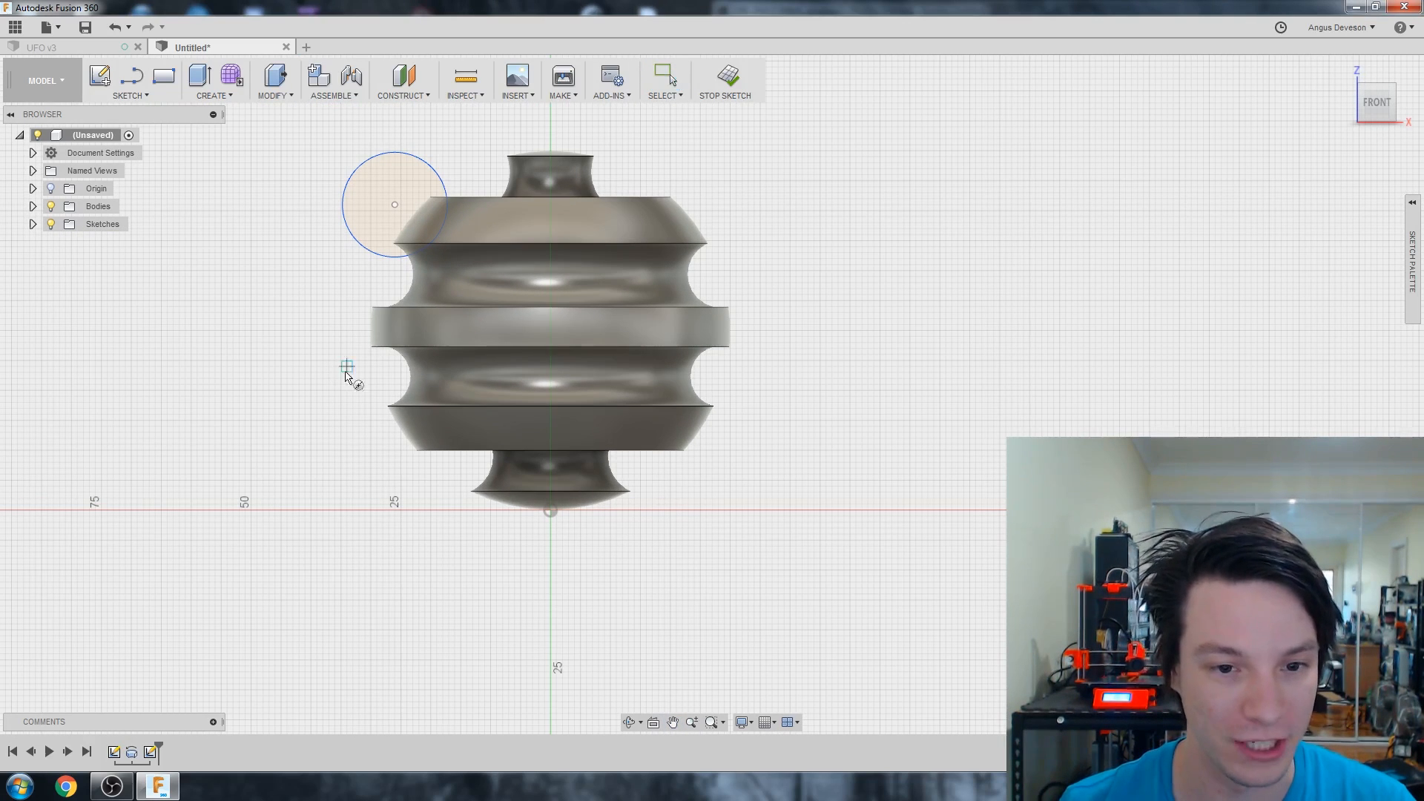
scroll(down, 3)
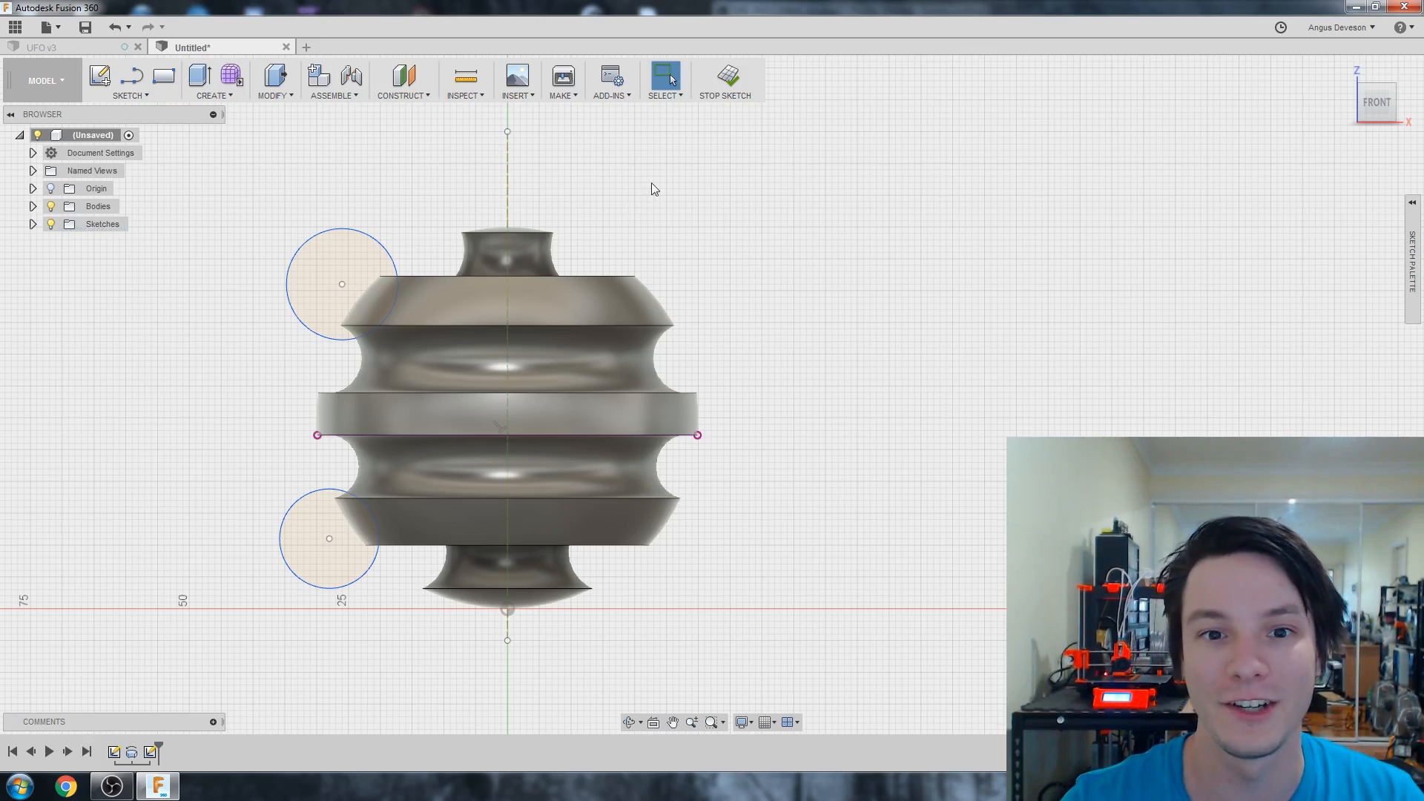
- Begin a revolve of the two side circles with the Join operation
click(215, 80)
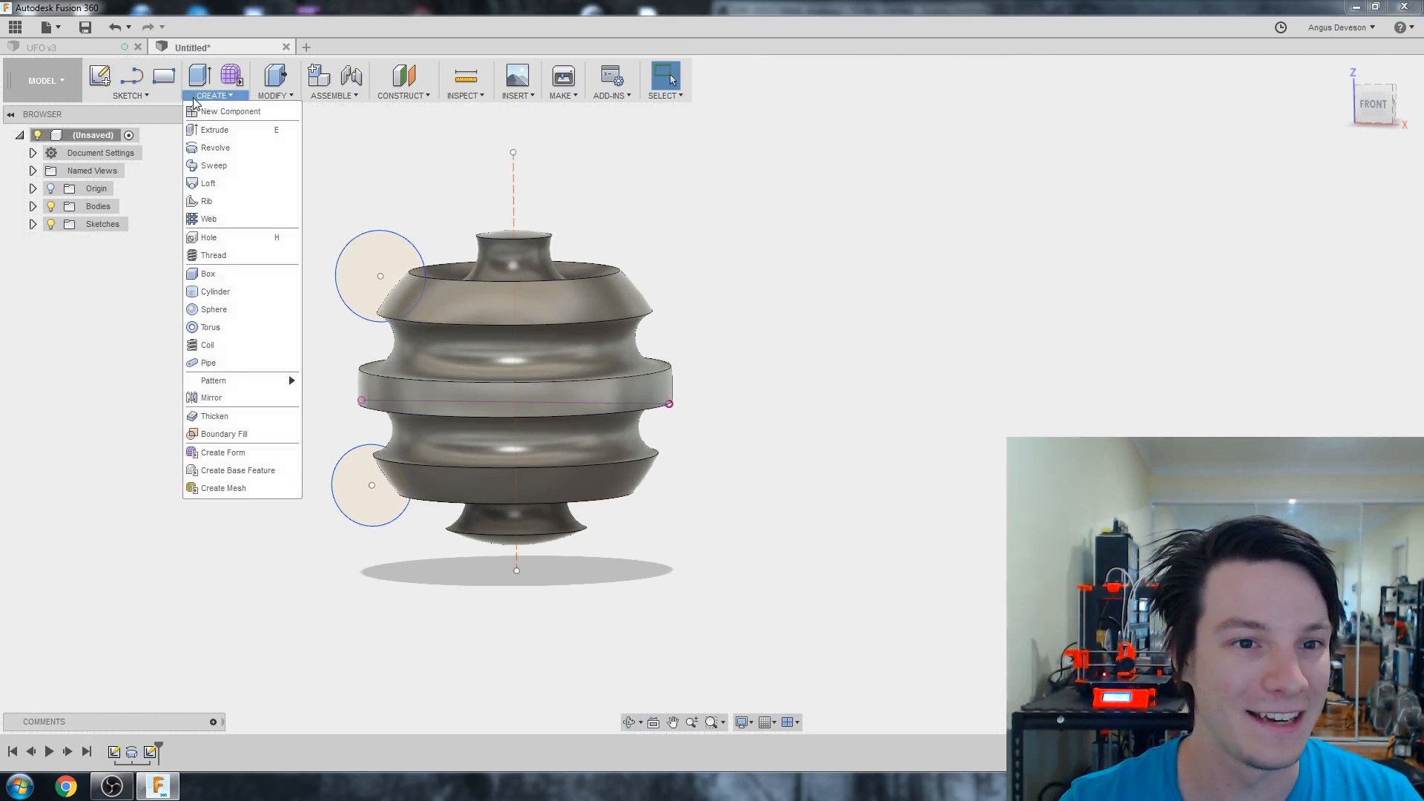
click(215, 146)
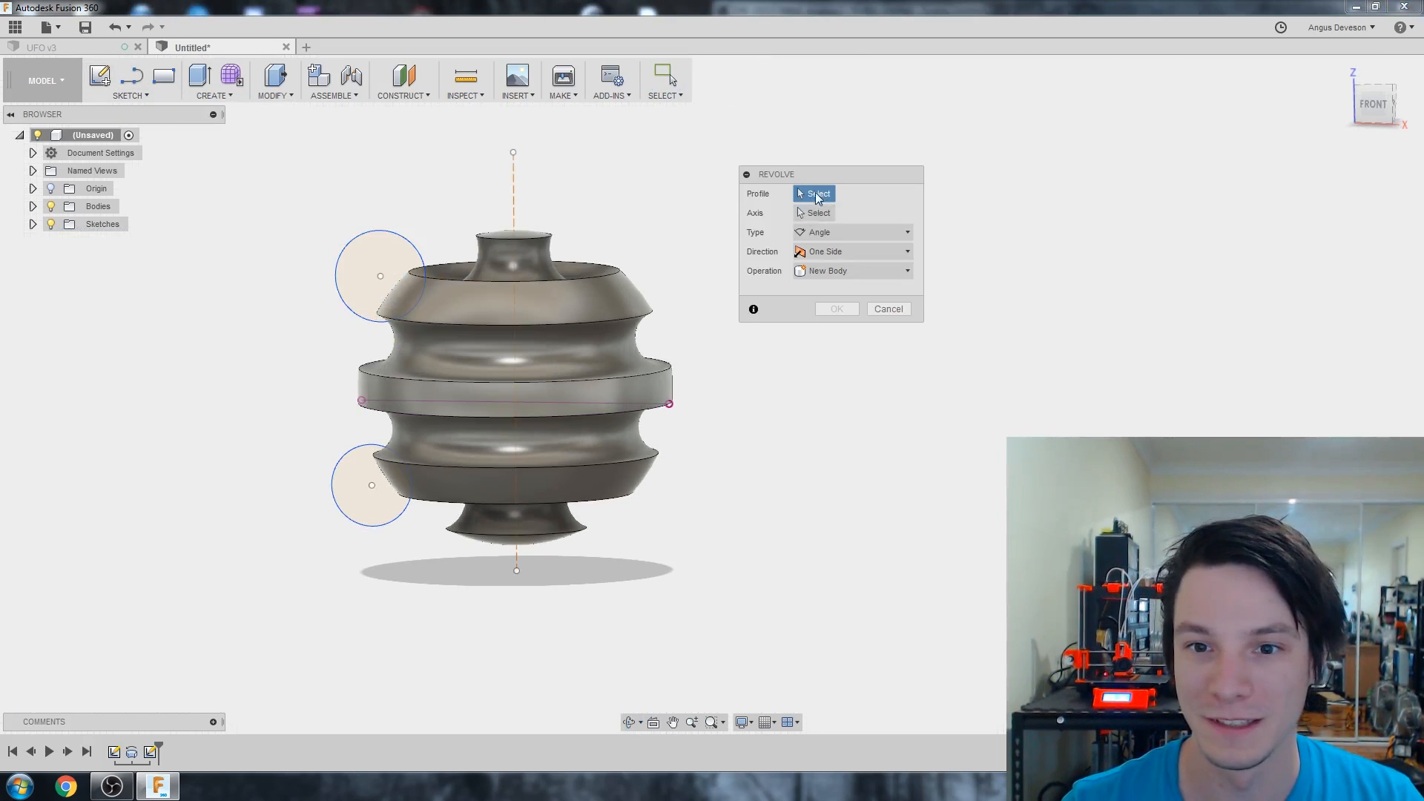
click(371, 484)
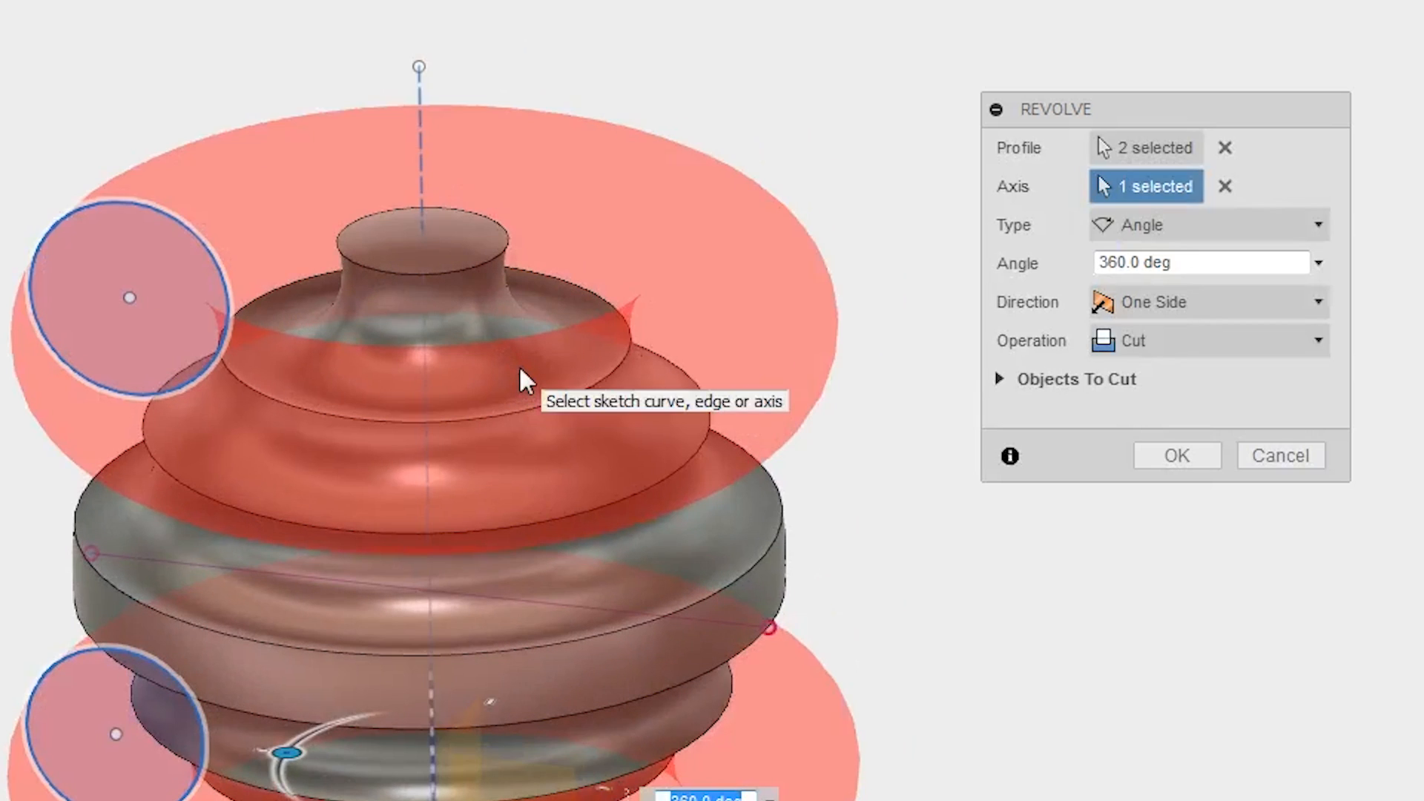
click(1208, 340)
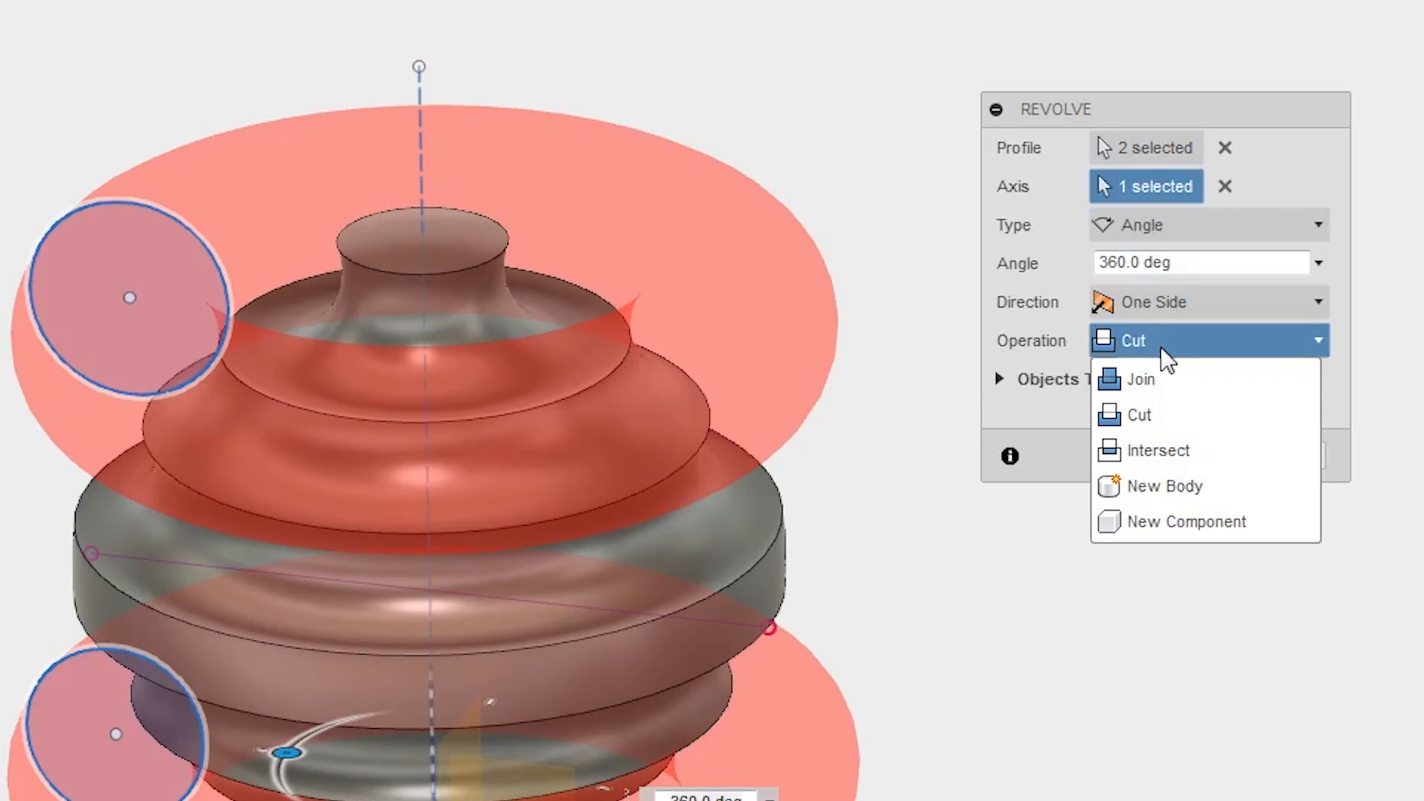
mouse_move(1140, 380)
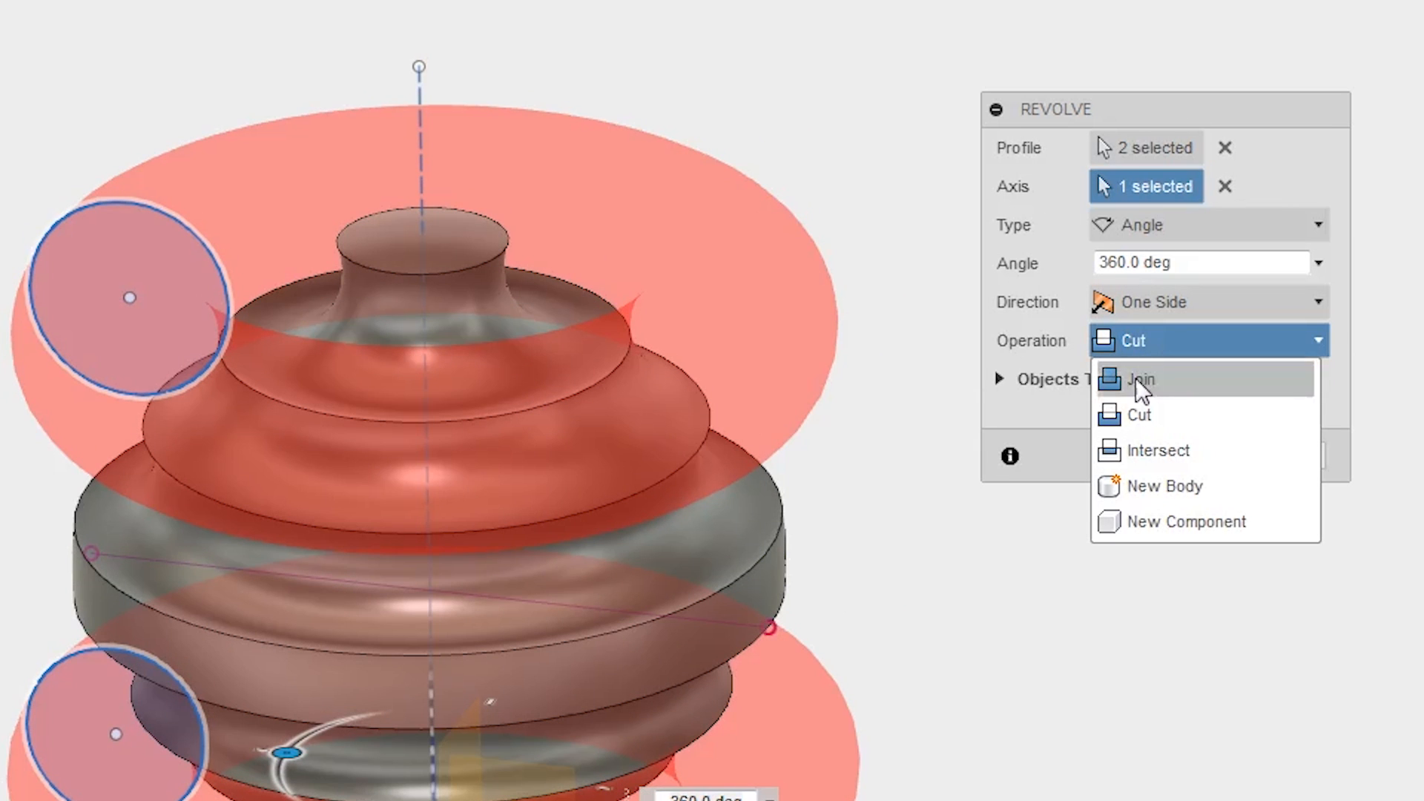
click(1140, 379)
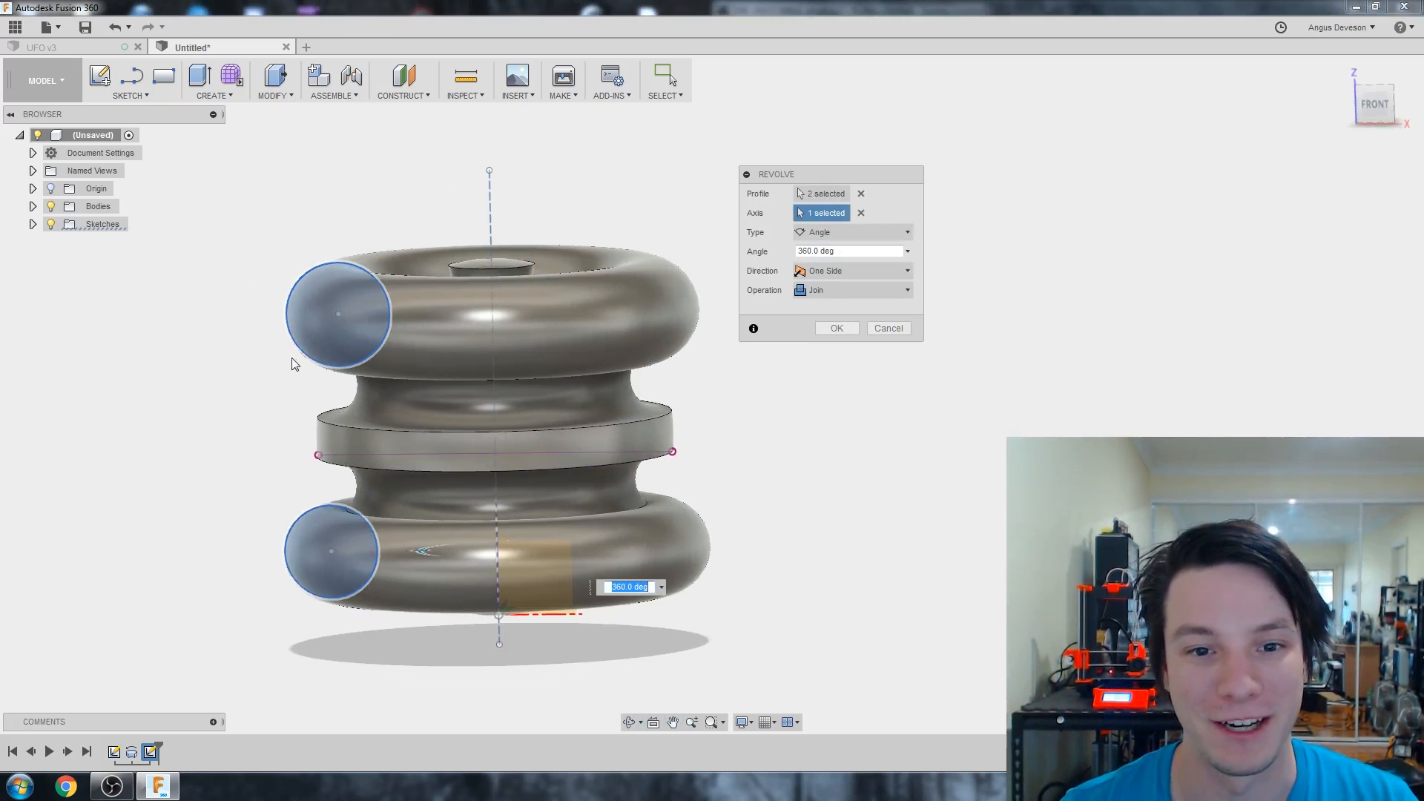
- Set the revolve type to Angle and enter a partial sweep angle
click(905, 232)
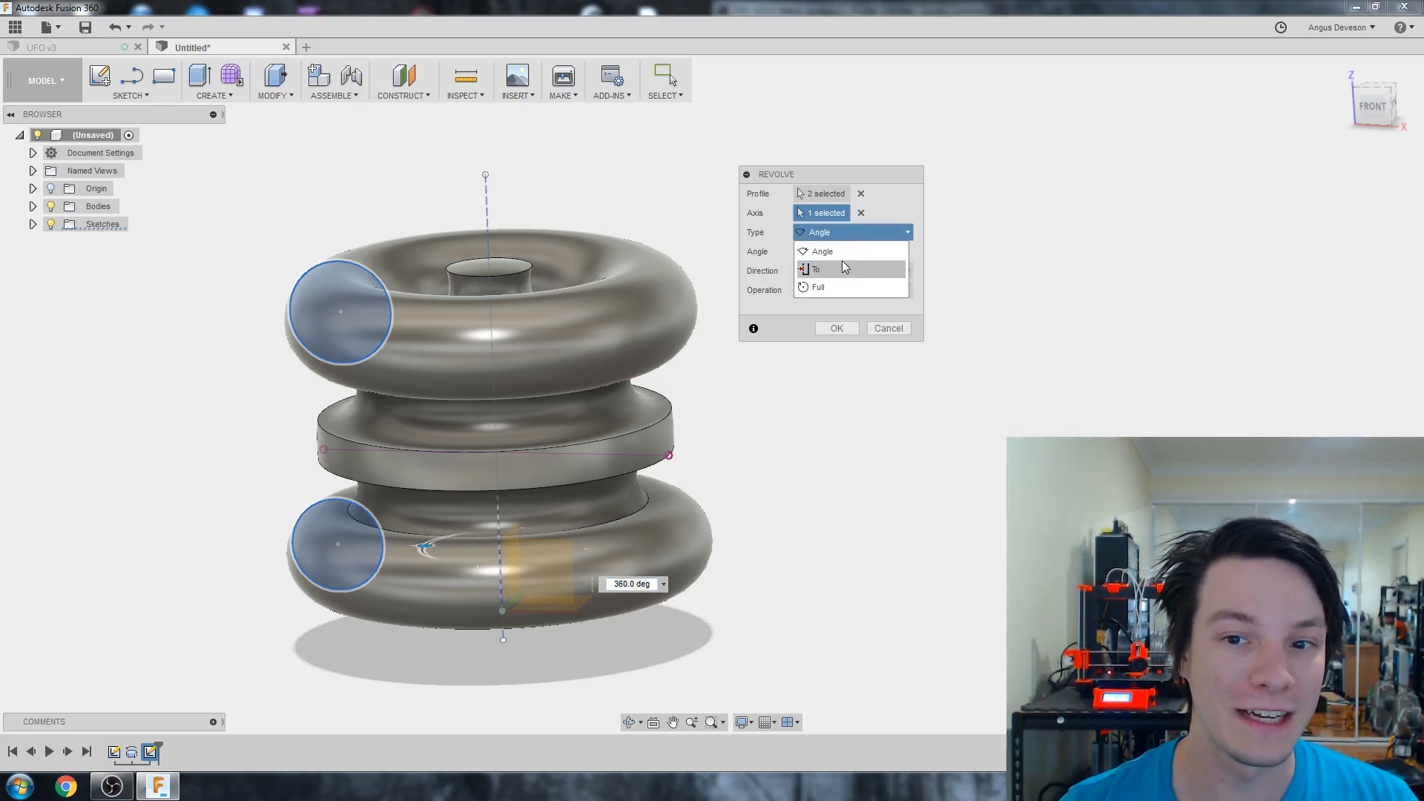
click(816, 287)
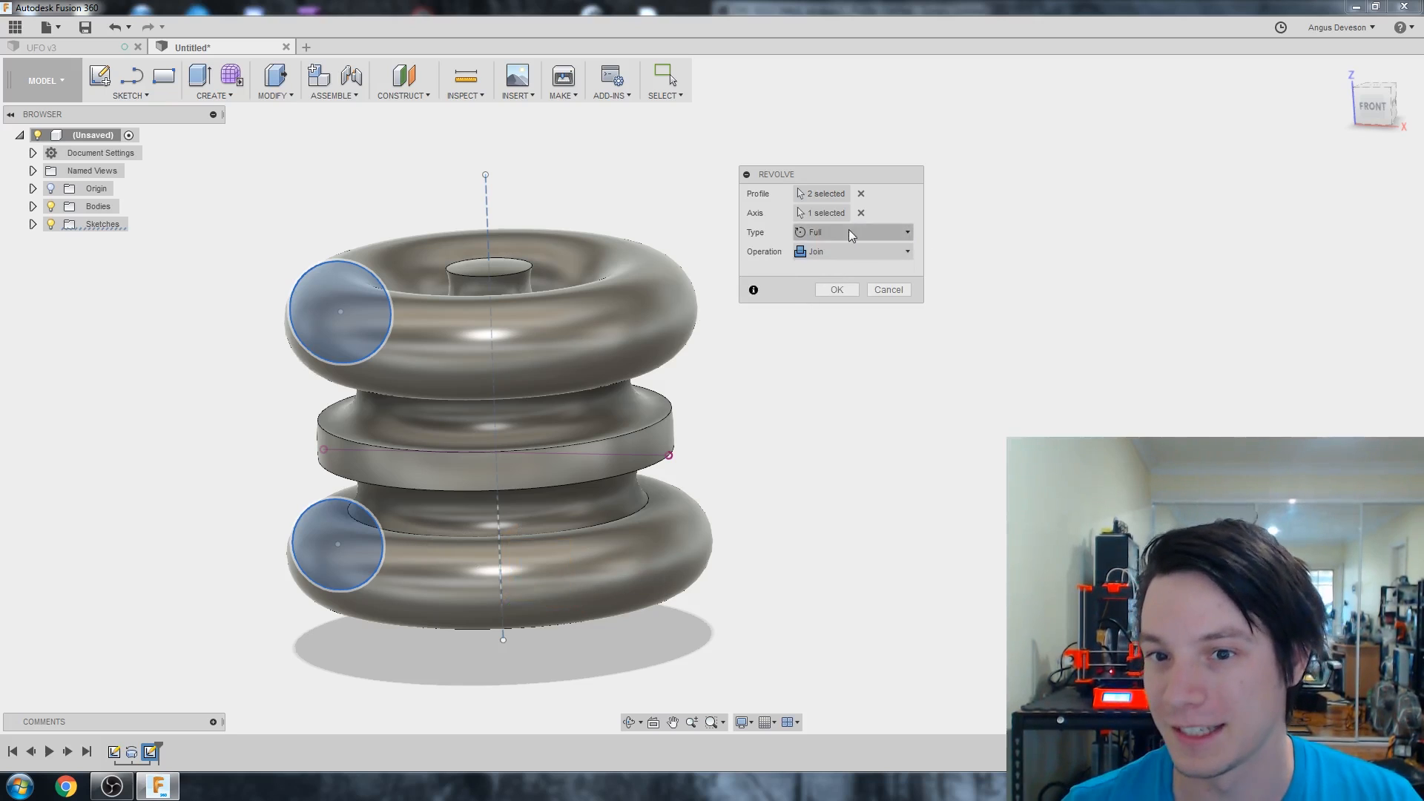
click(905, 232)
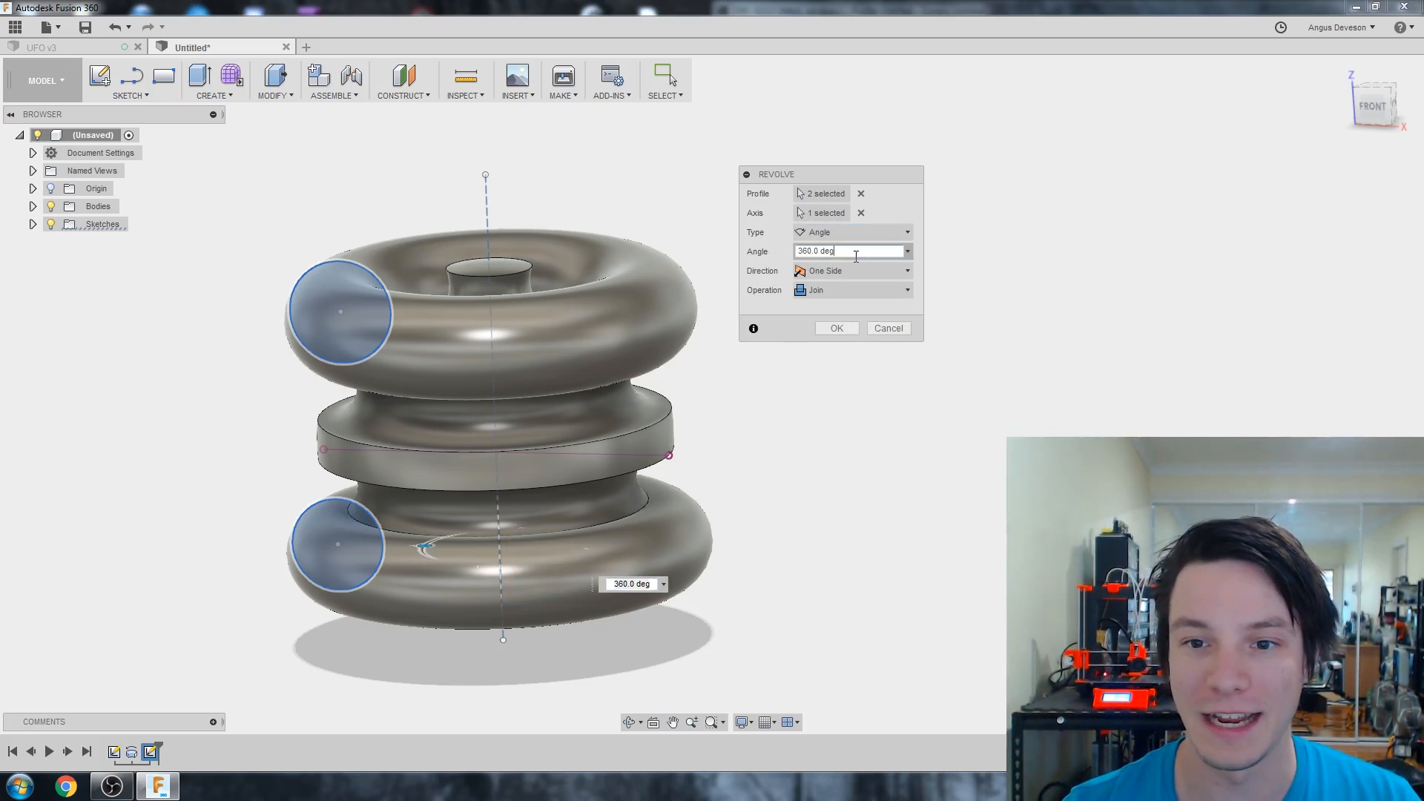
triple_click(852, 251)
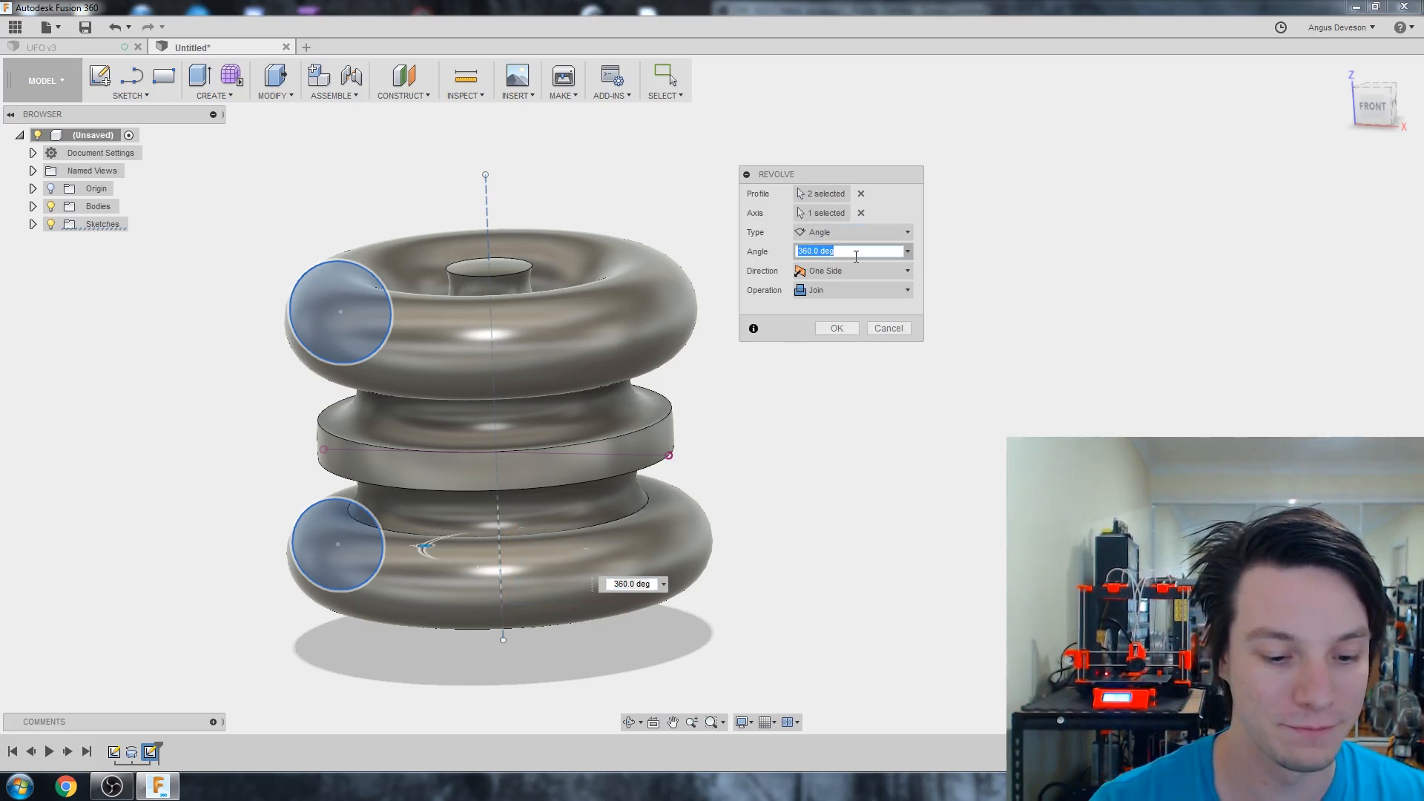
text(60)
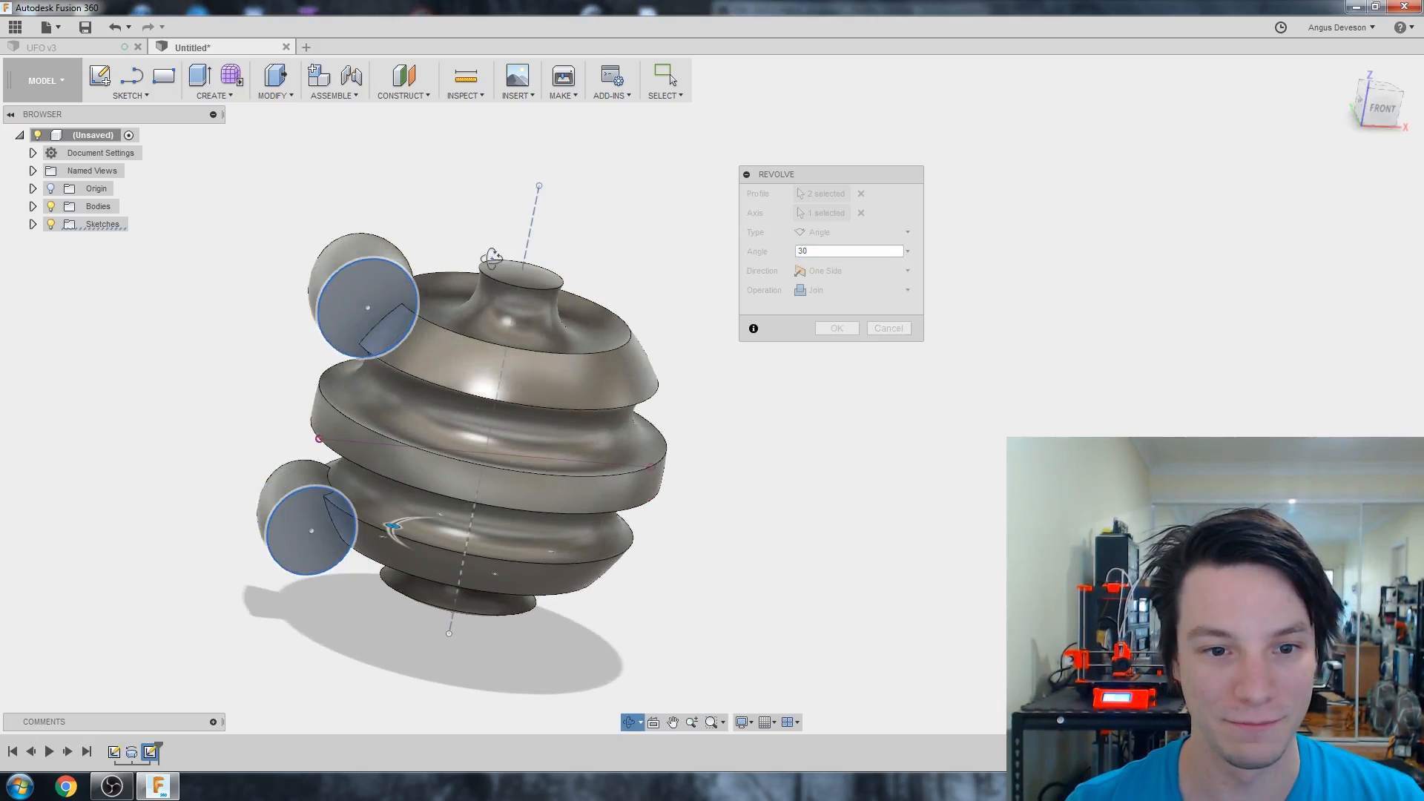
- Confirm the partial revolve, joining two rounded bumps to the body
click(833, 328)
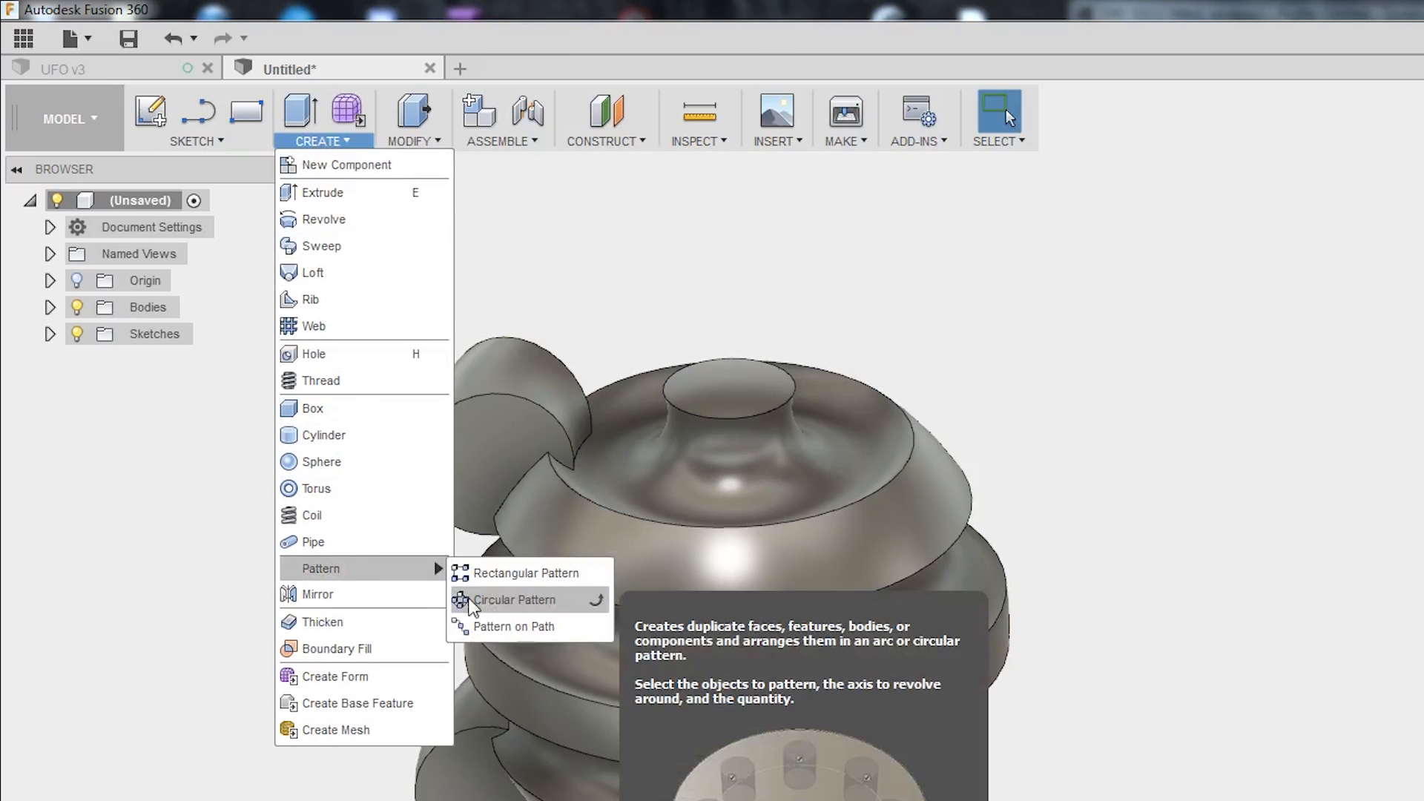
- Circular-pattern the bump feature around the central axis and raise the quantity
click(514, 599)
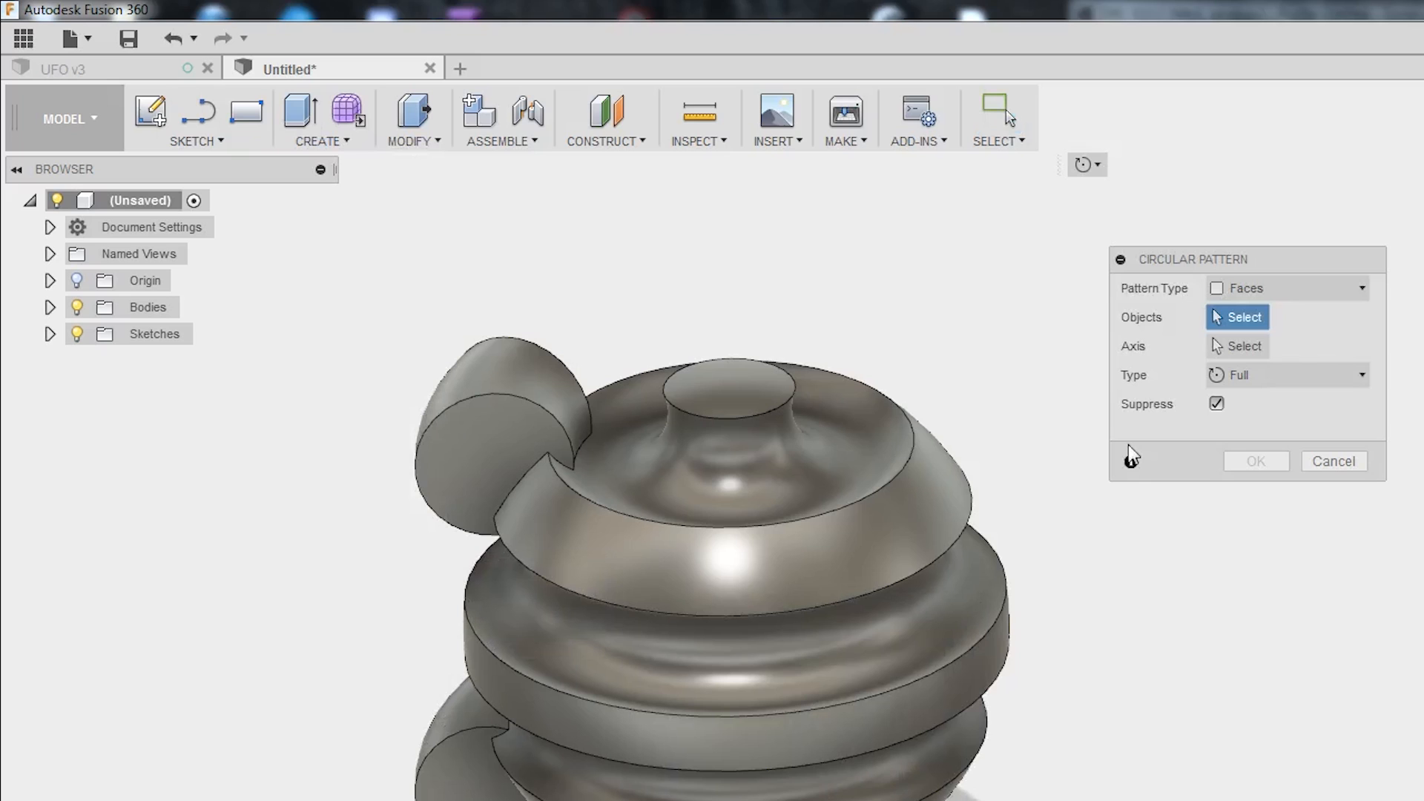
mouse_move(1316, 290)
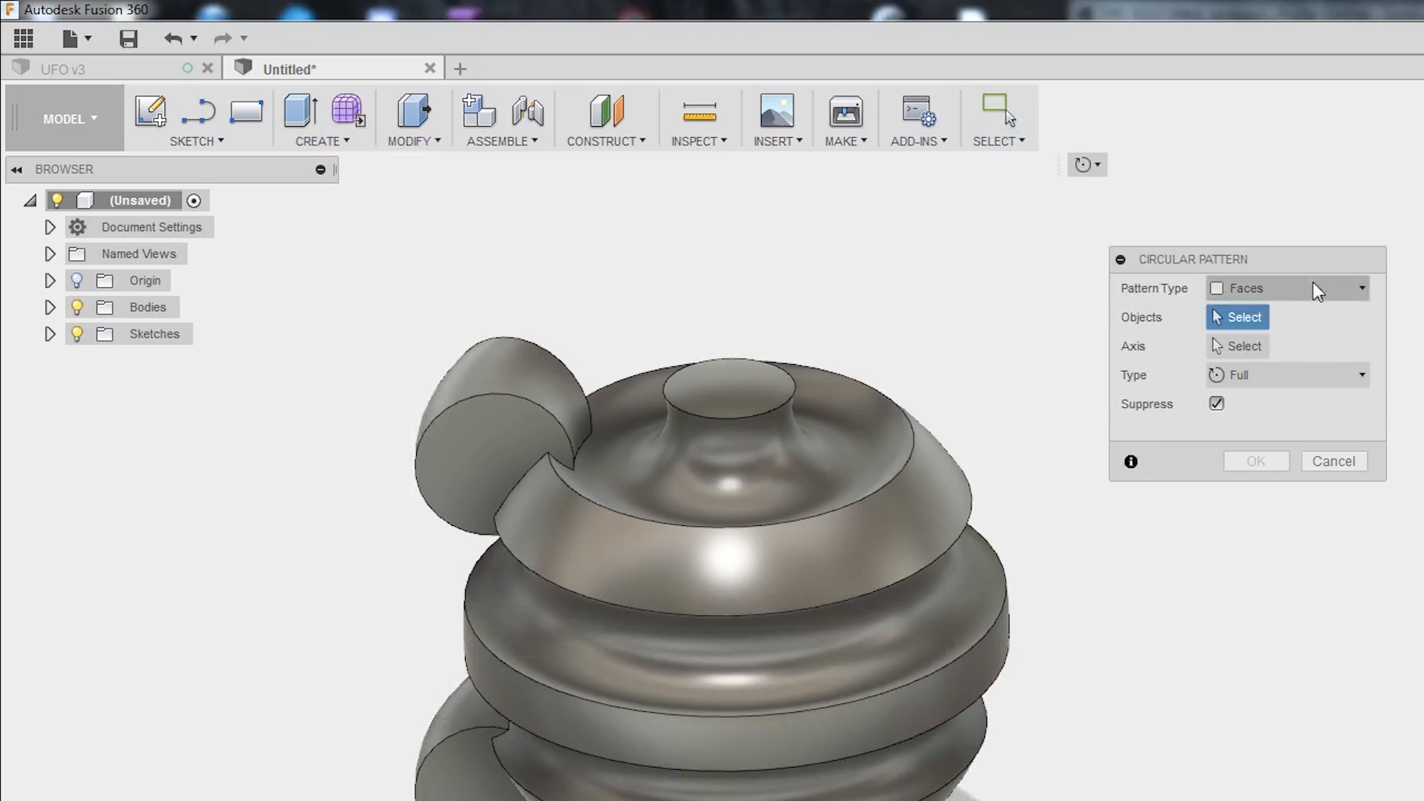
click(1359, 288)
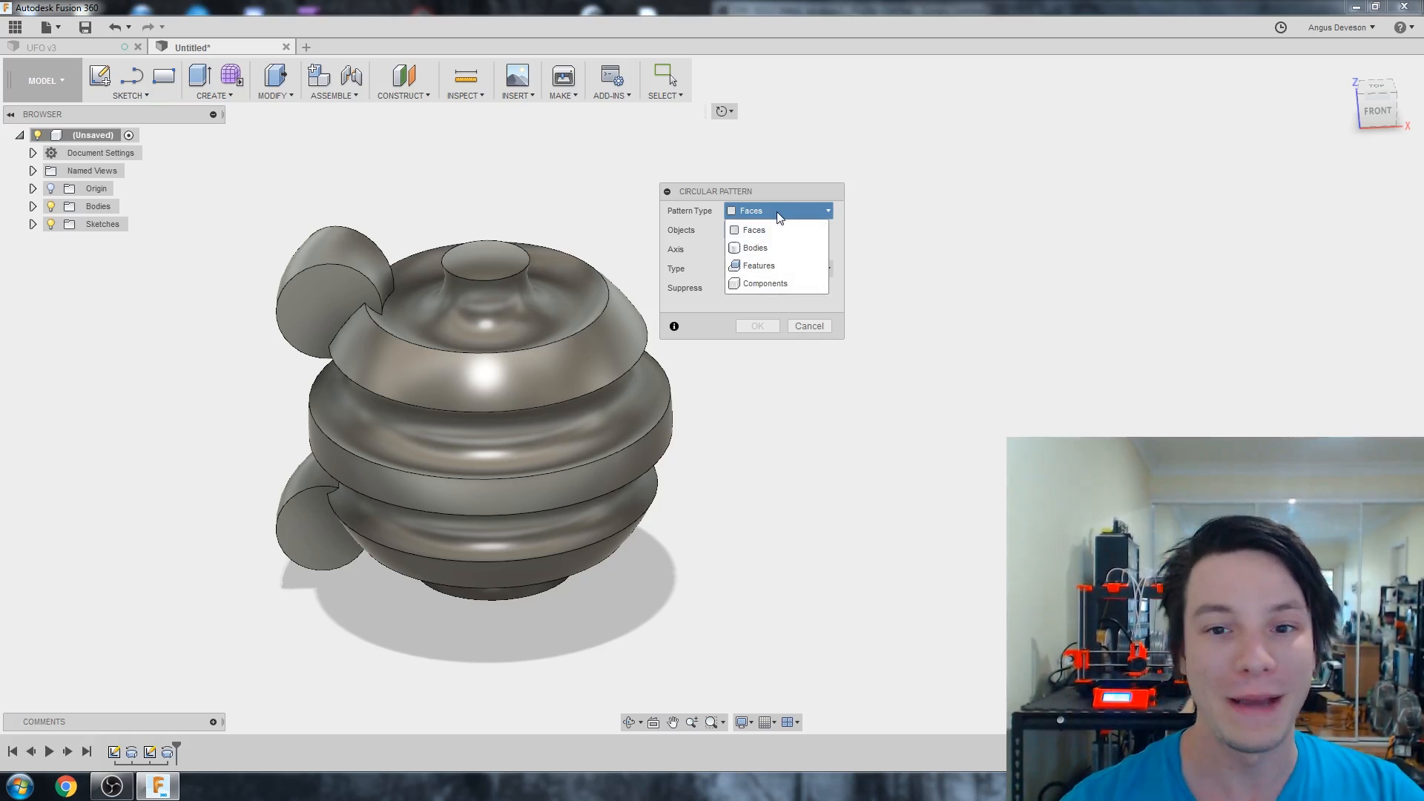
click(758, 265)
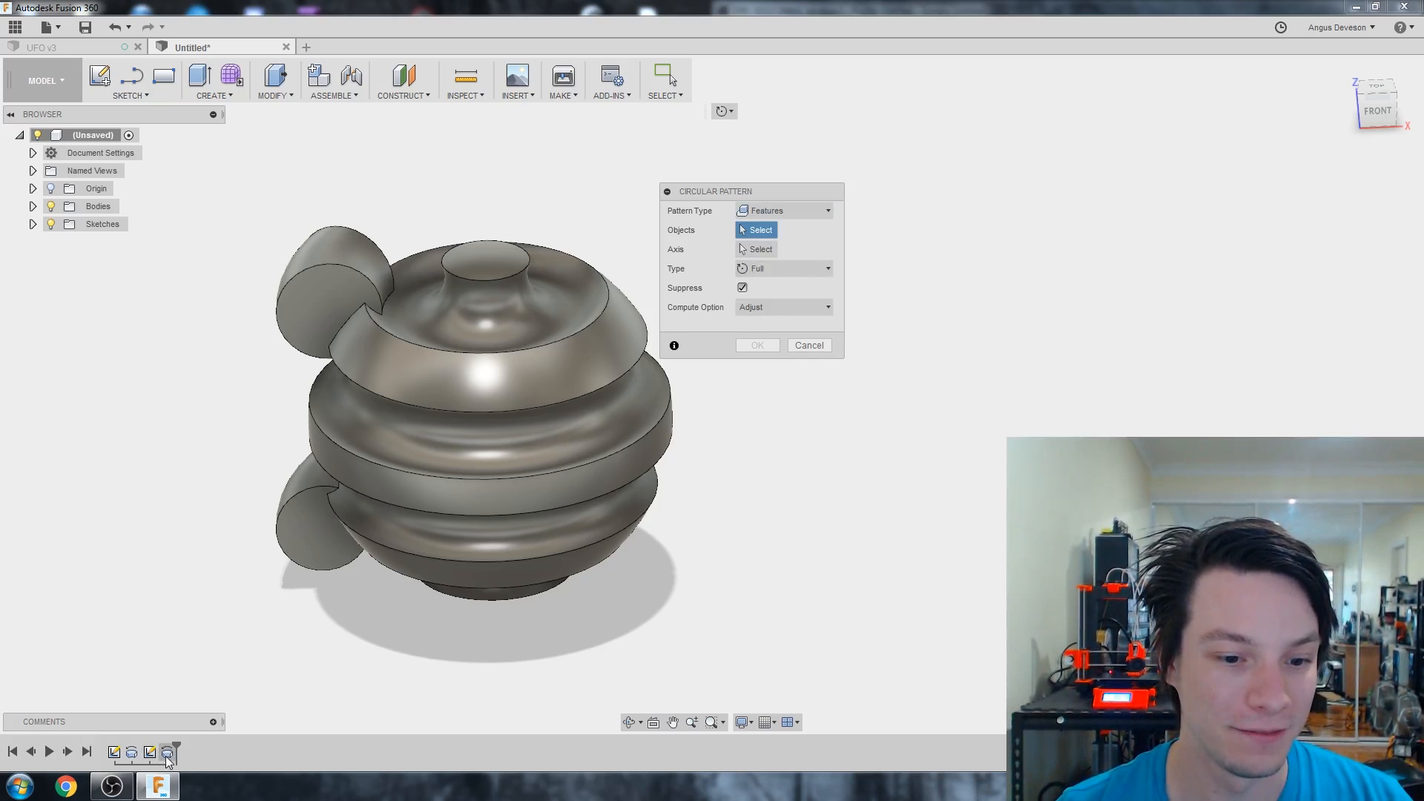
click(336, 300)
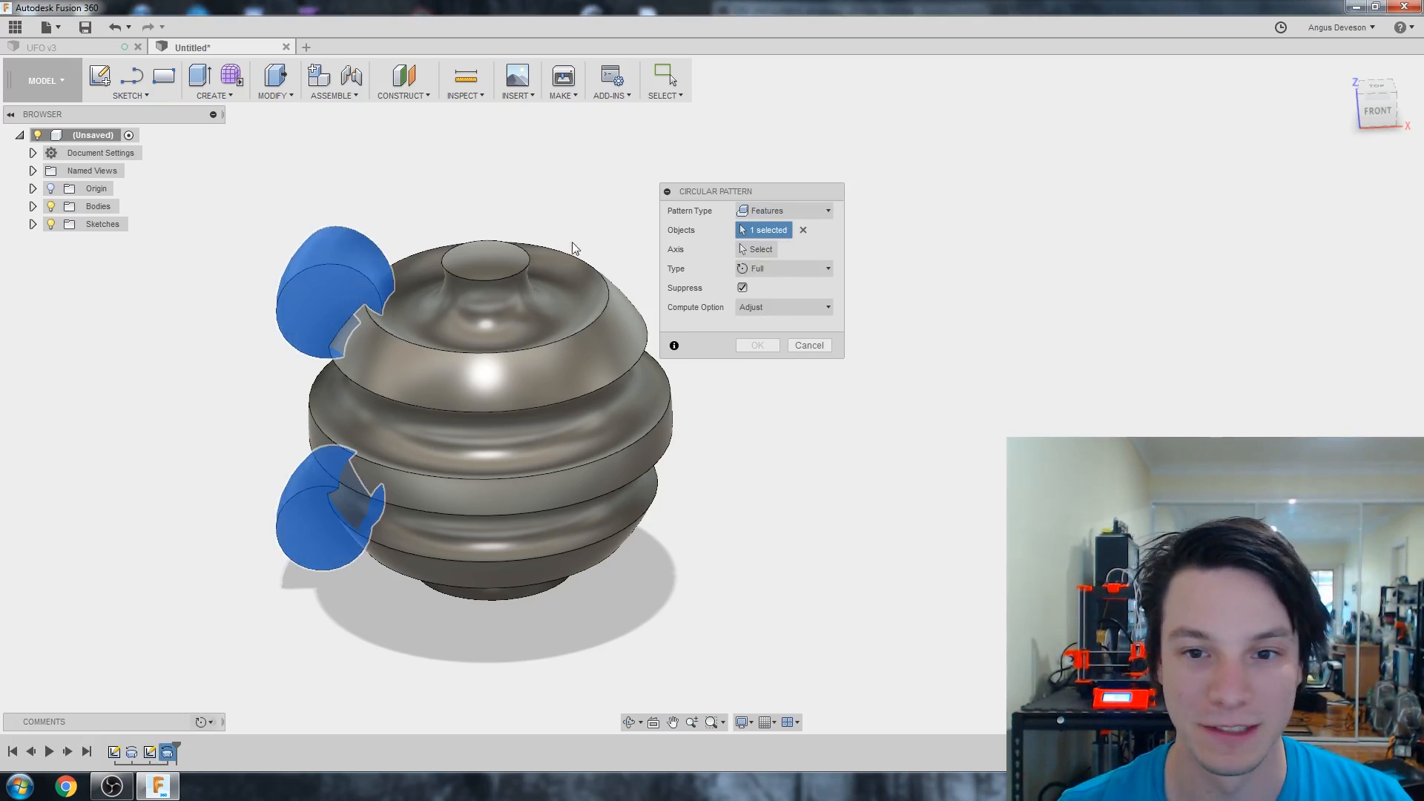
click(760, 249)
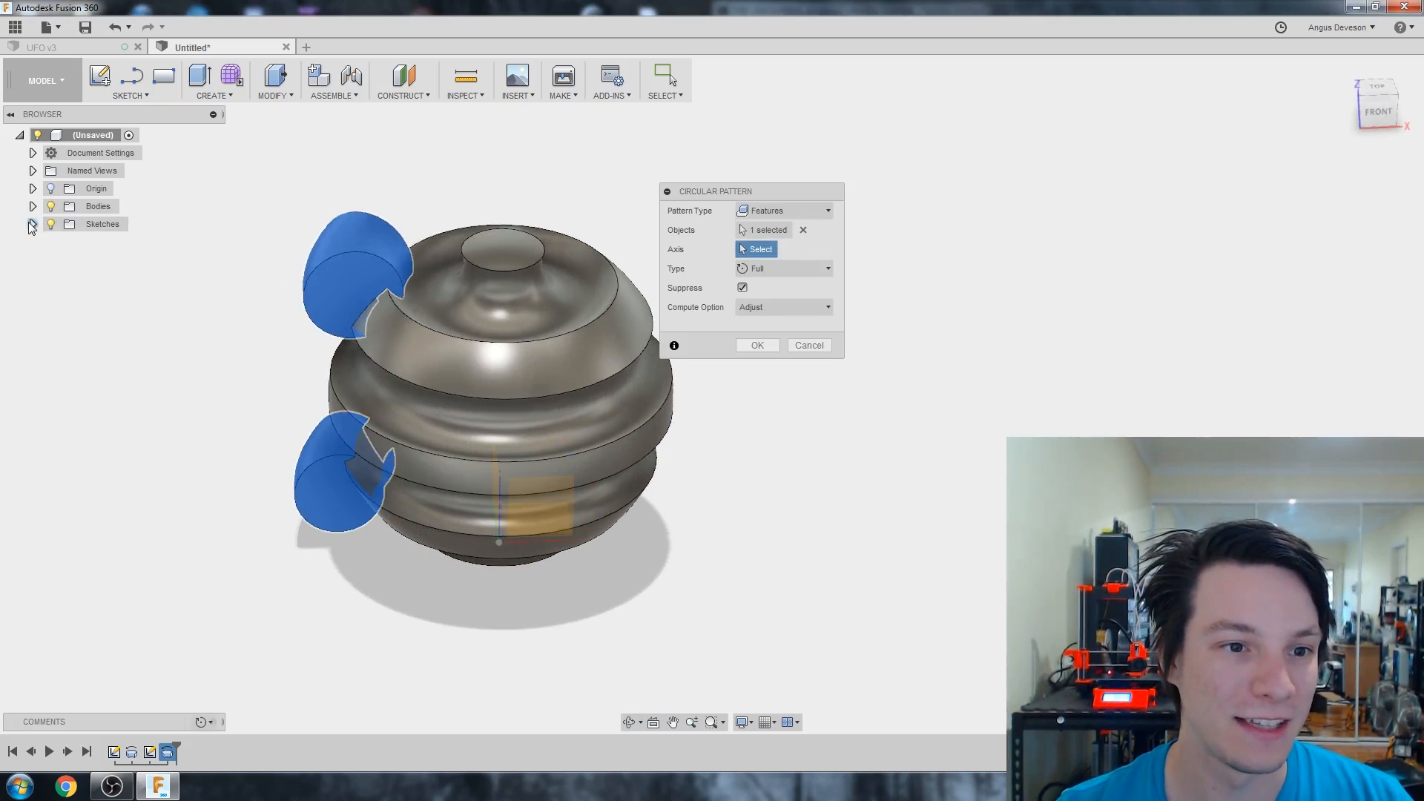
click(32, 223)
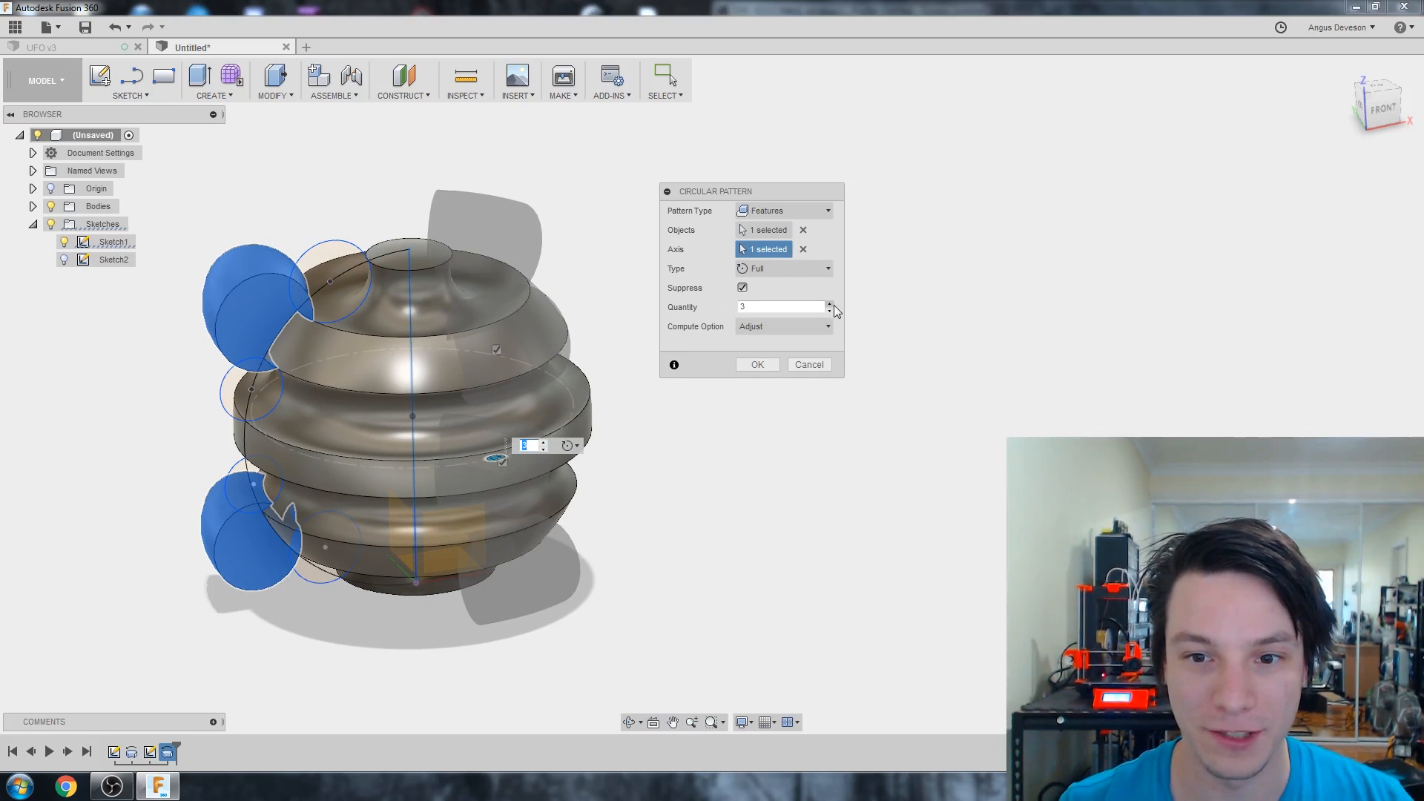
click(828, 303)
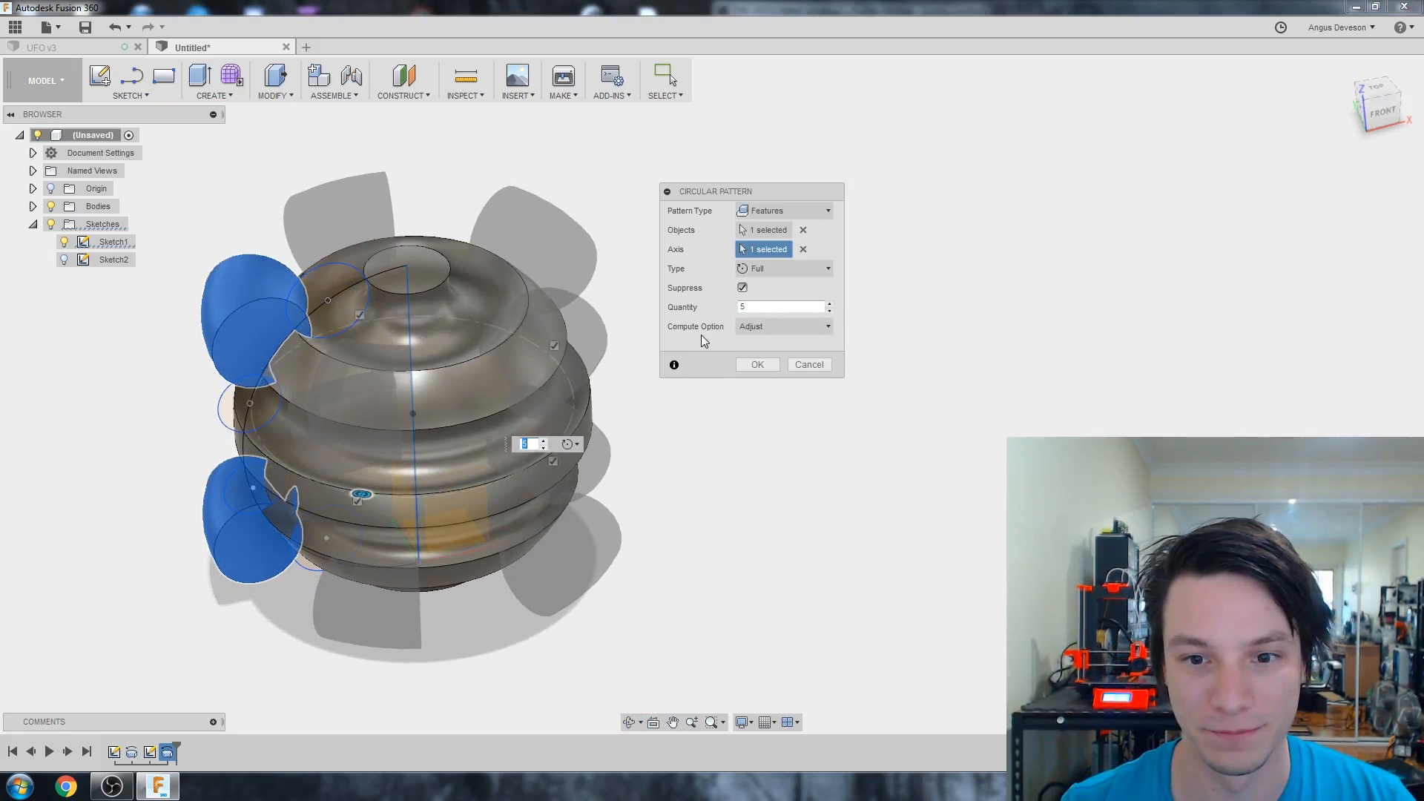
click(756, 364)
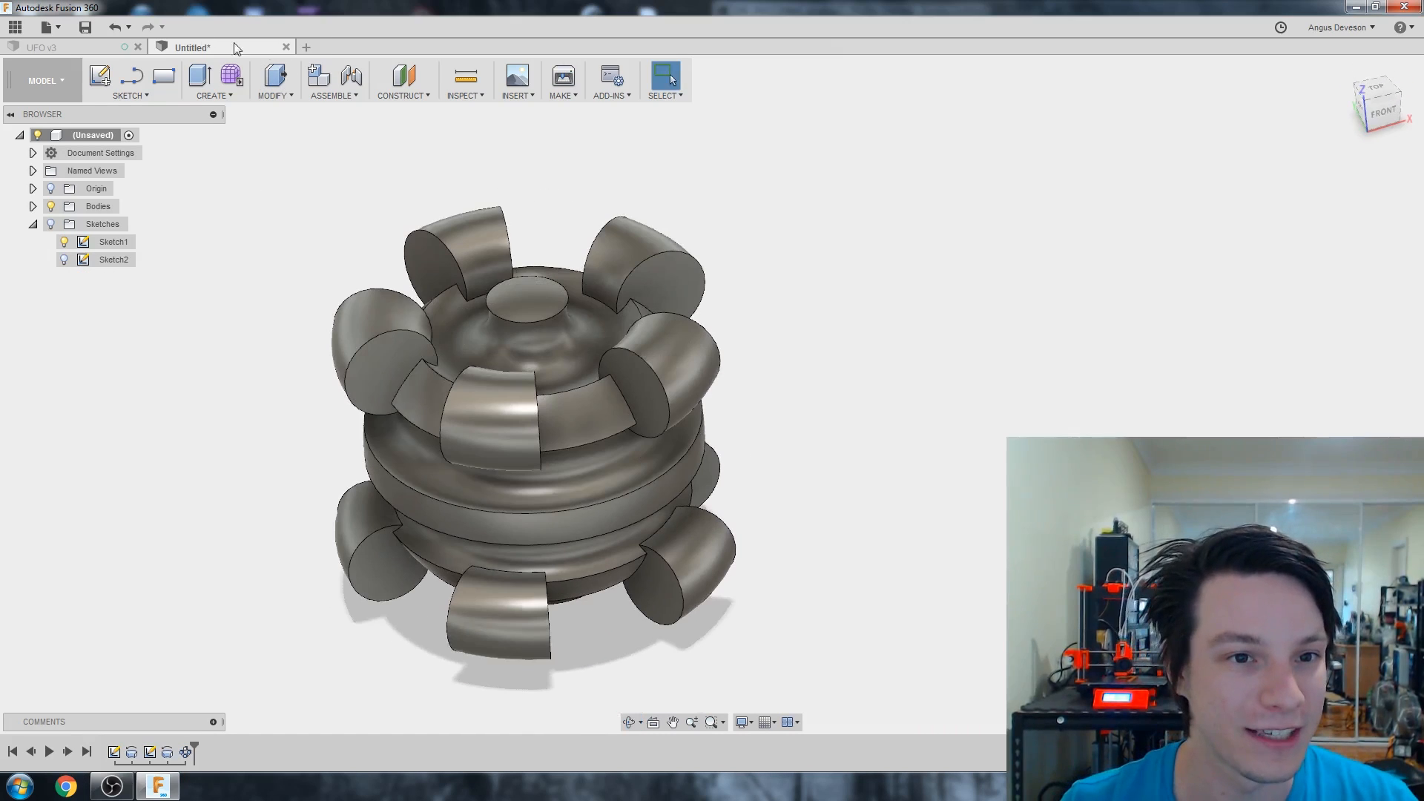
- Close the untitled practice design without saving, returning to the UFO v3 design
click(286, 46)
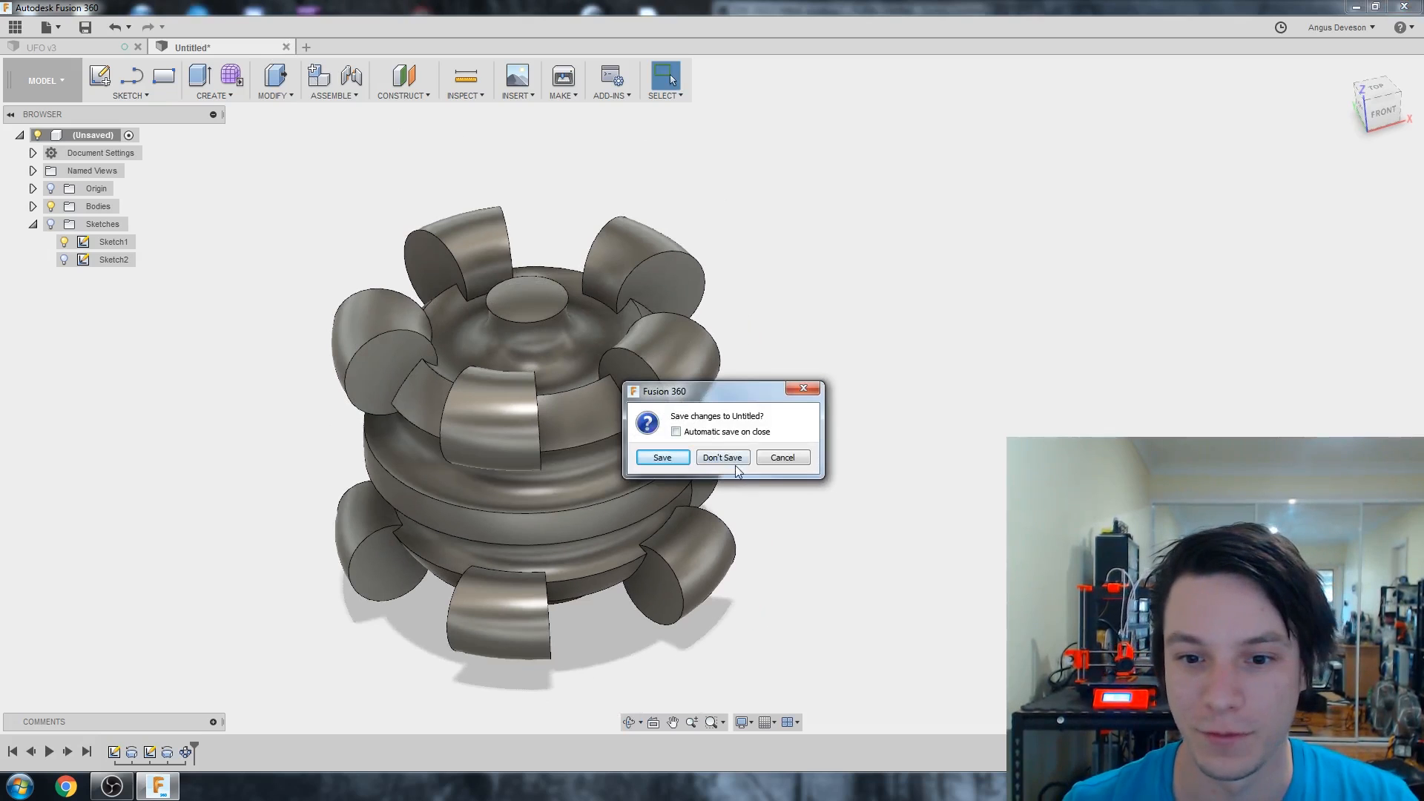
click(721, 457)
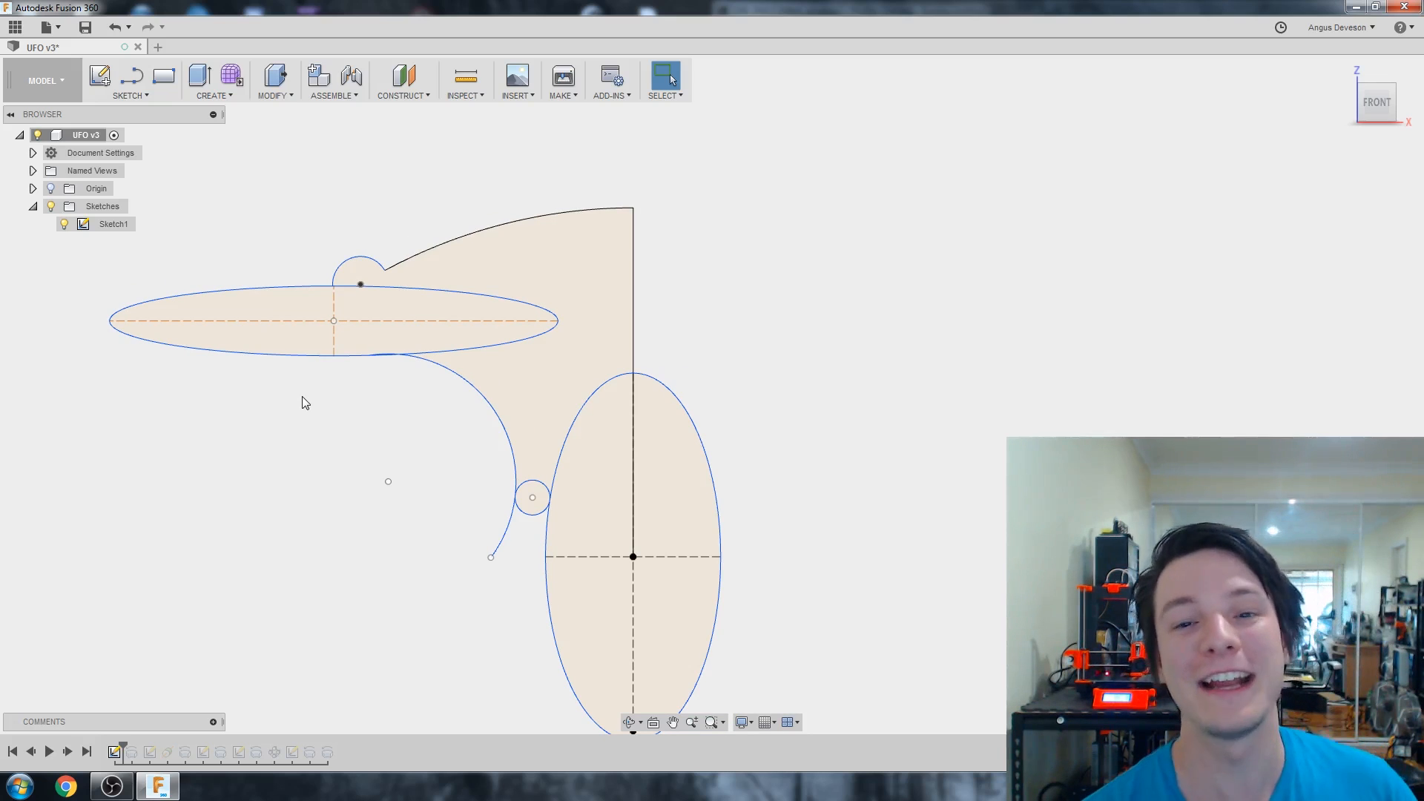
mouse_move(861, 327)
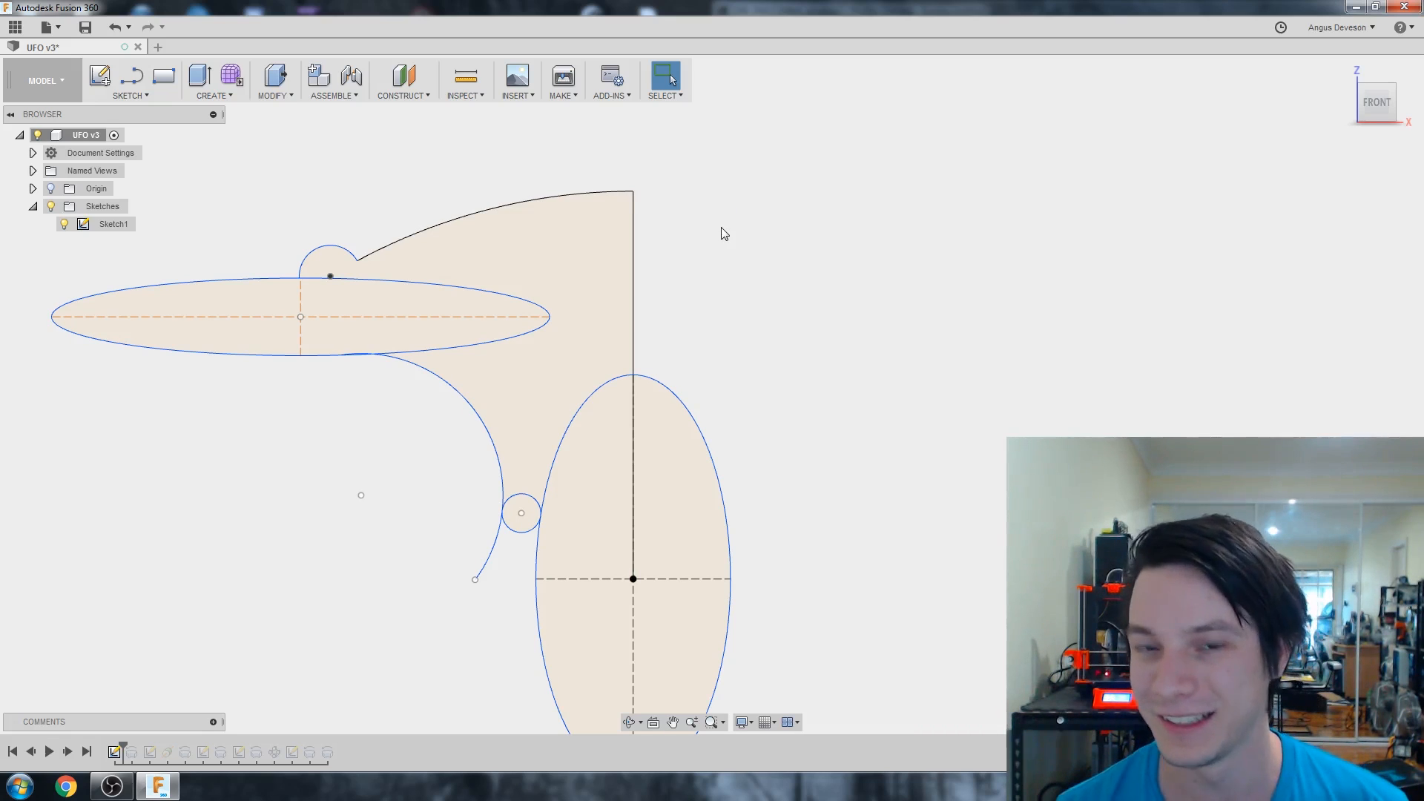
click(522, 242)
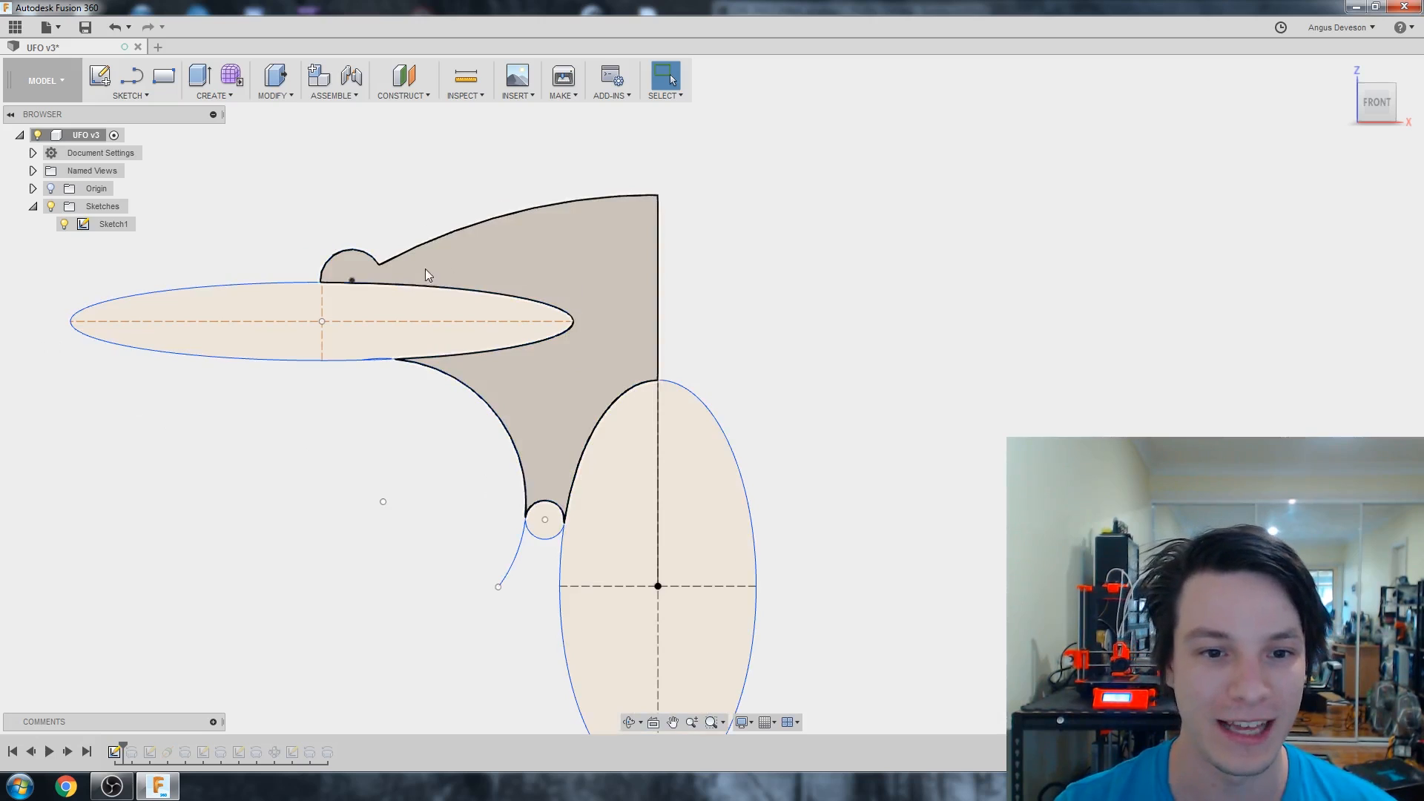
- Reopen Revolve1 from the timeline, adjust its profiles, and dismiss the axis-crossing error
click(132, 752)
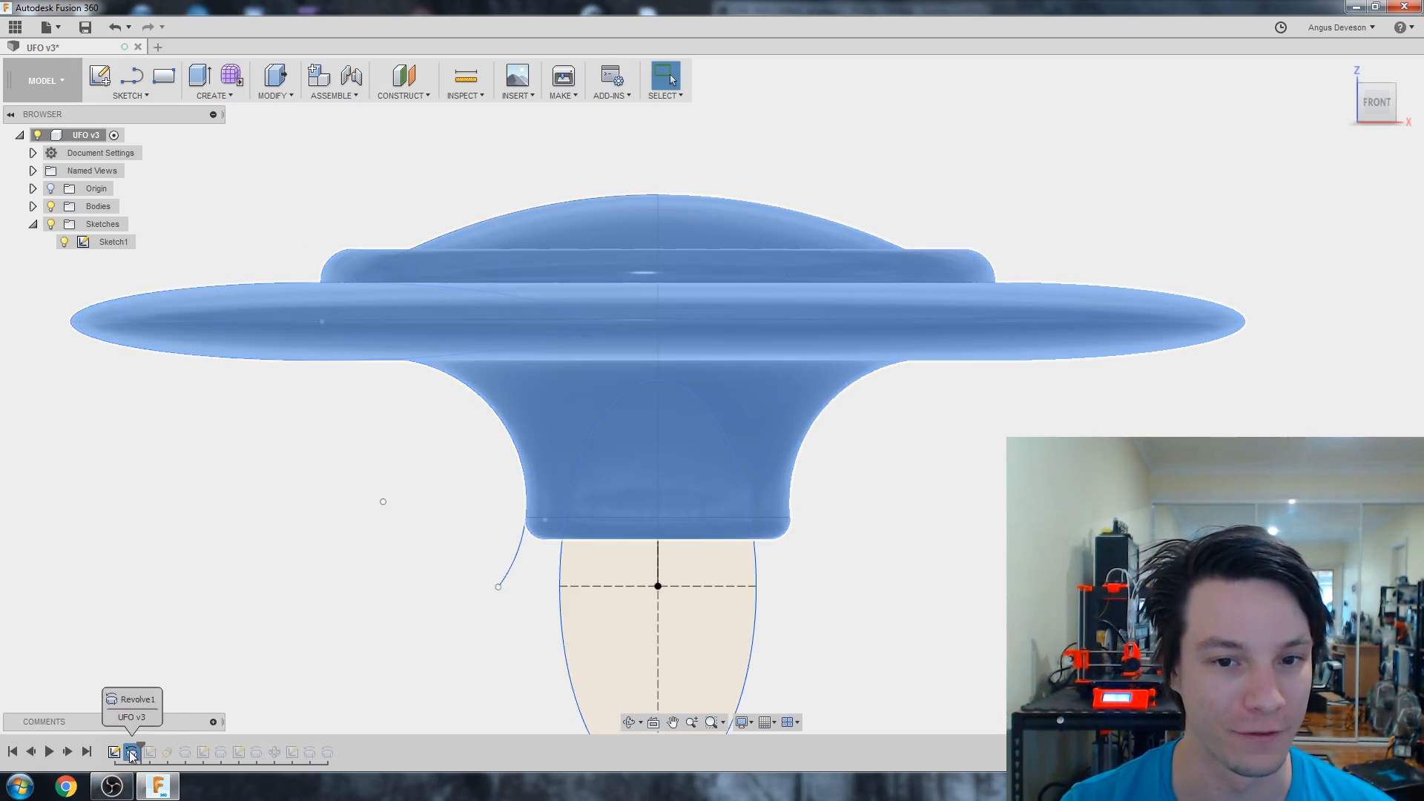
double_click(133, 752)
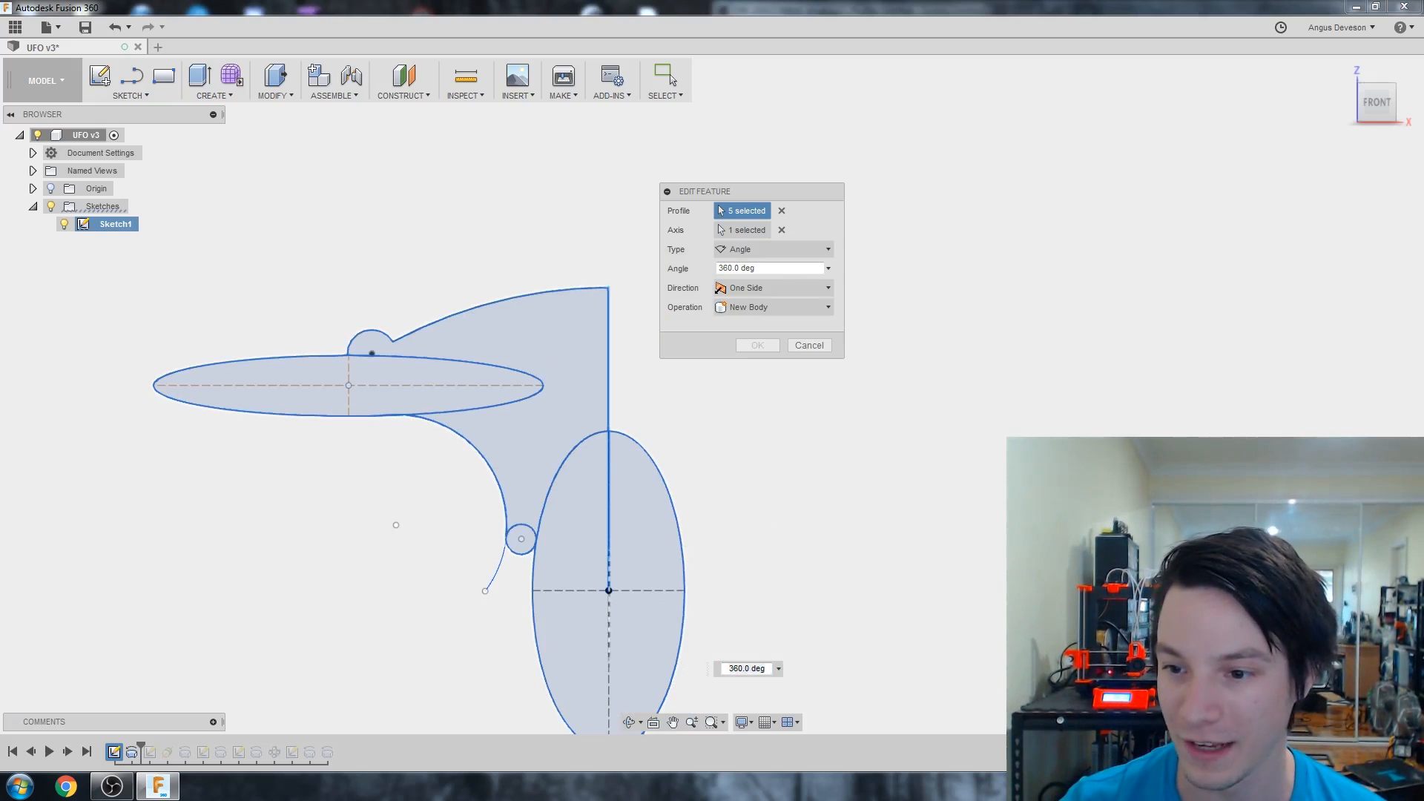
click(757, 344)
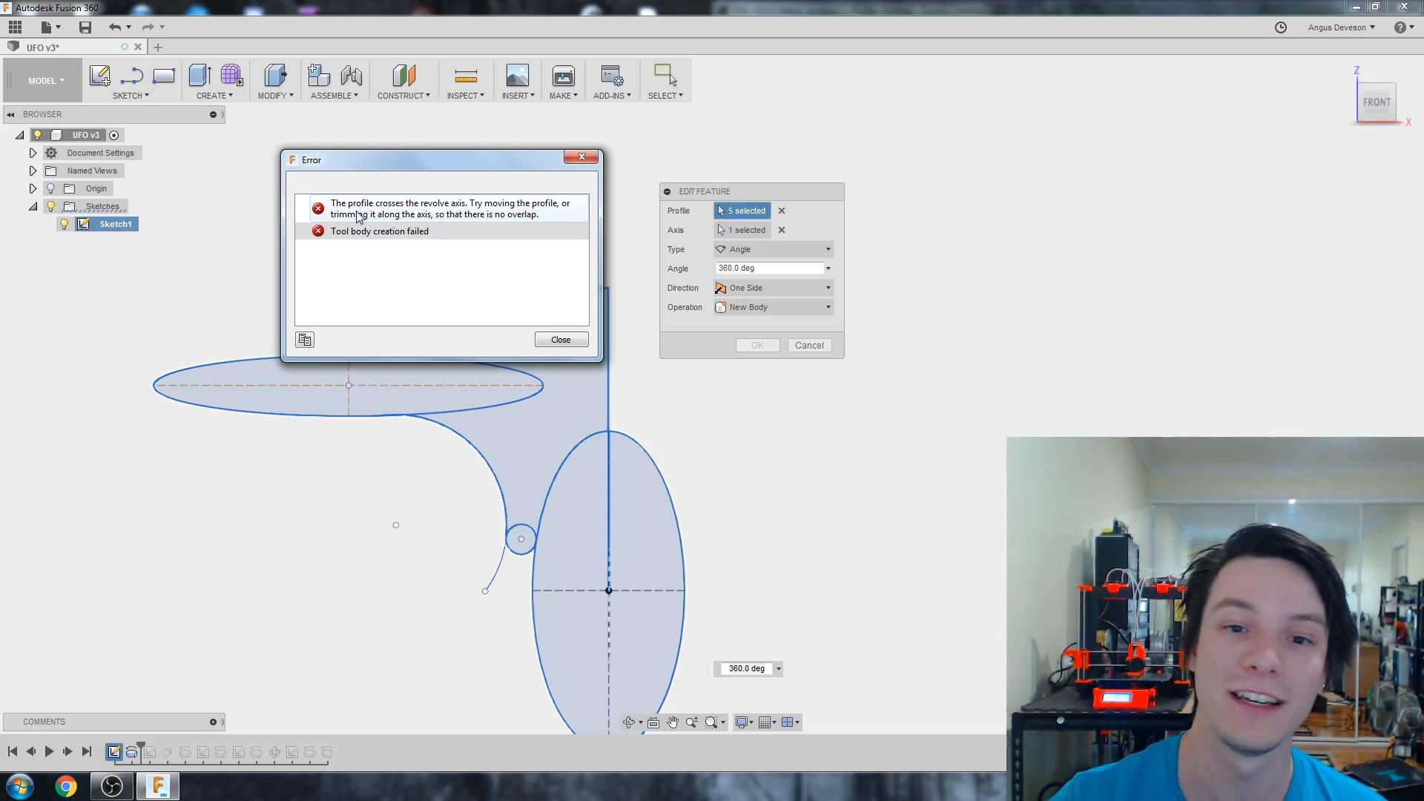
click(561, 339)
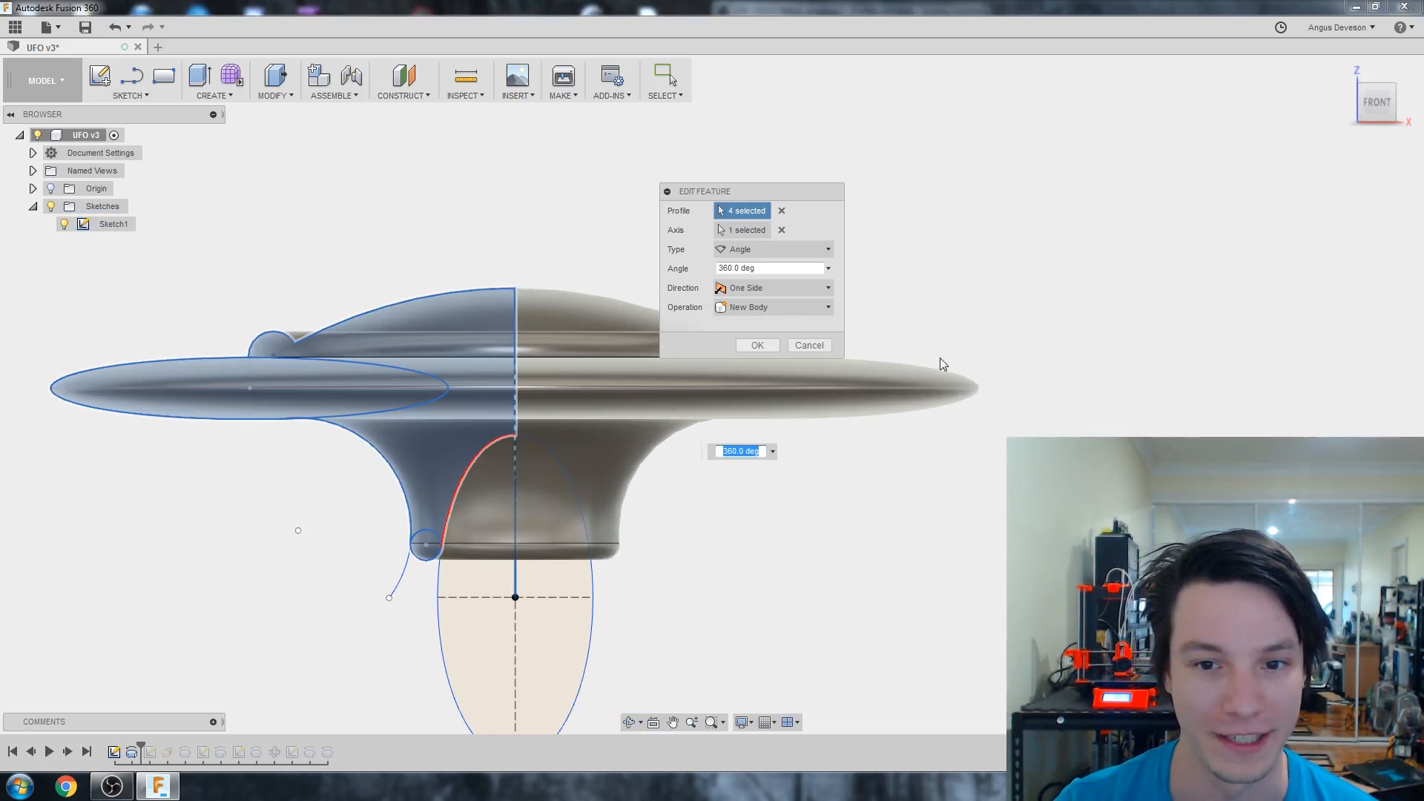
- Confirm the saucer revolve, then apply the curved cut as a 30-degree Symmetric revolve
click(757, 345)
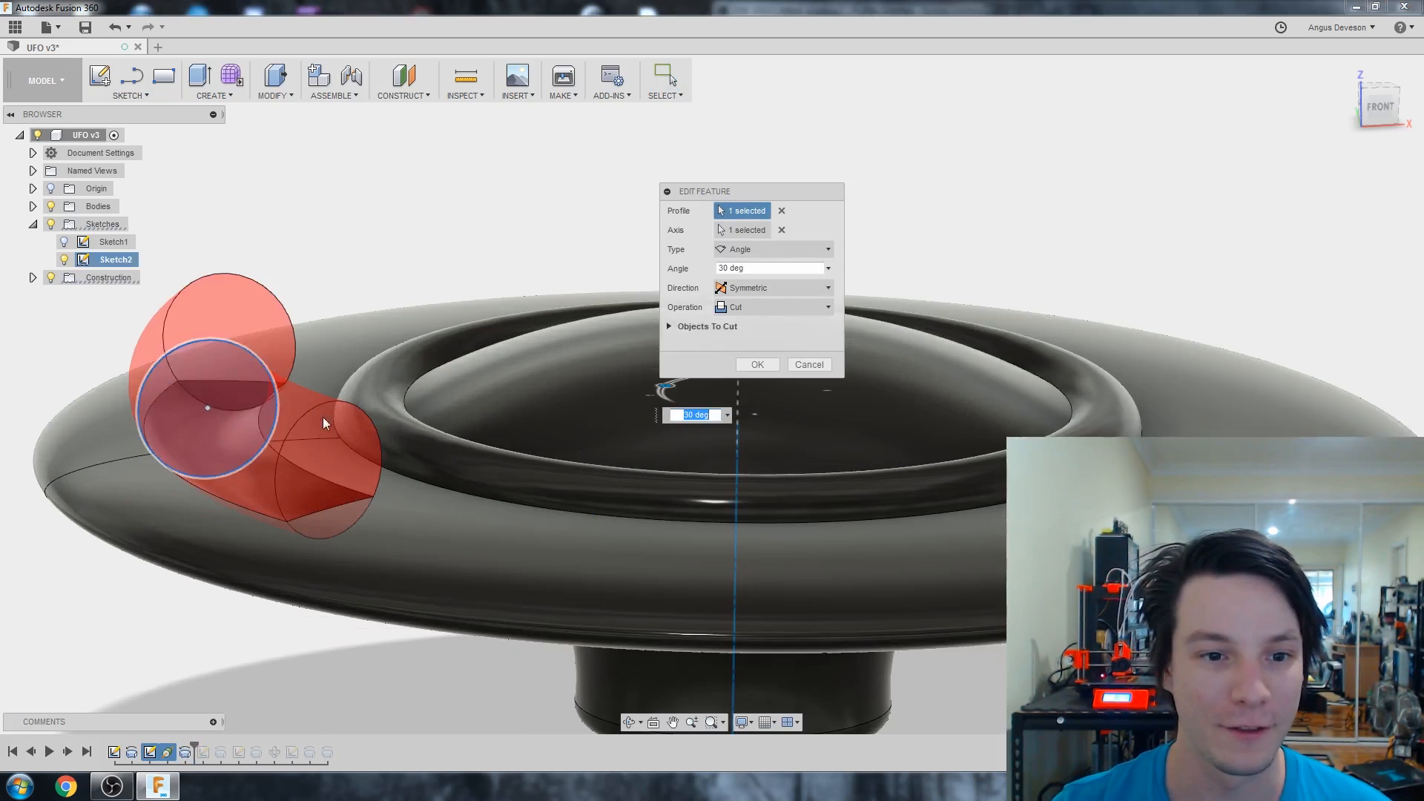
click(772, 287)
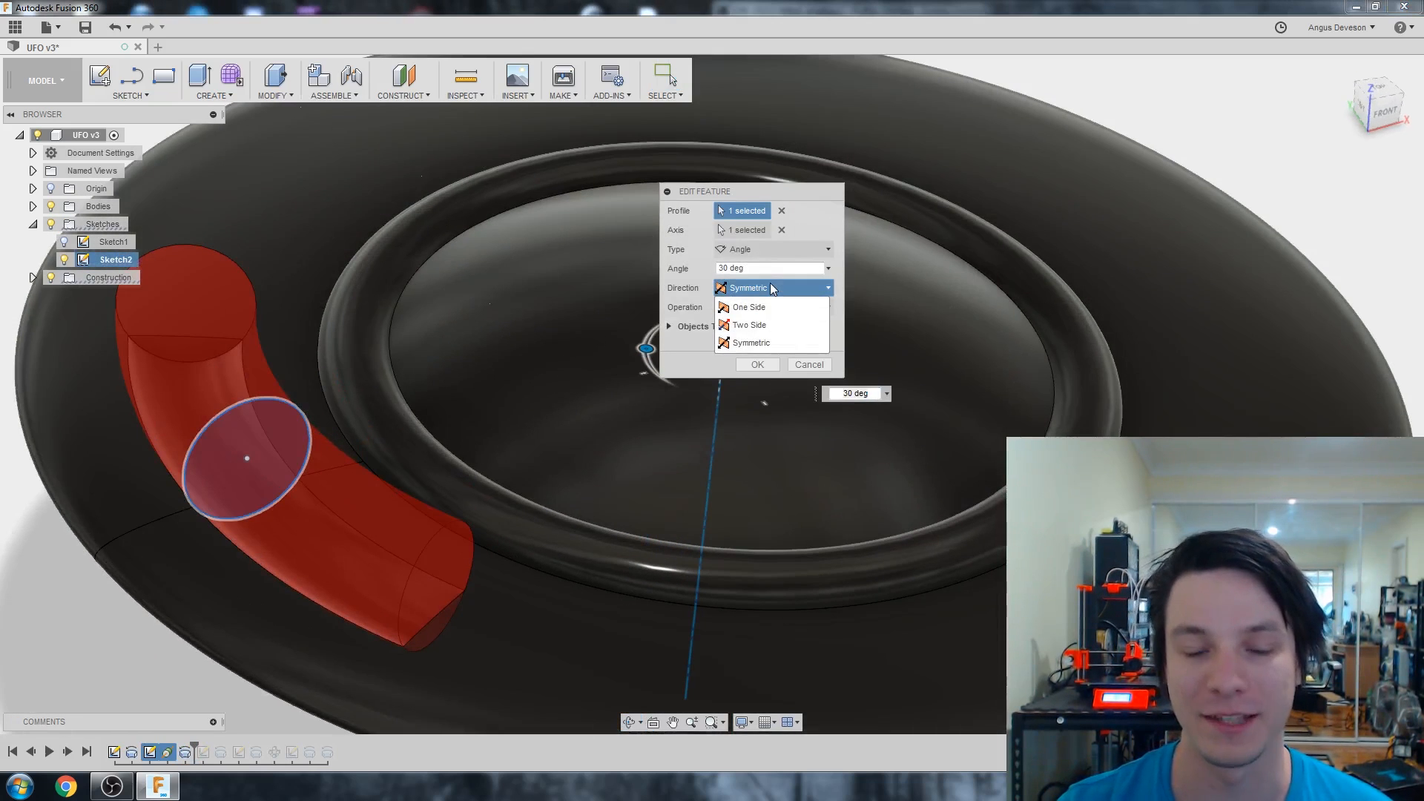
click(747, 306)
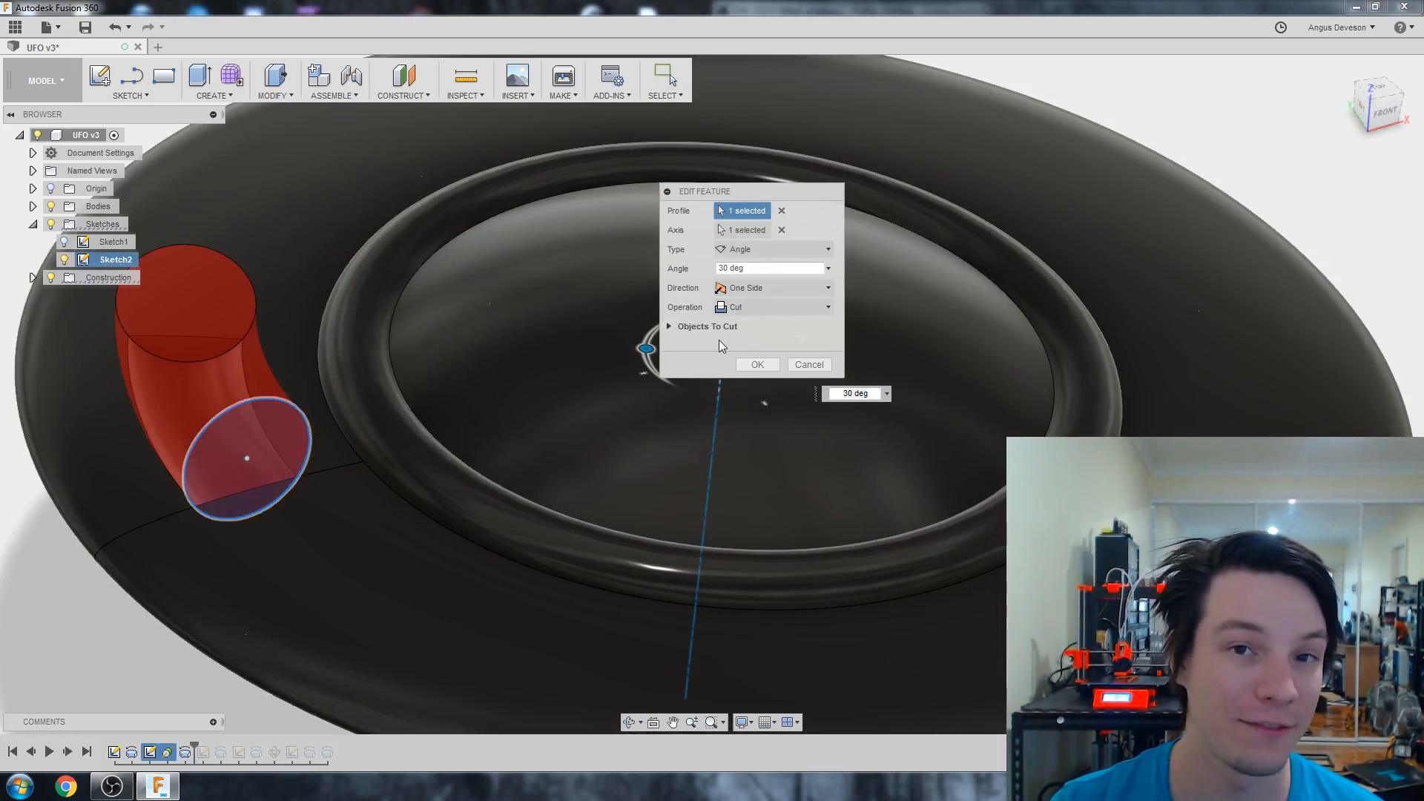
click(771, 287)
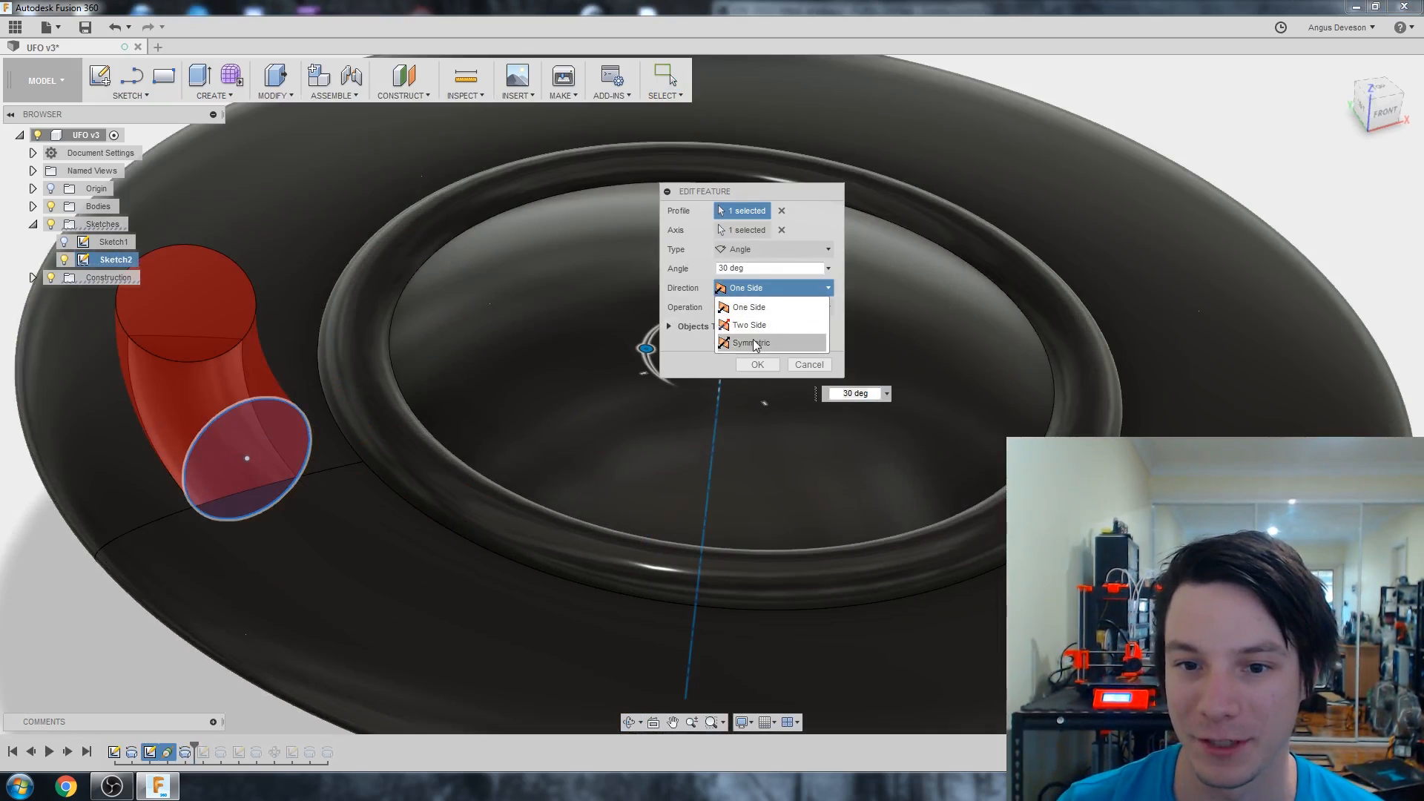
click(751, 342)
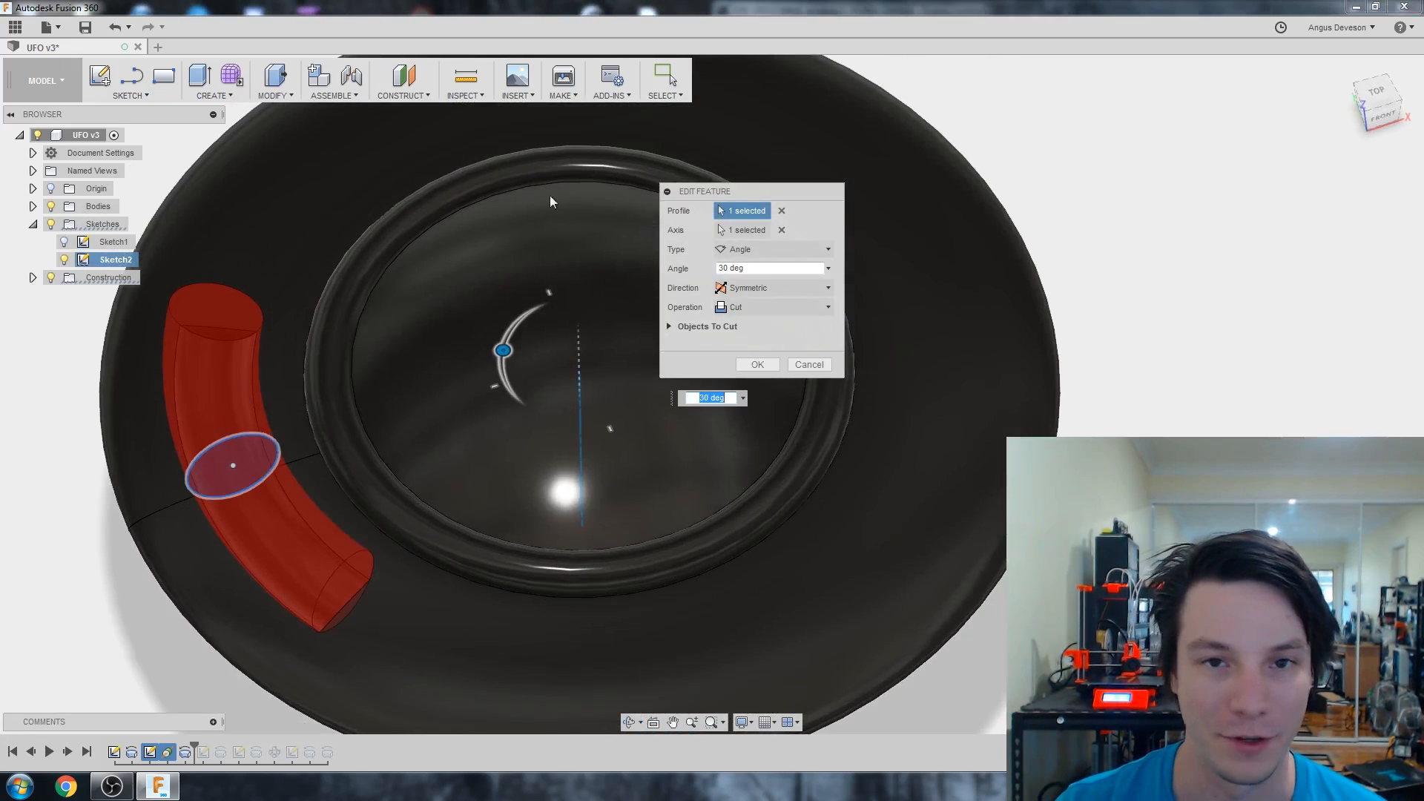
click(756, 364)
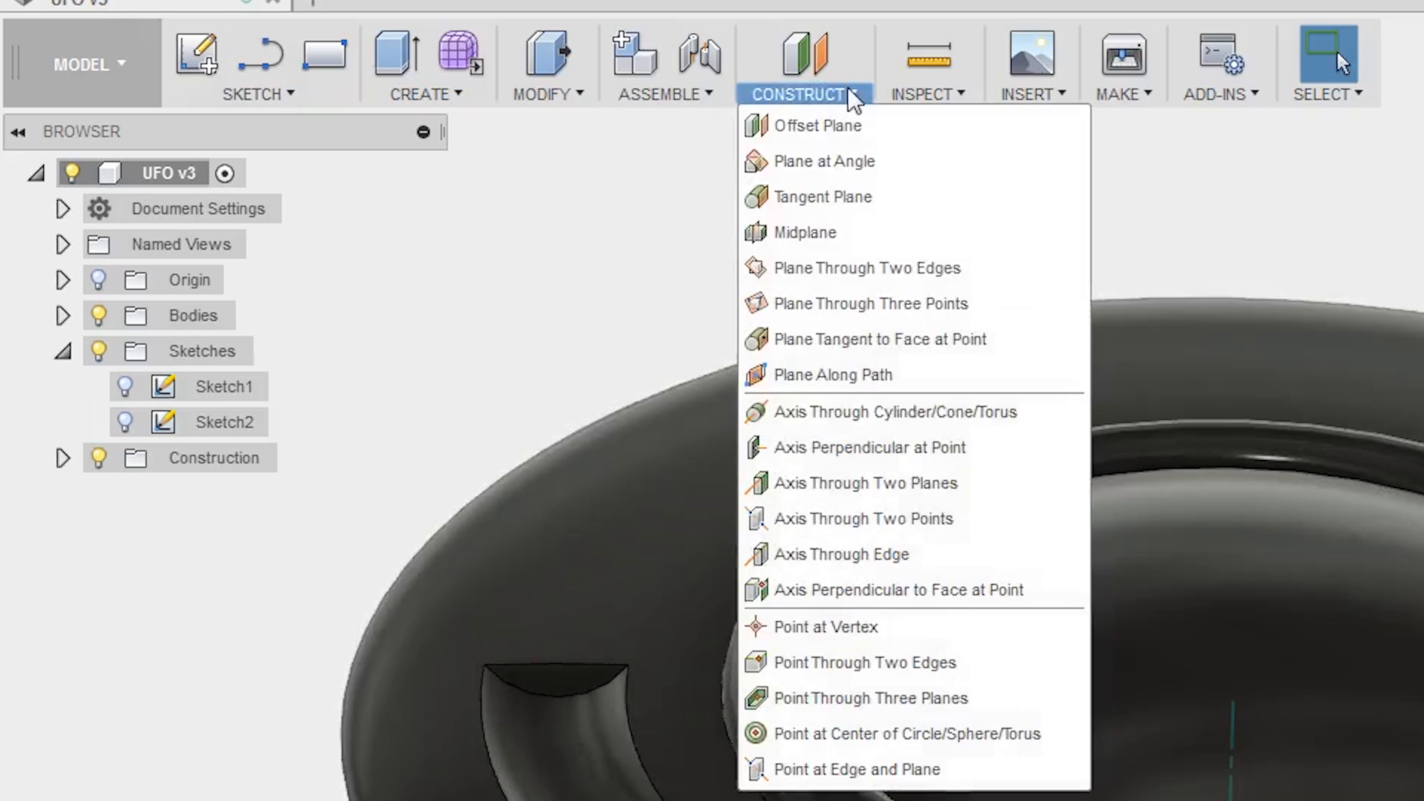
mouse_move(869, 303)
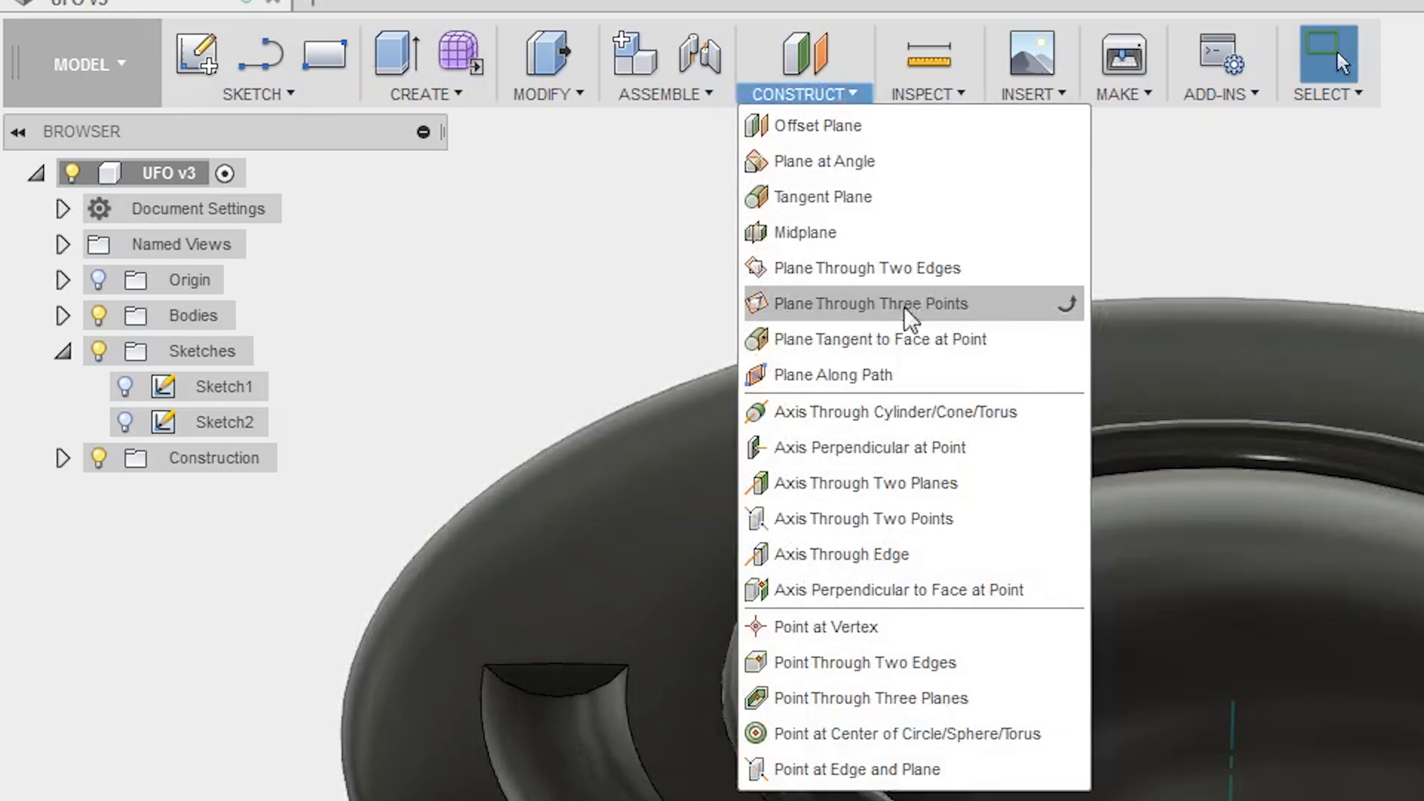
mouse_move(899, 411)
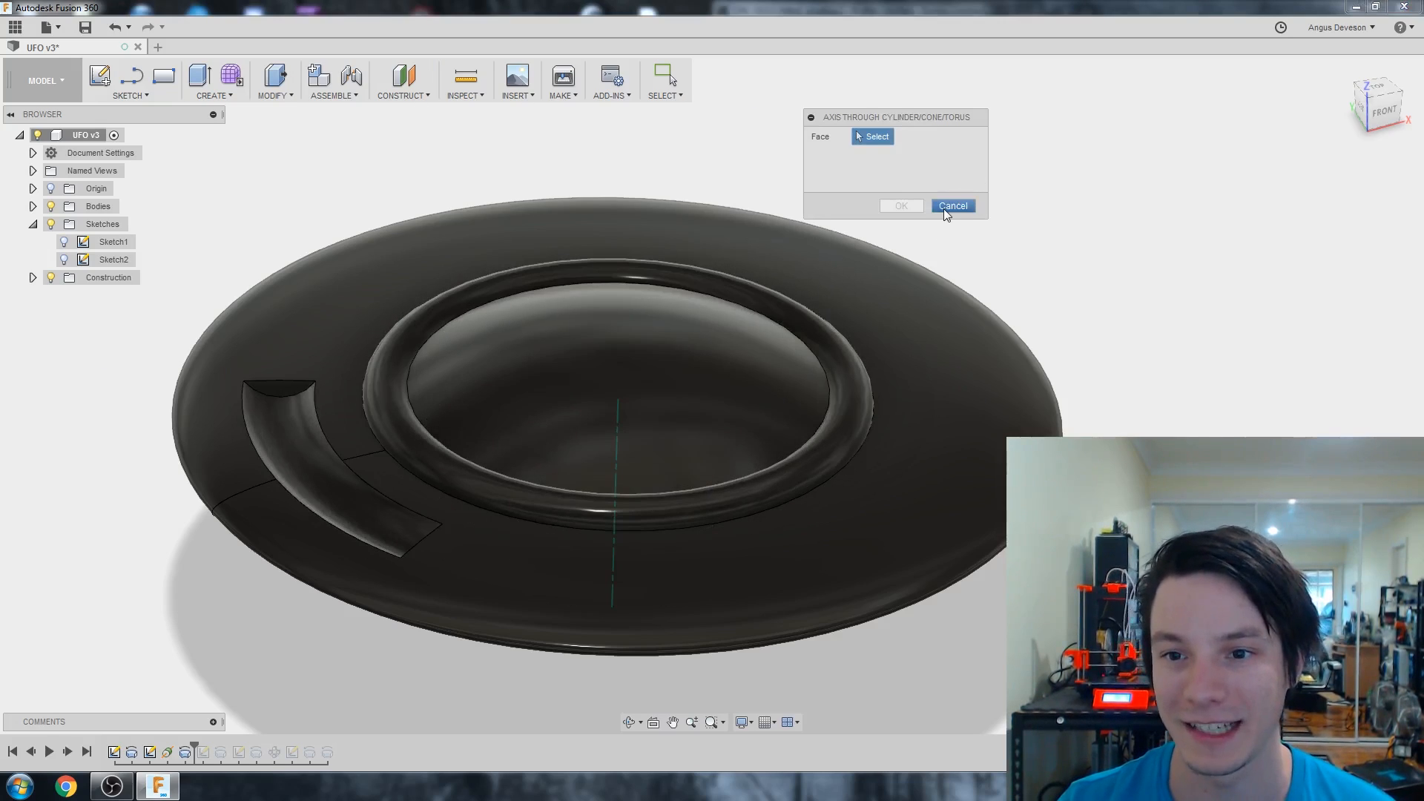
click(952, 206)
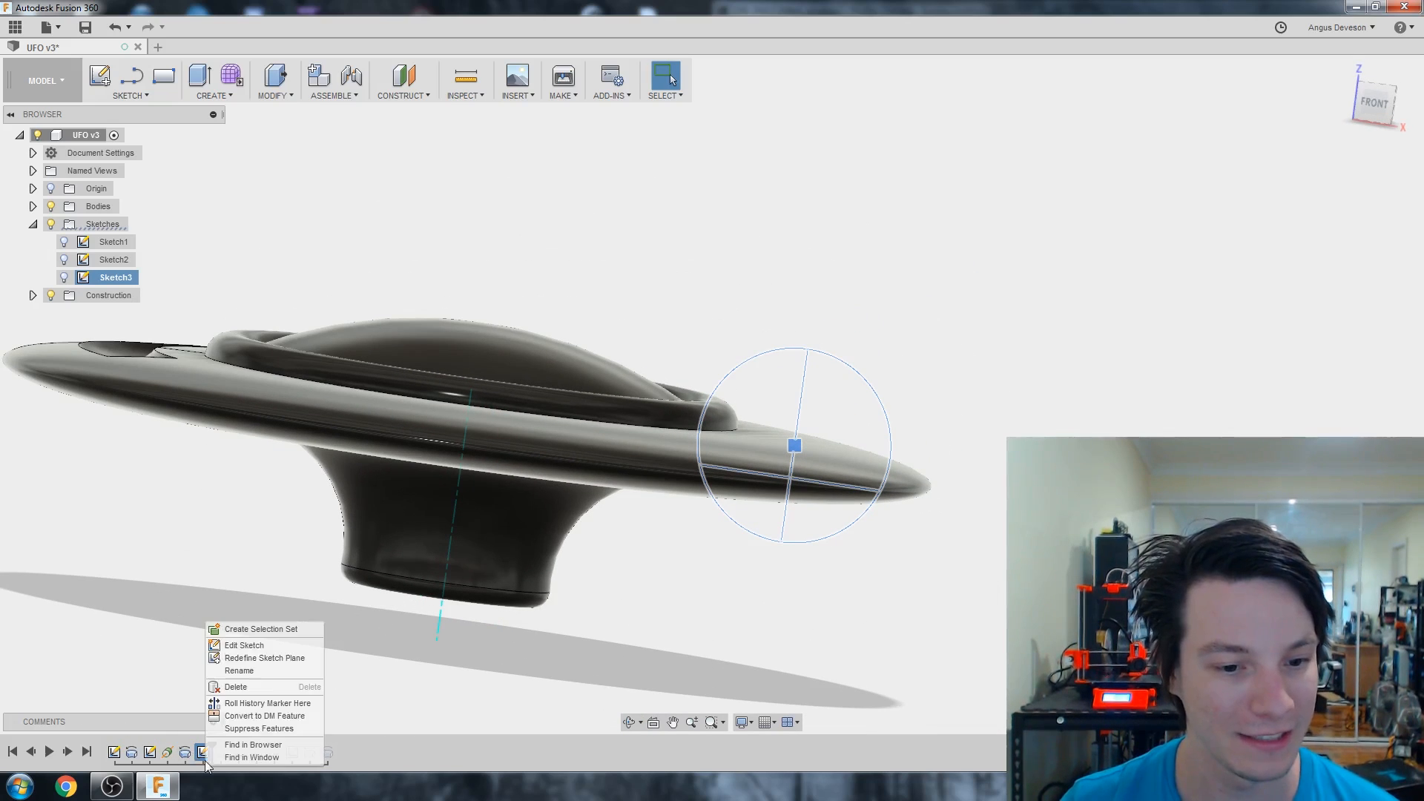
- Re-pick the quarter-circle profile for the bump revolve and confirm 360° Symmetric Join
click(243, 645)
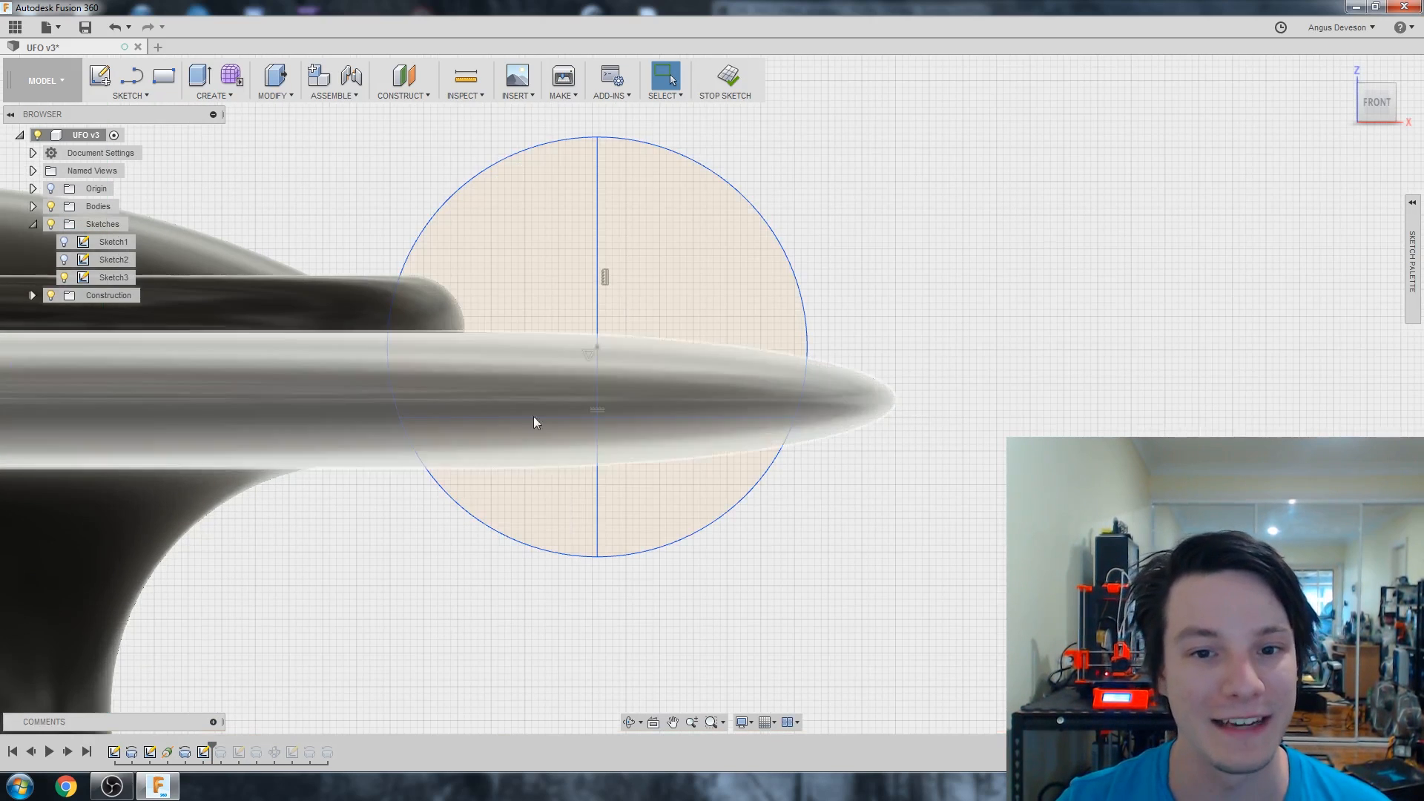
mouse_move(497, 475)
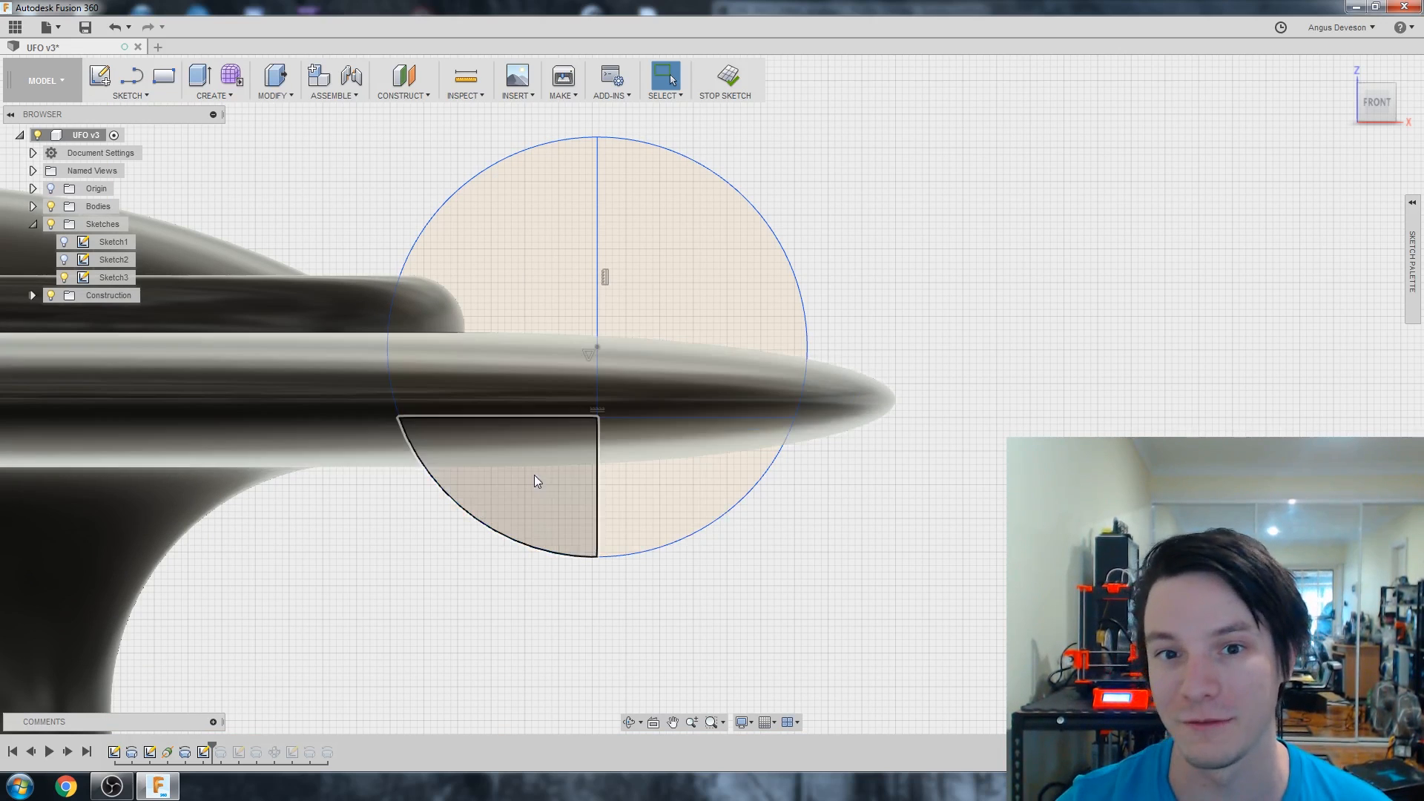
click(723, 77)
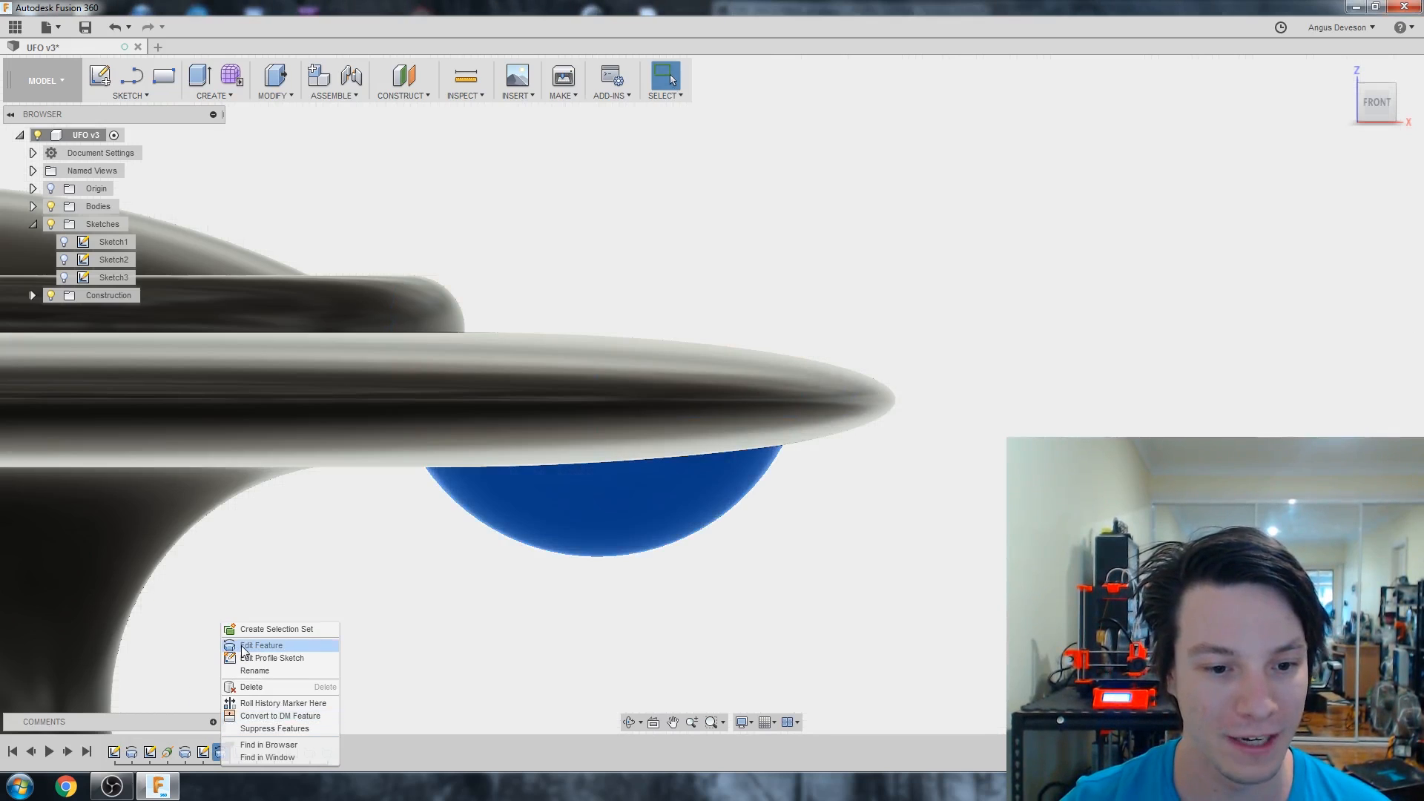
click(261, 646)
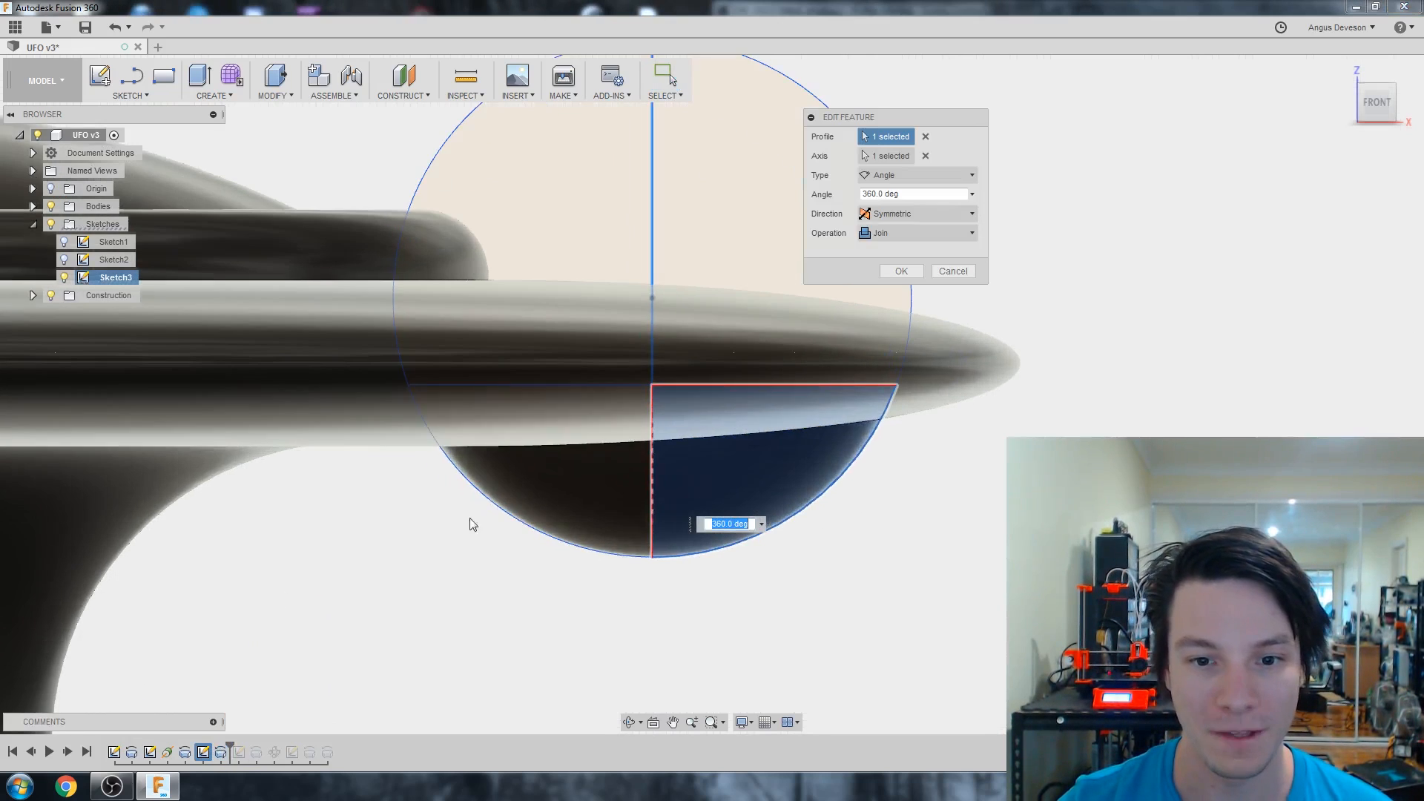
click(926, 137)
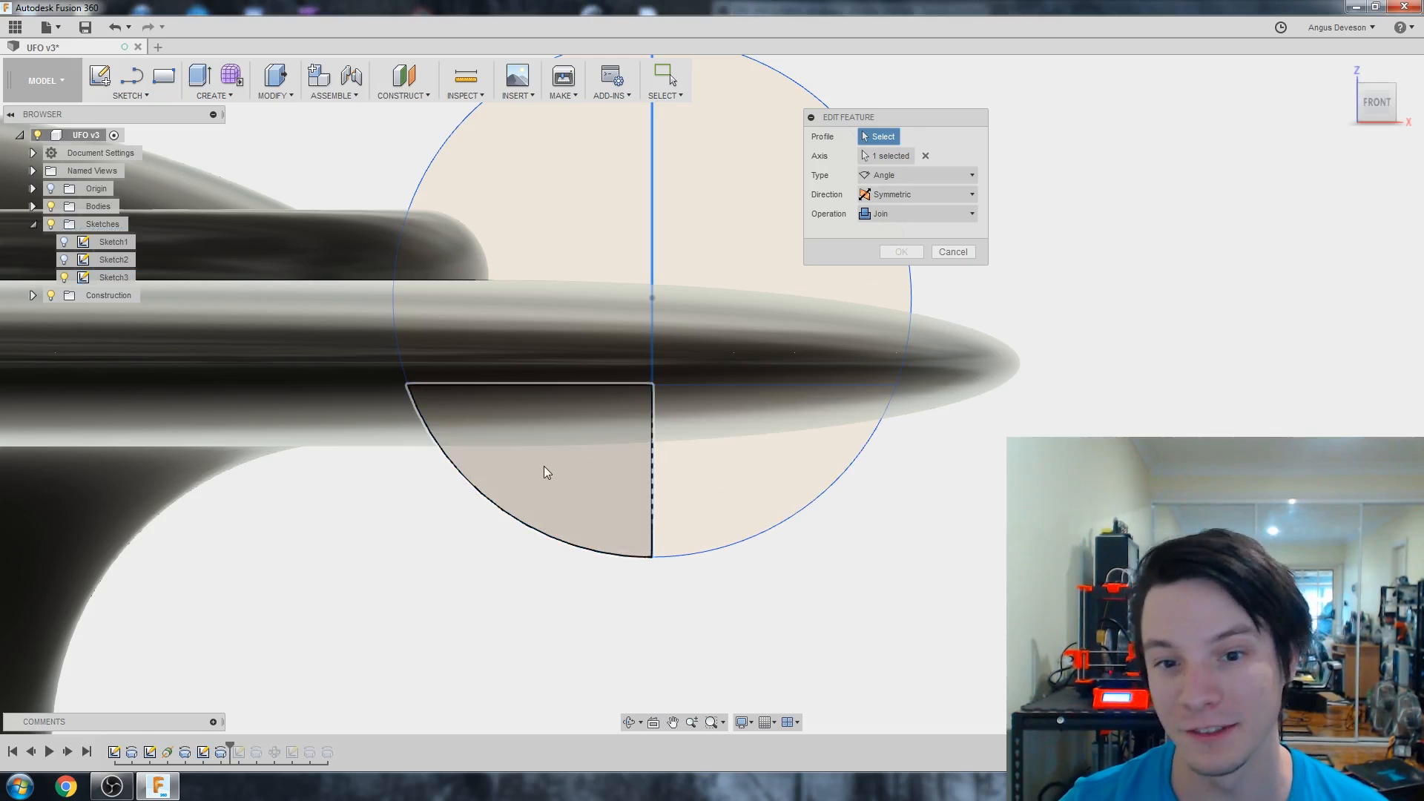
click(545, 472)
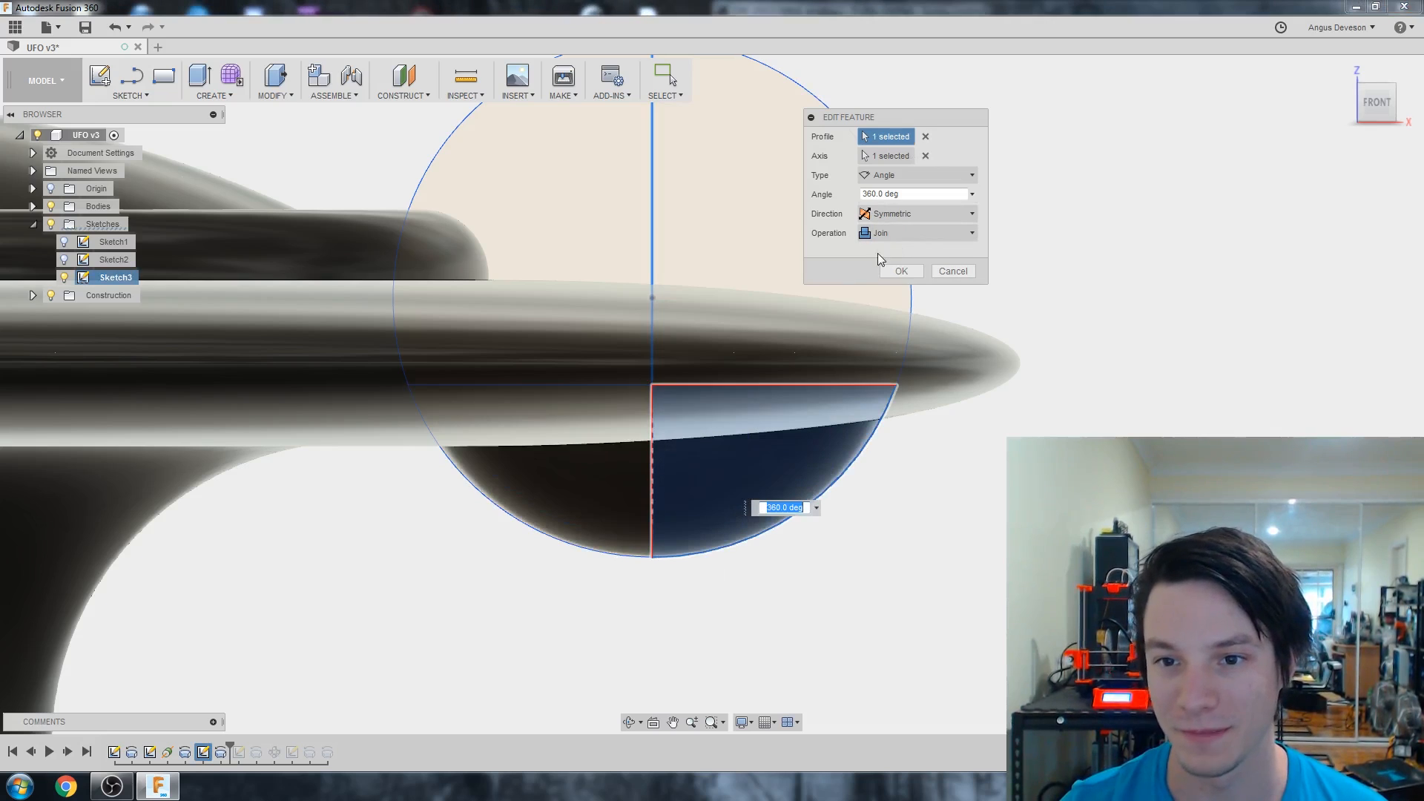
click(899, 271)
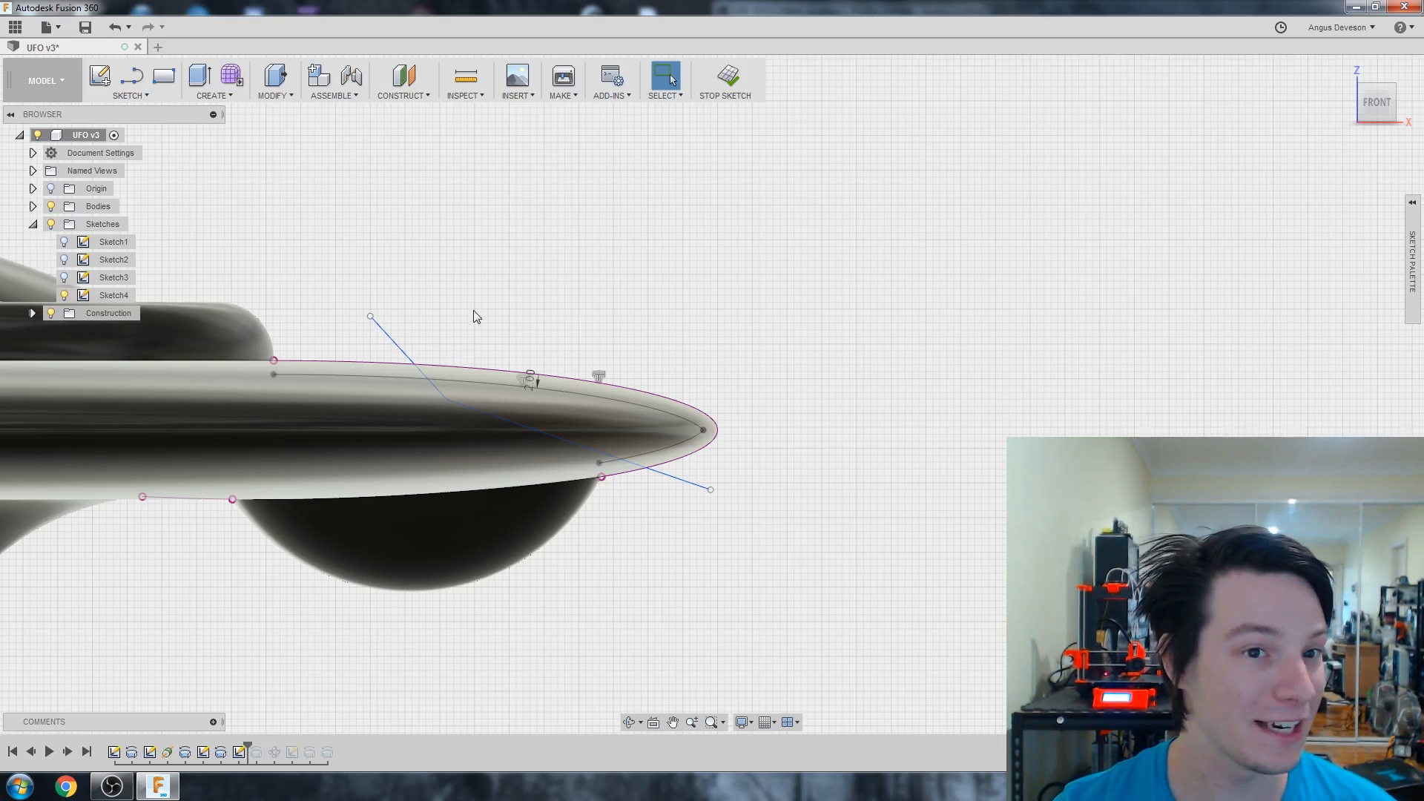
- In Sketch4, draw a spline across the rim and offset the rim edge by -2.176 mm
click(130, 80)
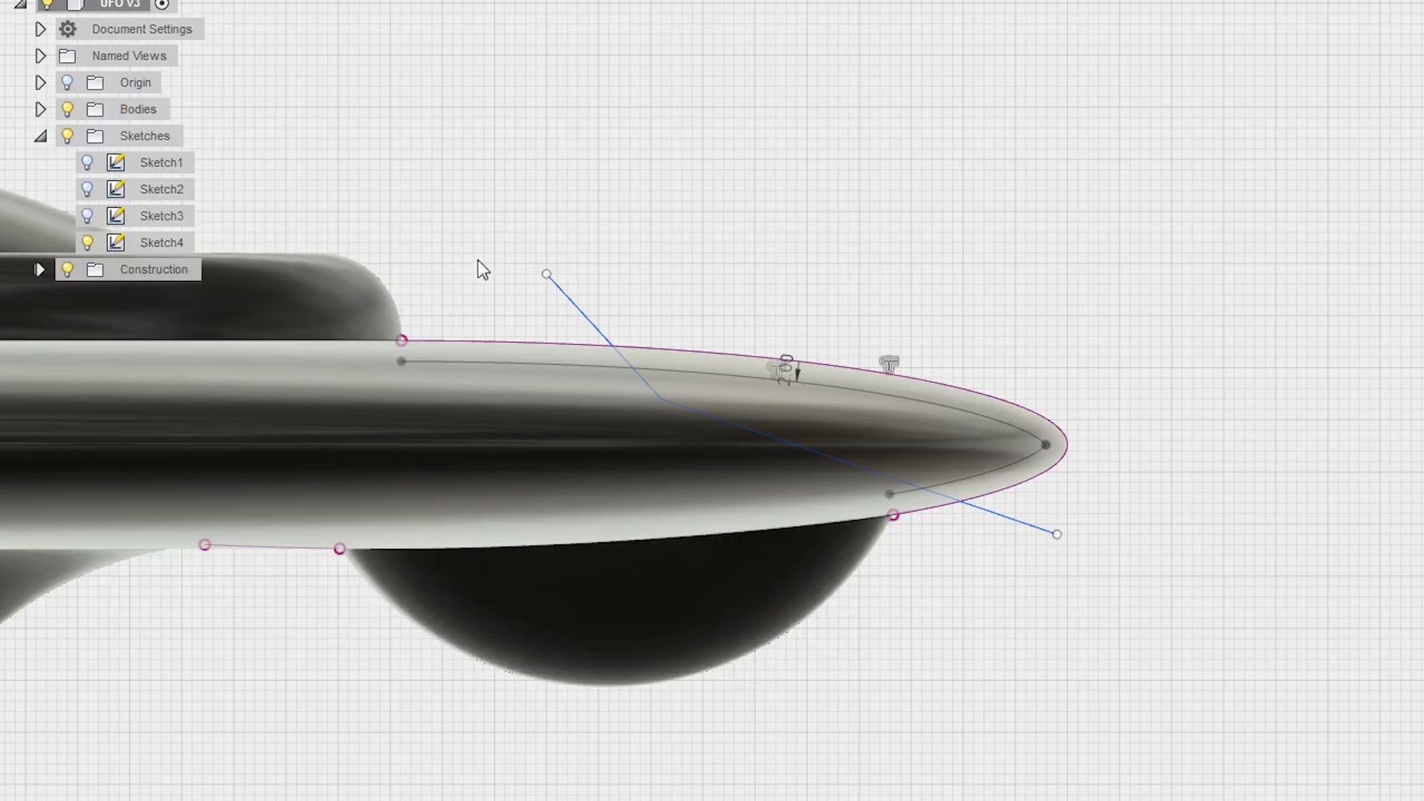
mouse_move(1037, 396)
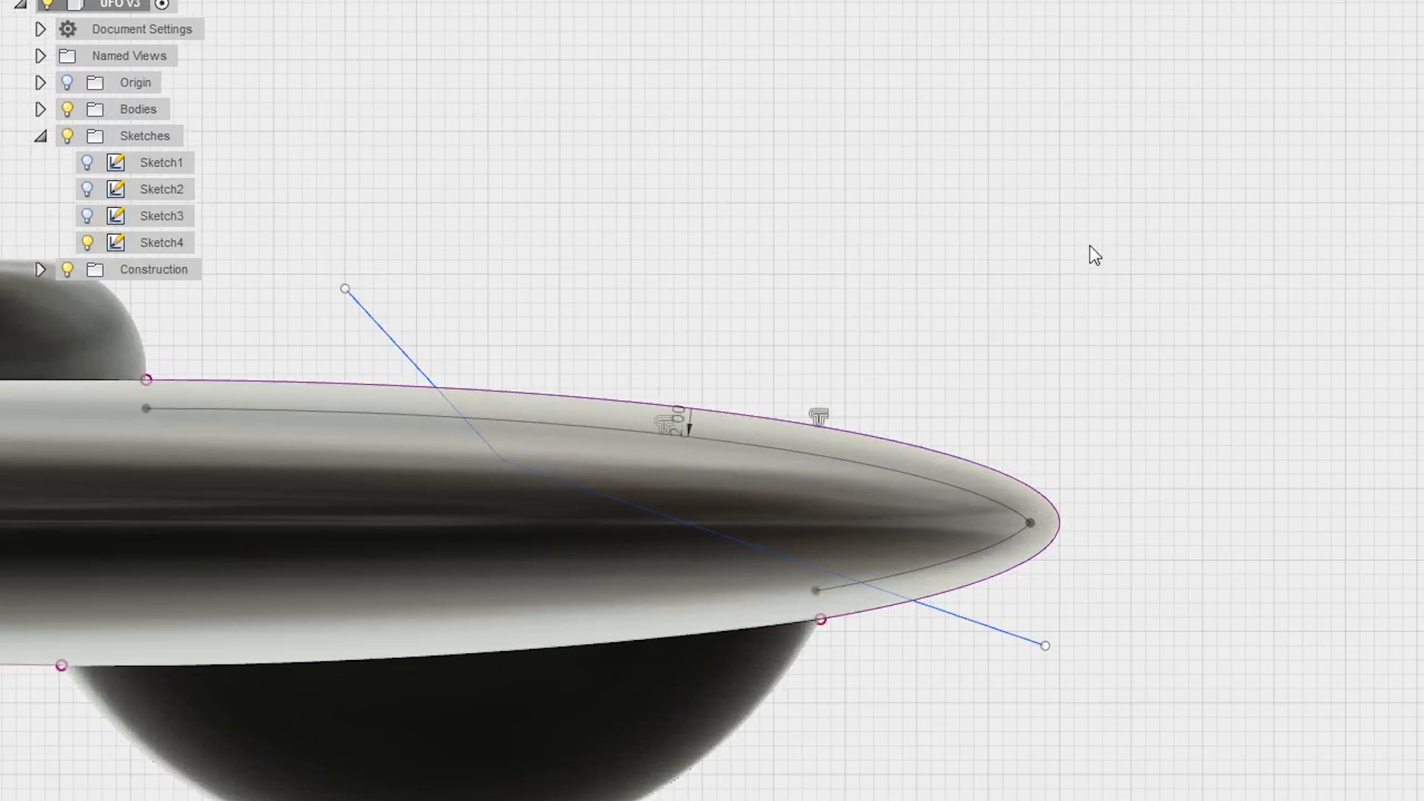
click(640, 416)
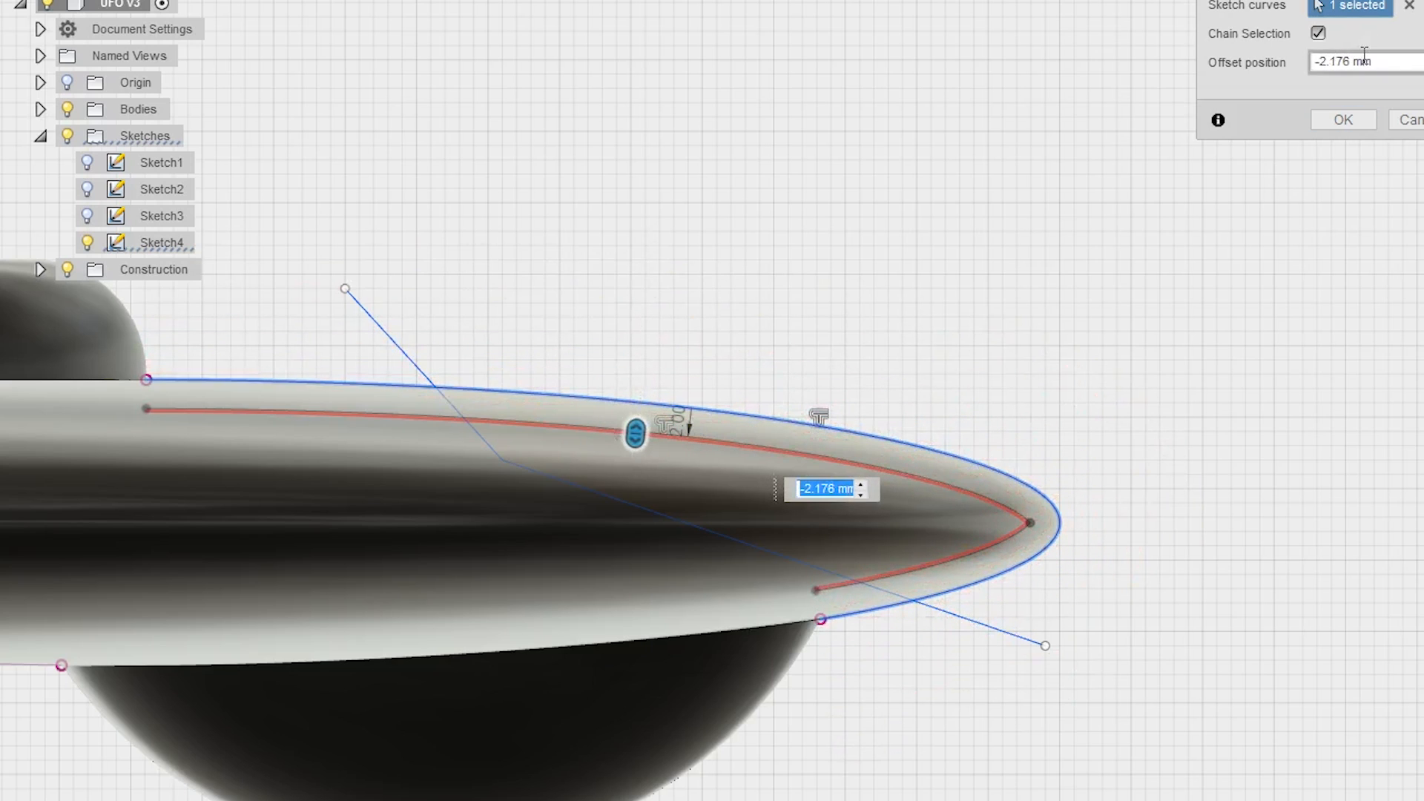
click(1342, 119)
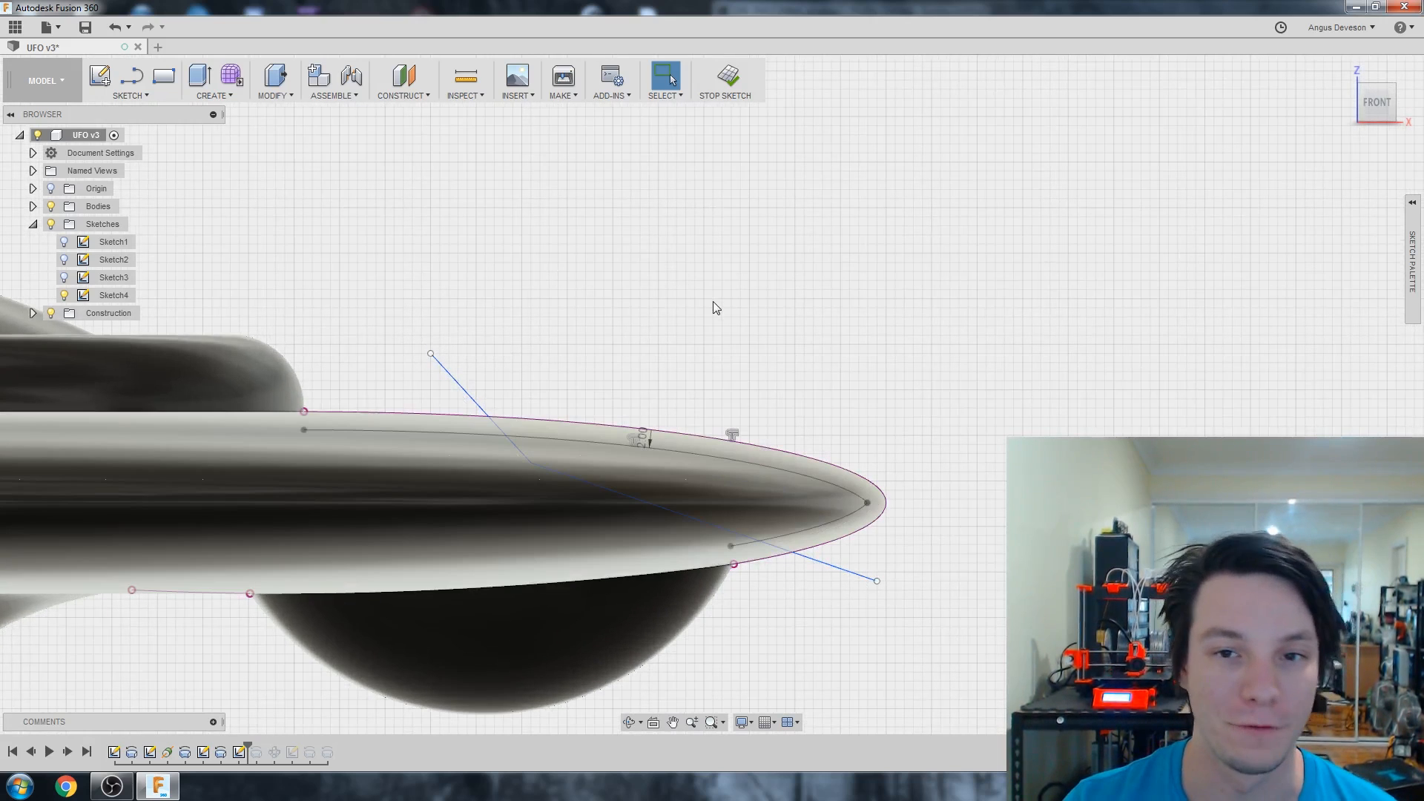
click(723, 81)
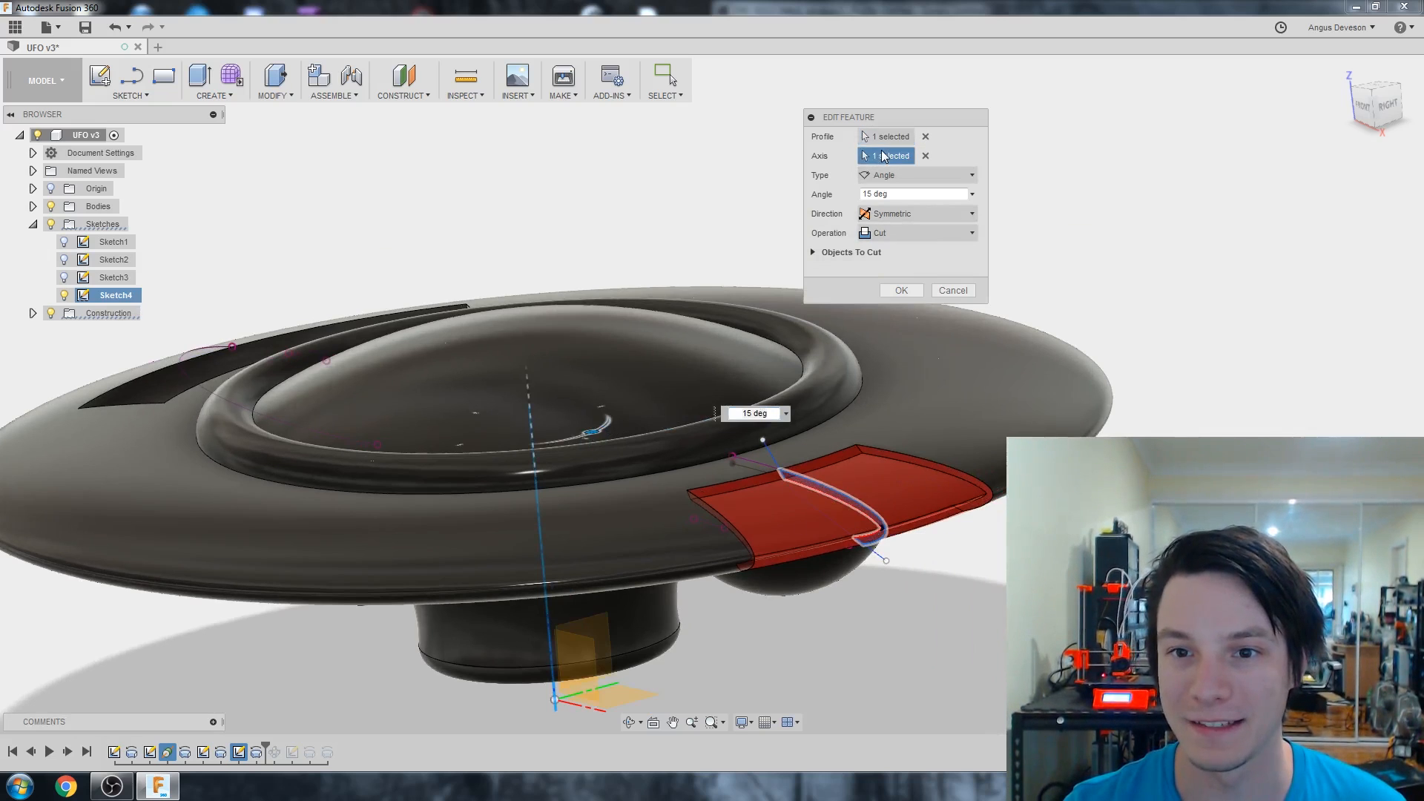
mouse_move(870, 267)
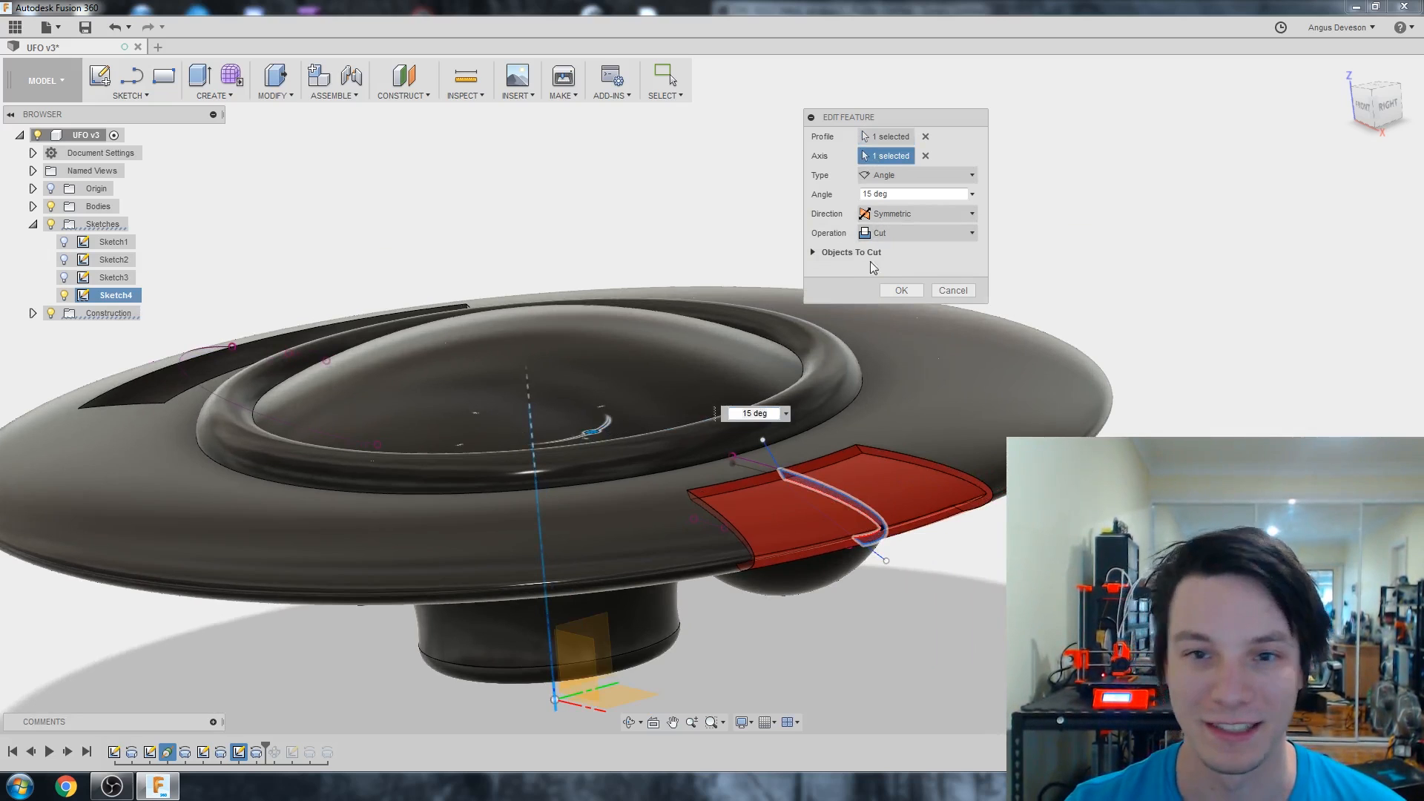
- Apply the Sketch4 revolve cut at 15 degrees, Symmetric
click(900, 290)
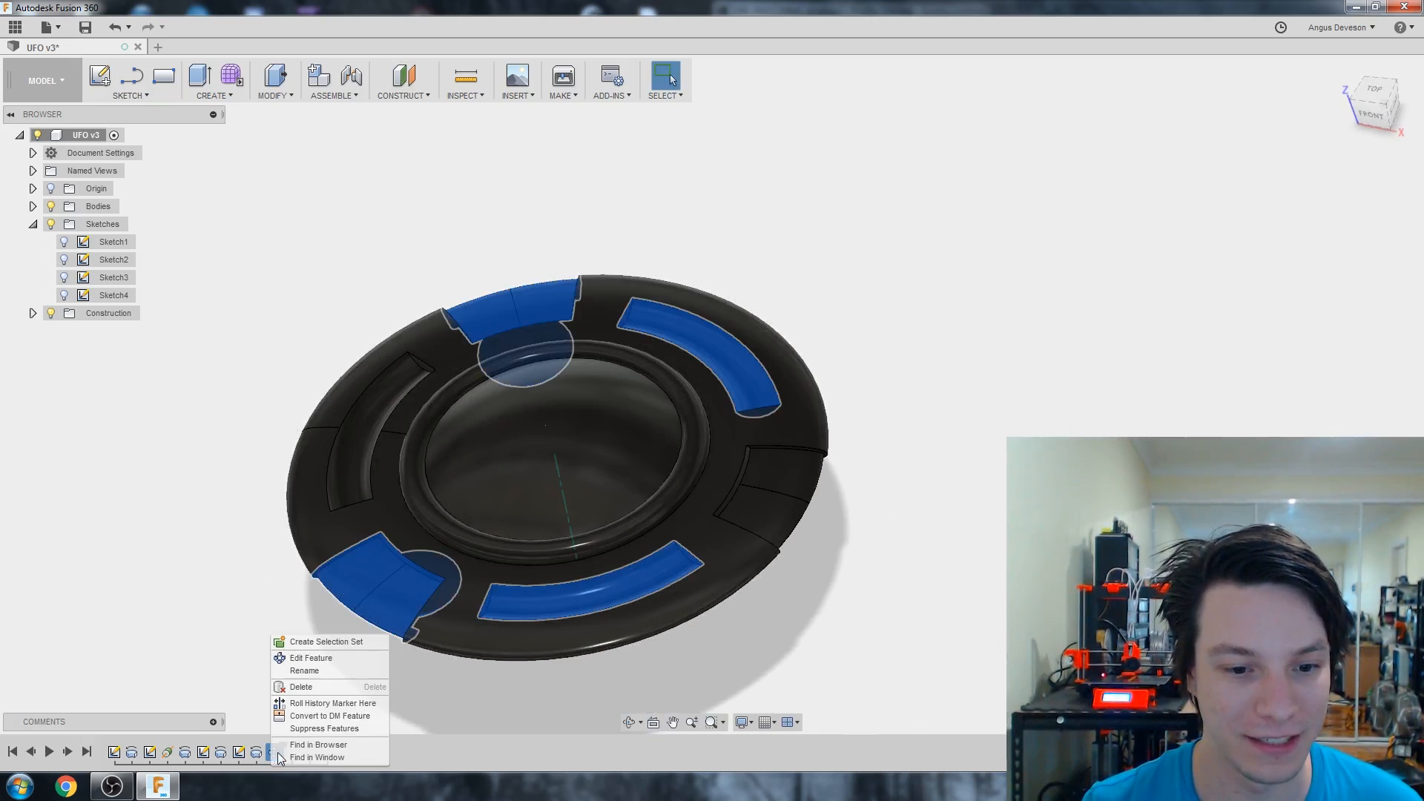
- Edit the circular pattern, trying quantities 5 and 4 before keeping 3
click(311, 658)
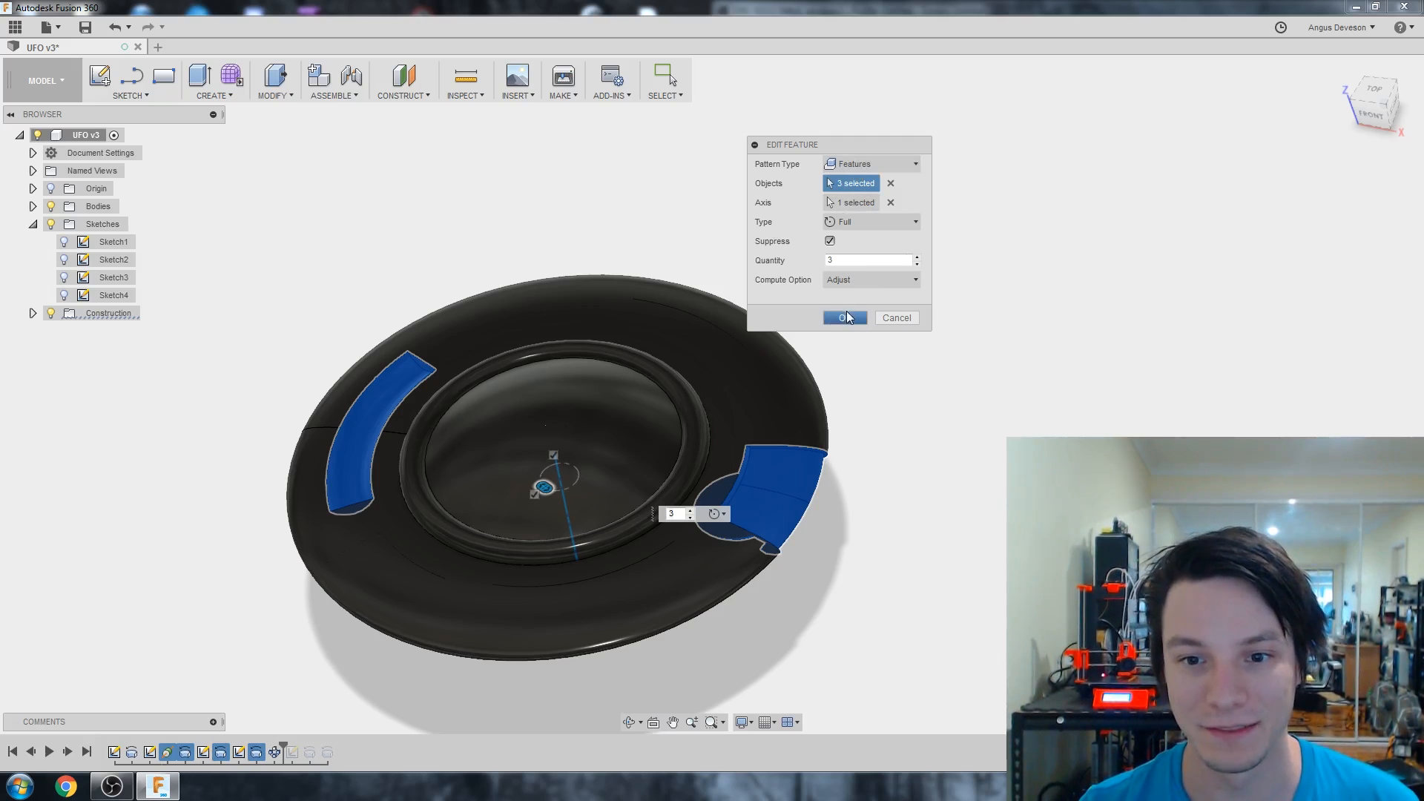
click(841, 317)
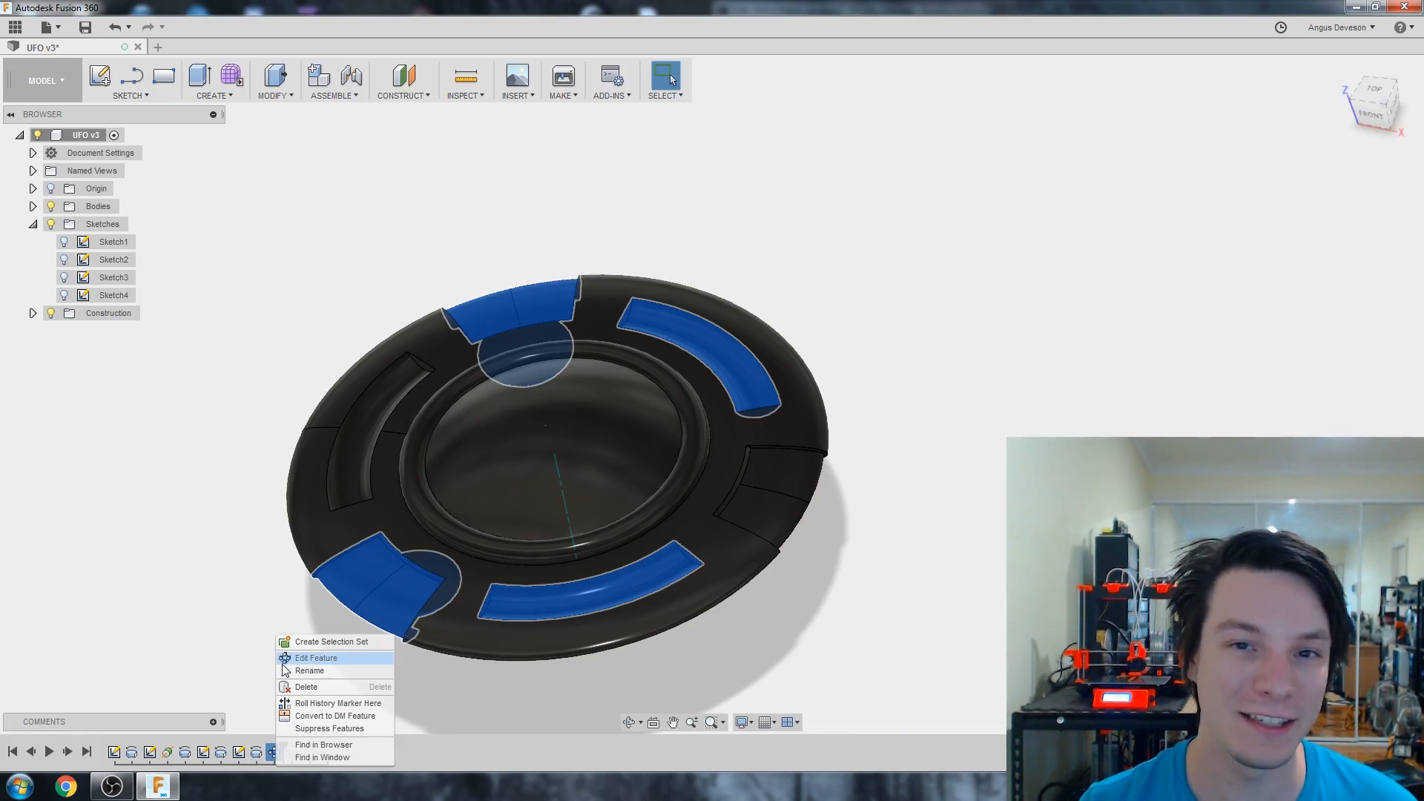
mouse_move(312, 659)
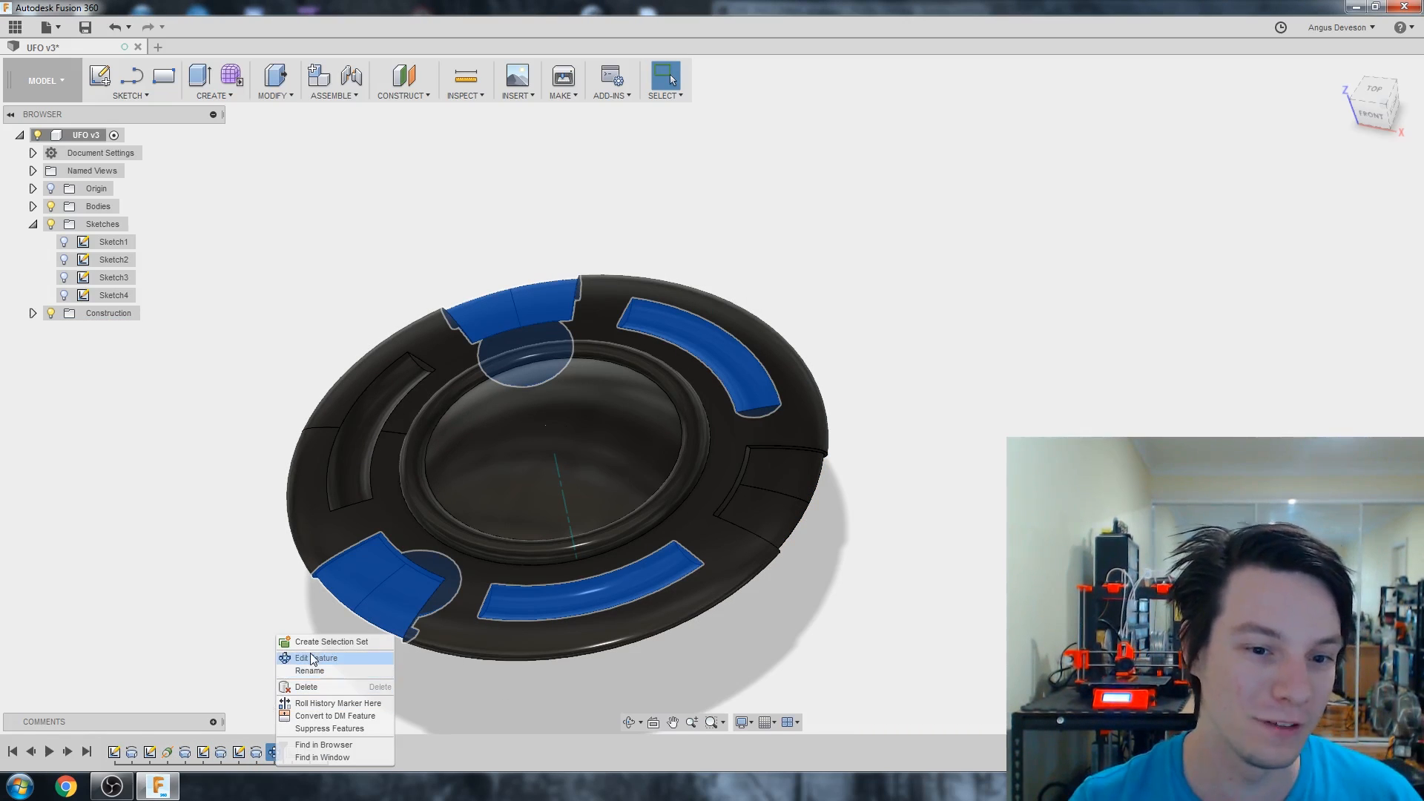
click(314, 658)
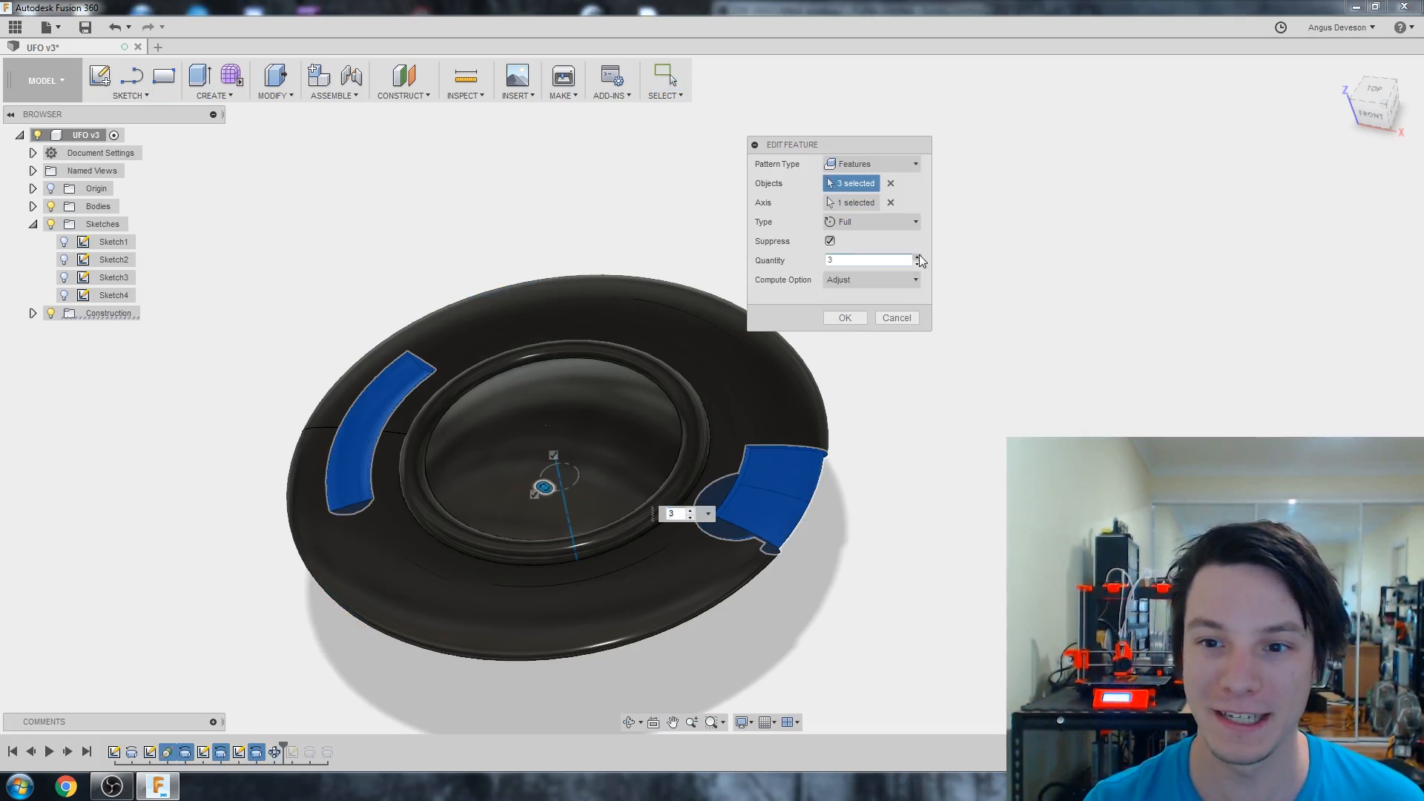
click(918, 256)
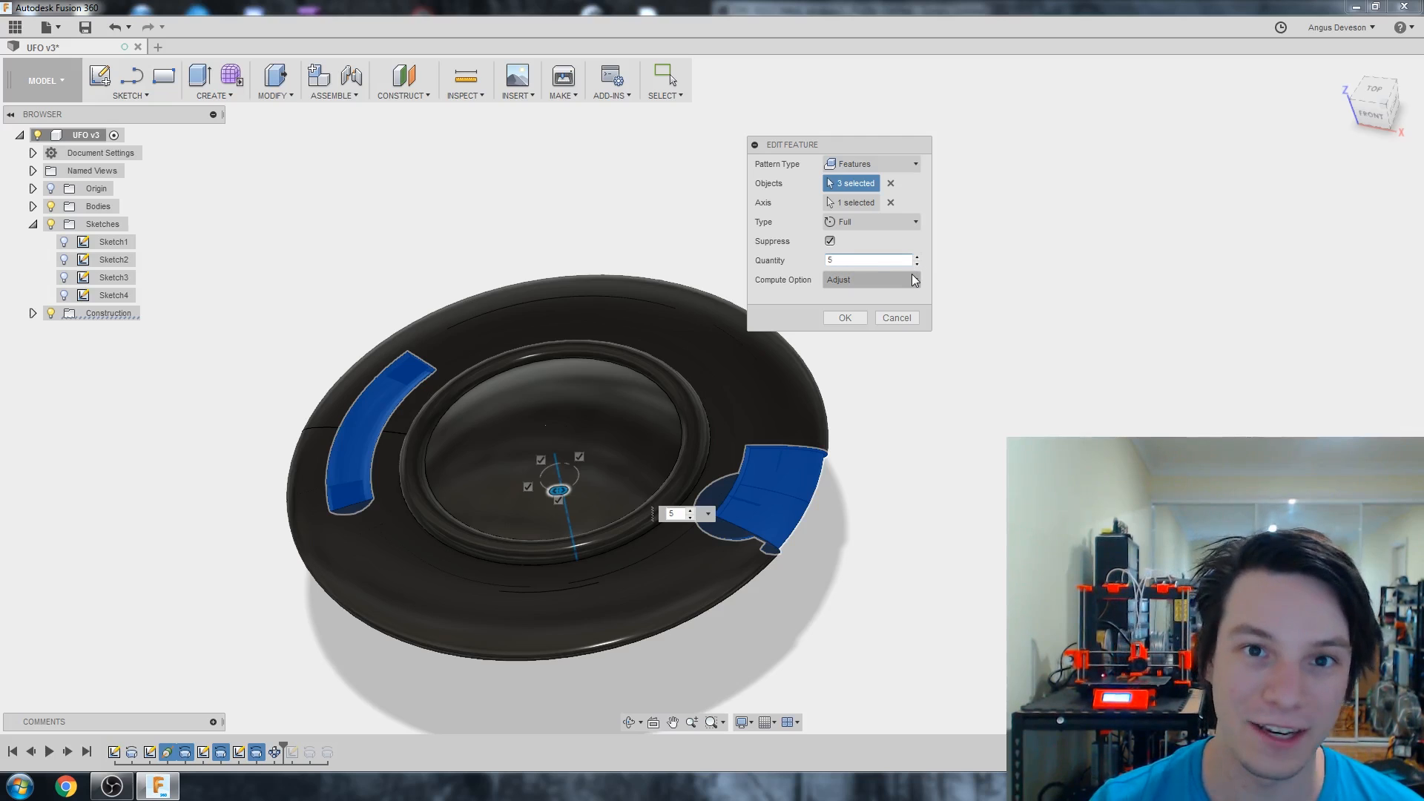
click(844, 316)
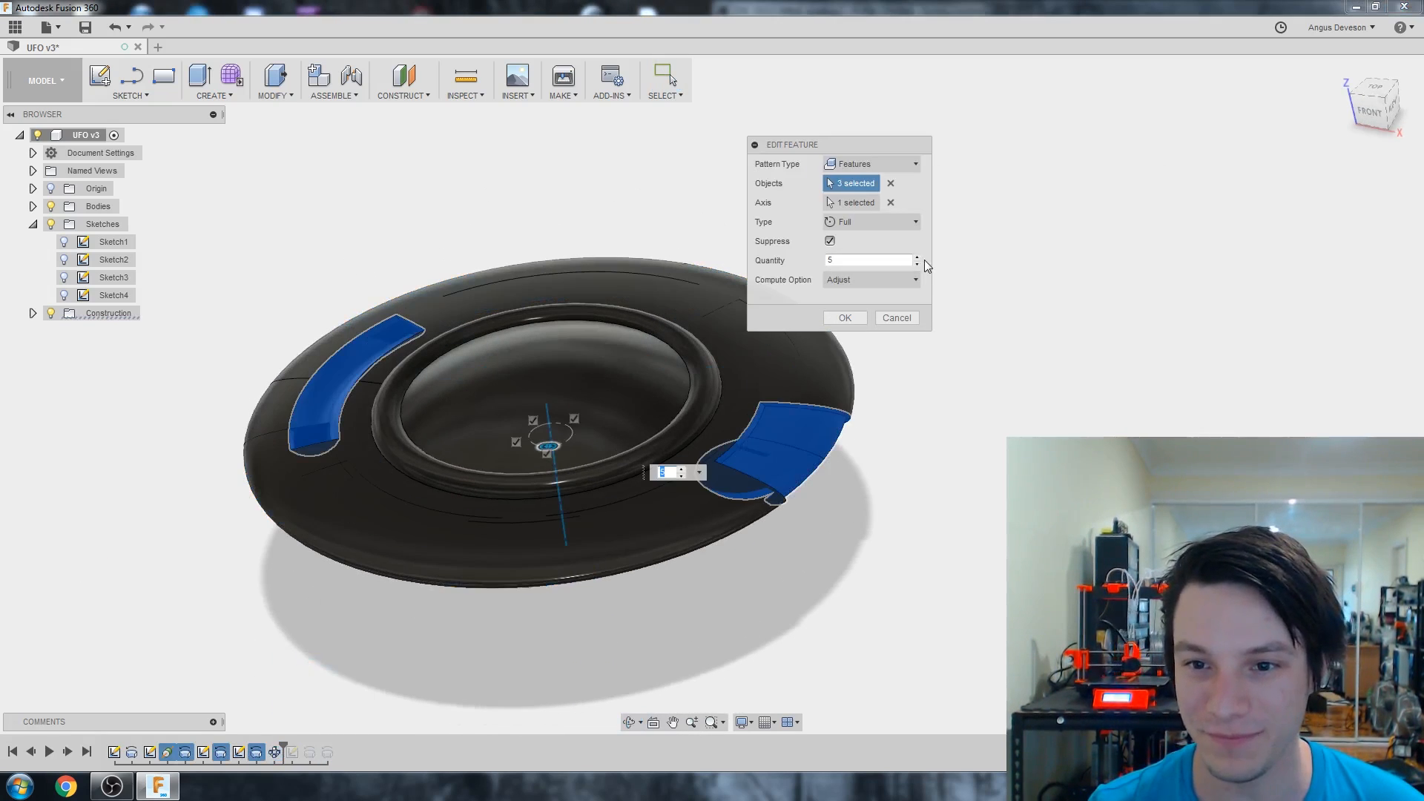
click(917, 264)
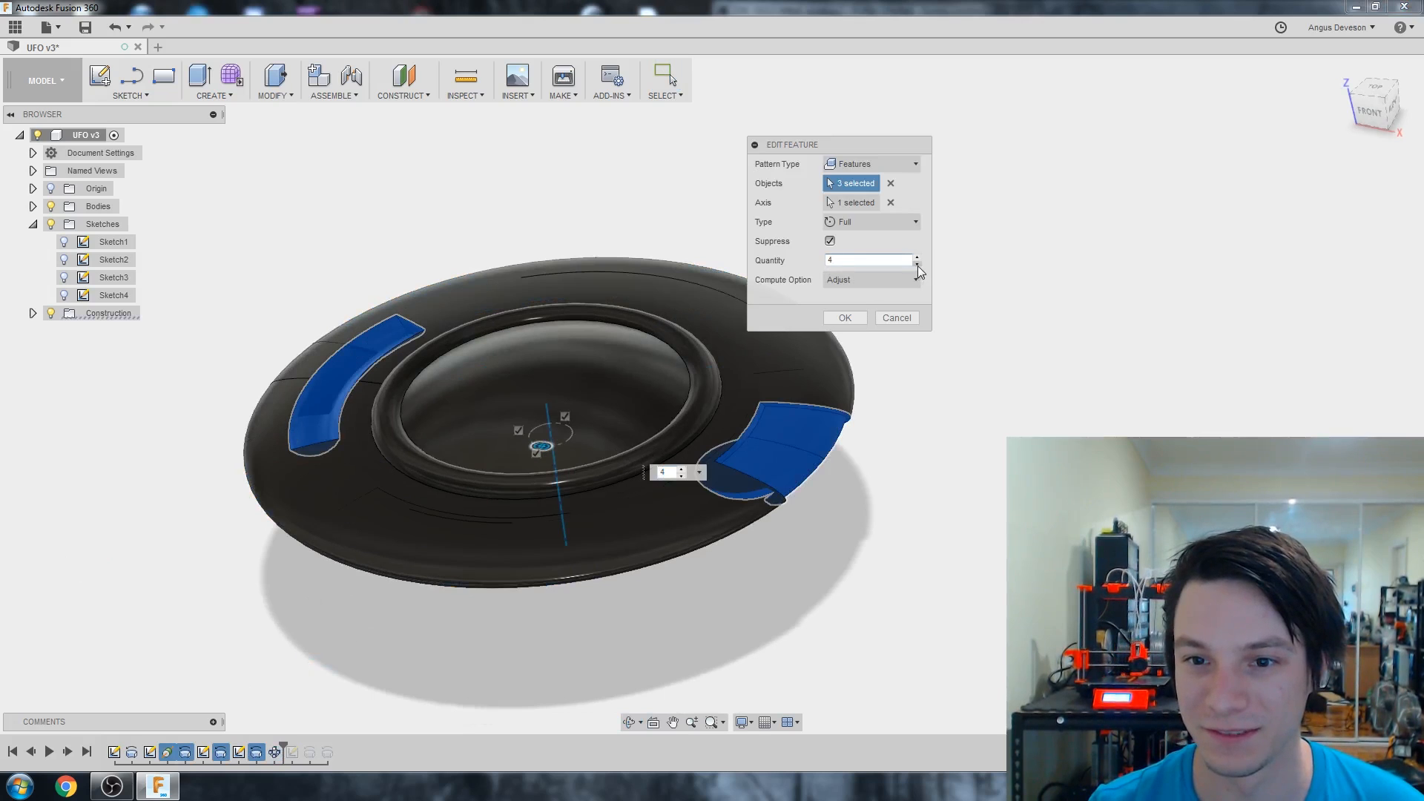
click(916, 264)
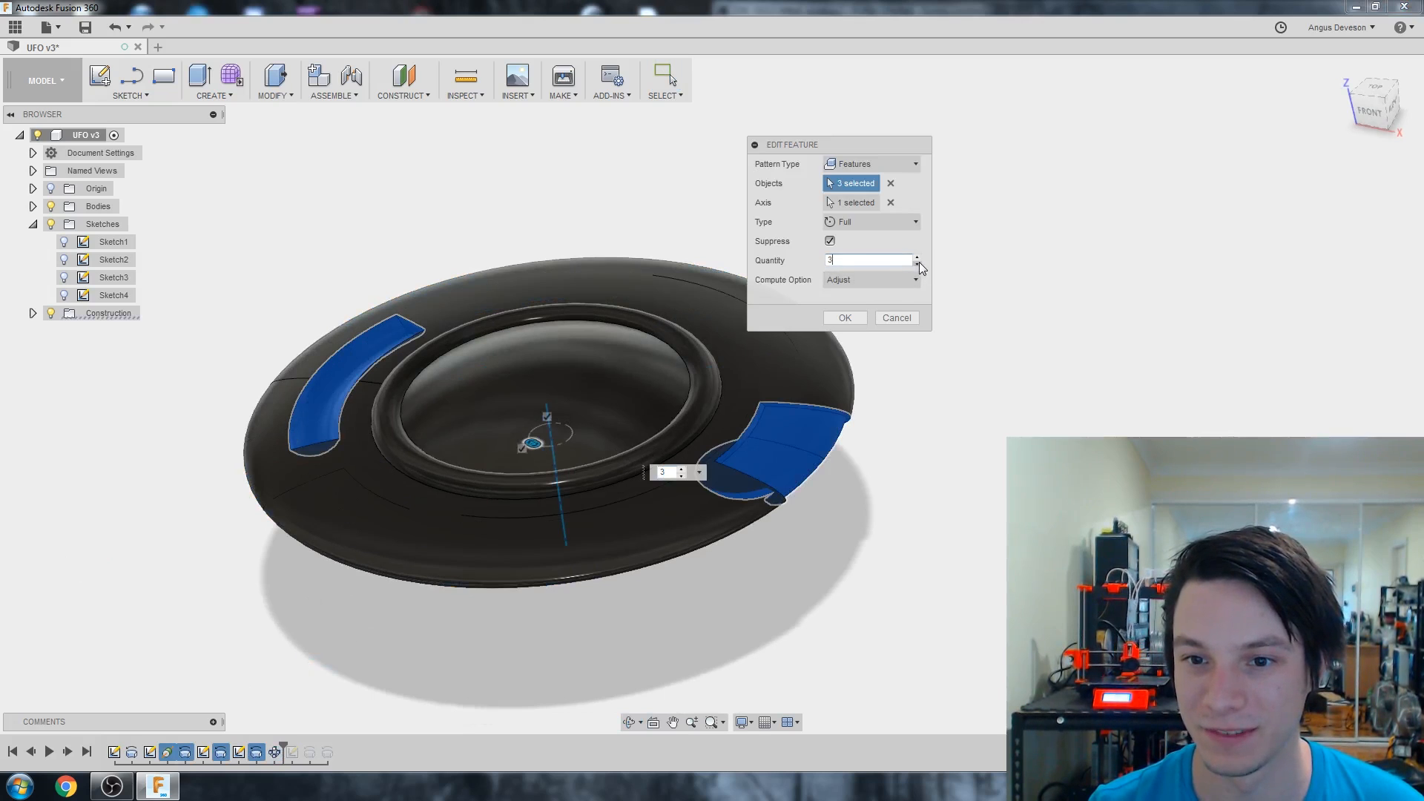
click(844, 318)
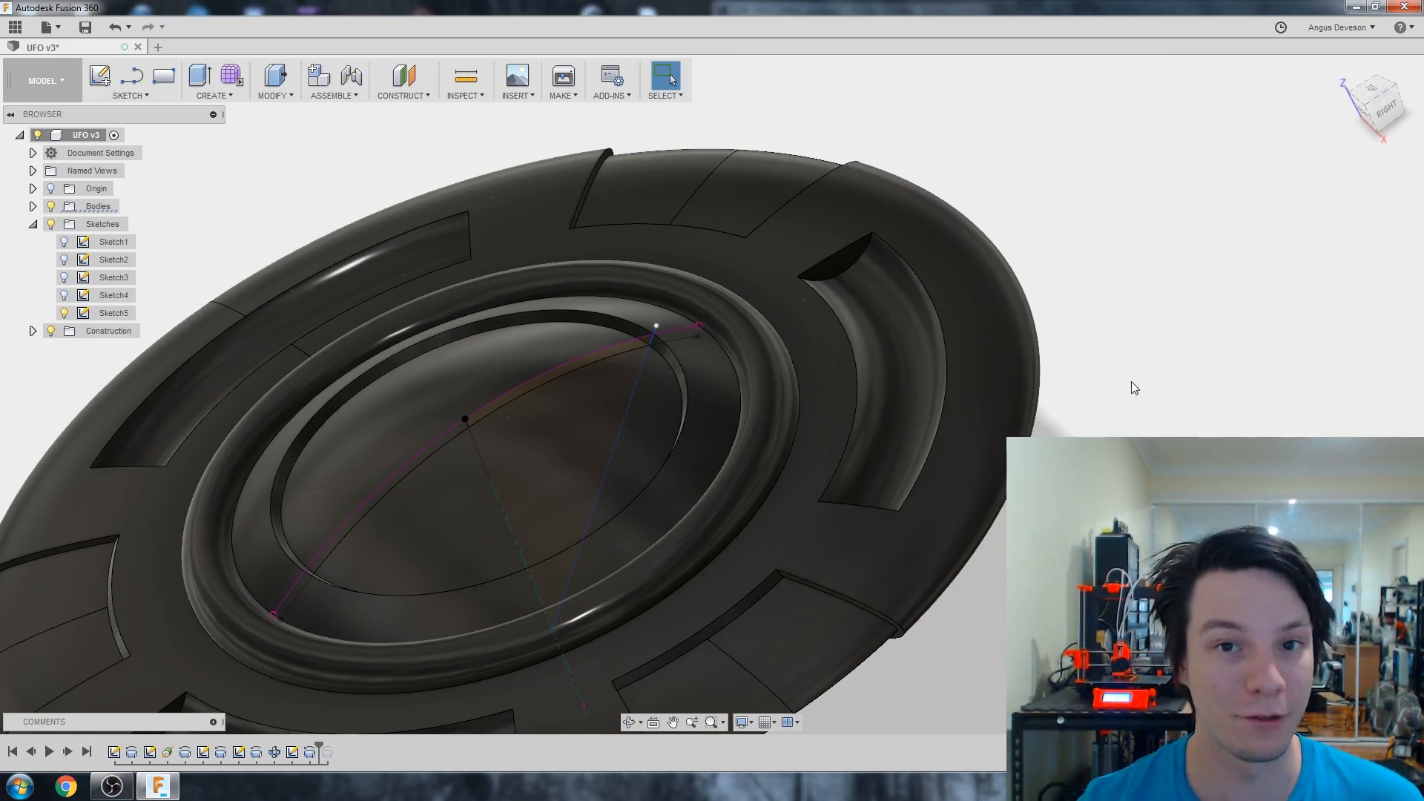
mouse_move(320, 749)
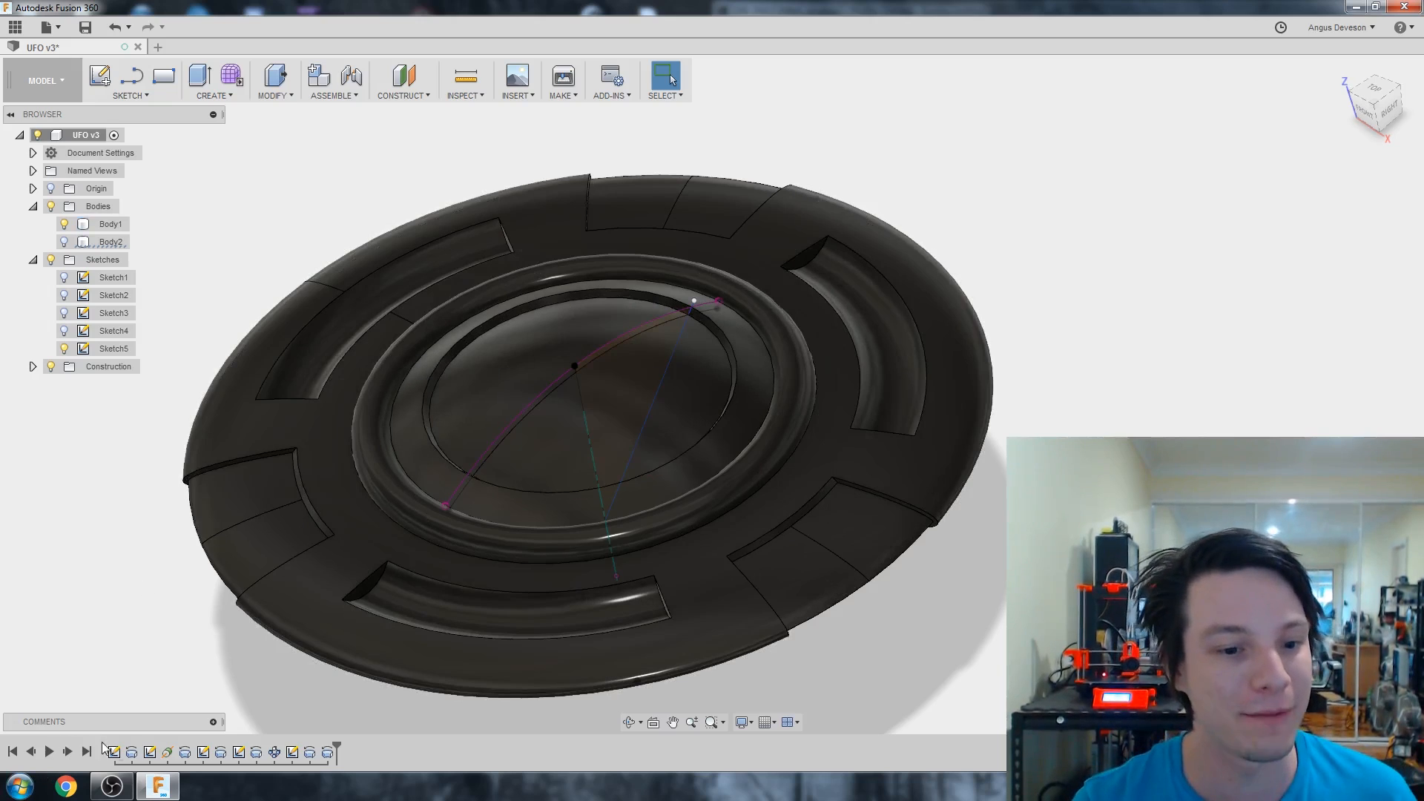
right_click(115, 277)
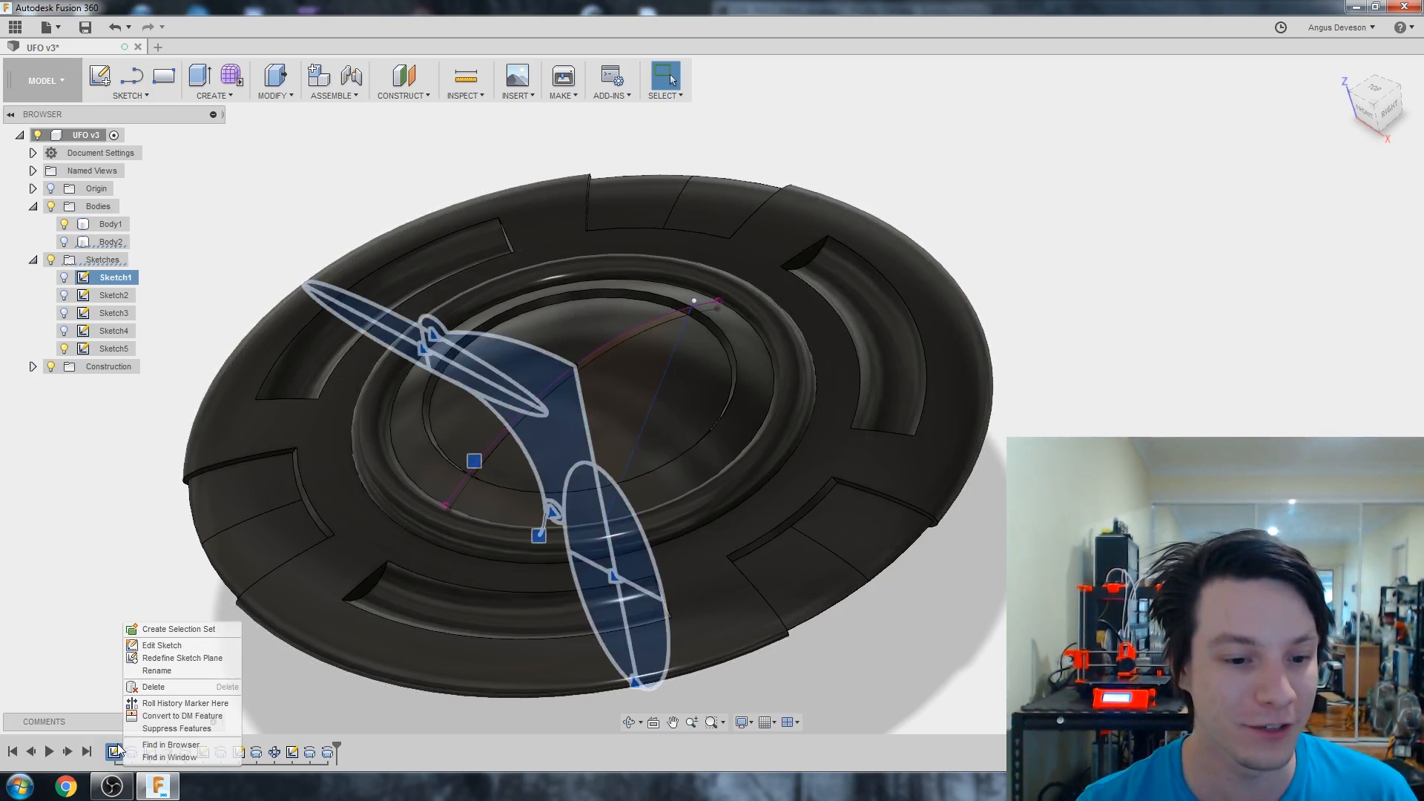
click(161, 644)
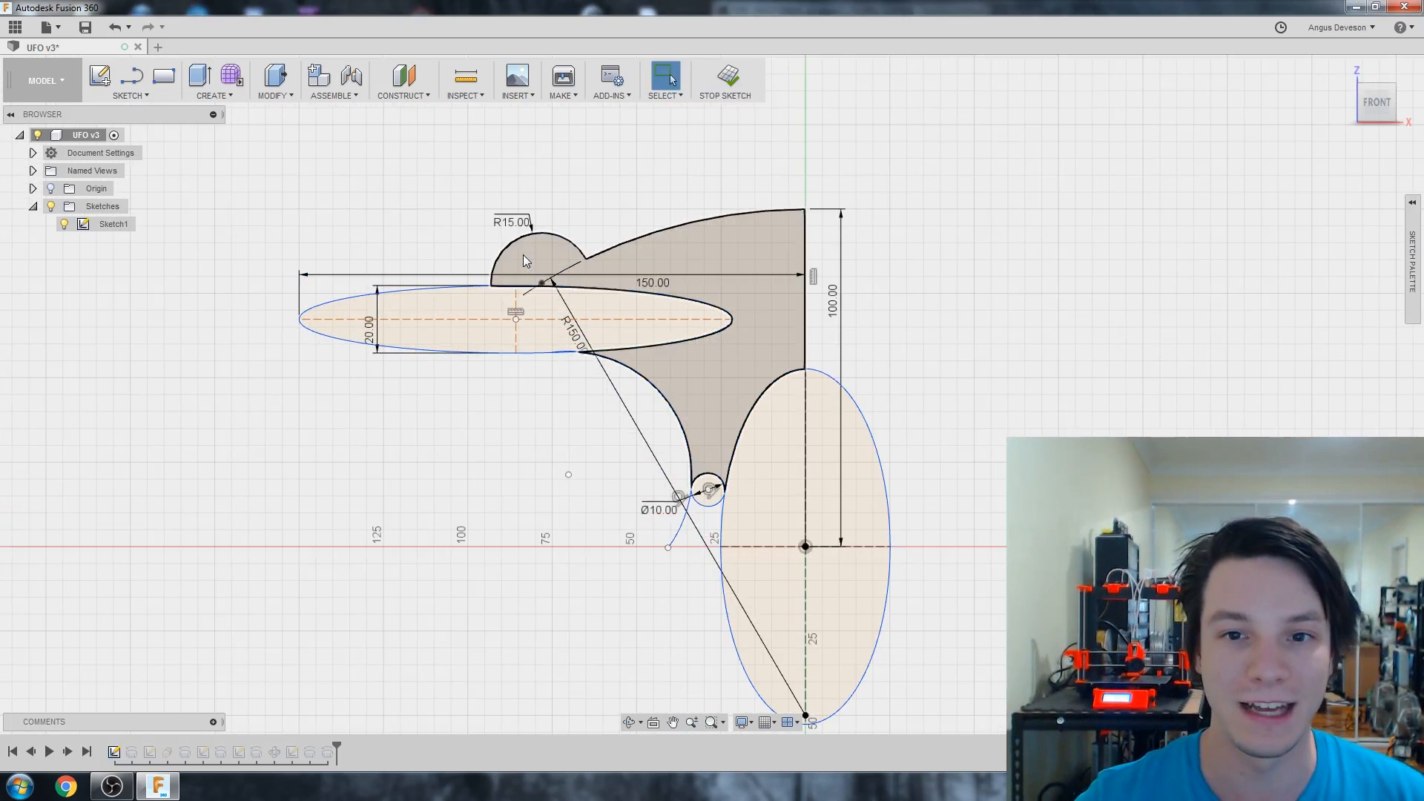
click(724, 76)
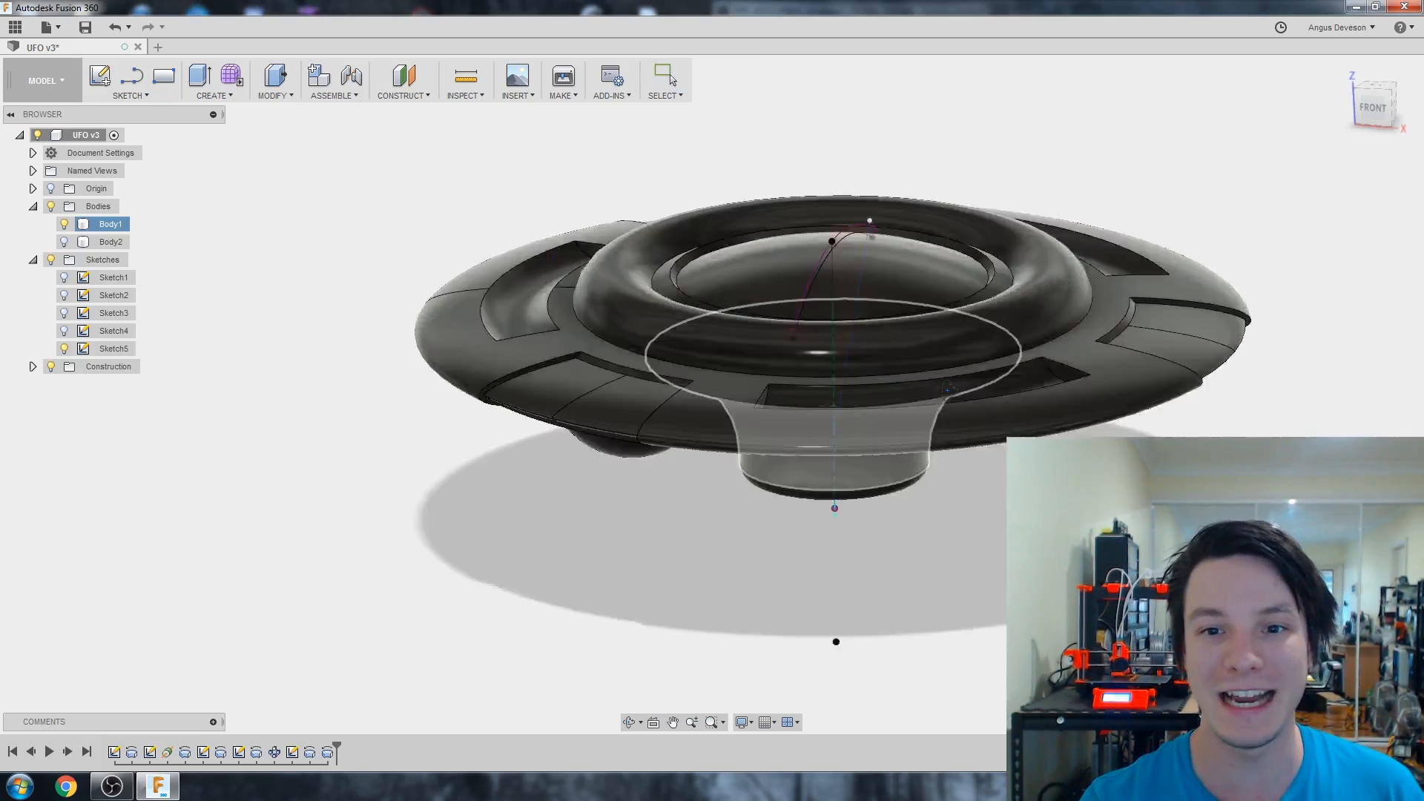